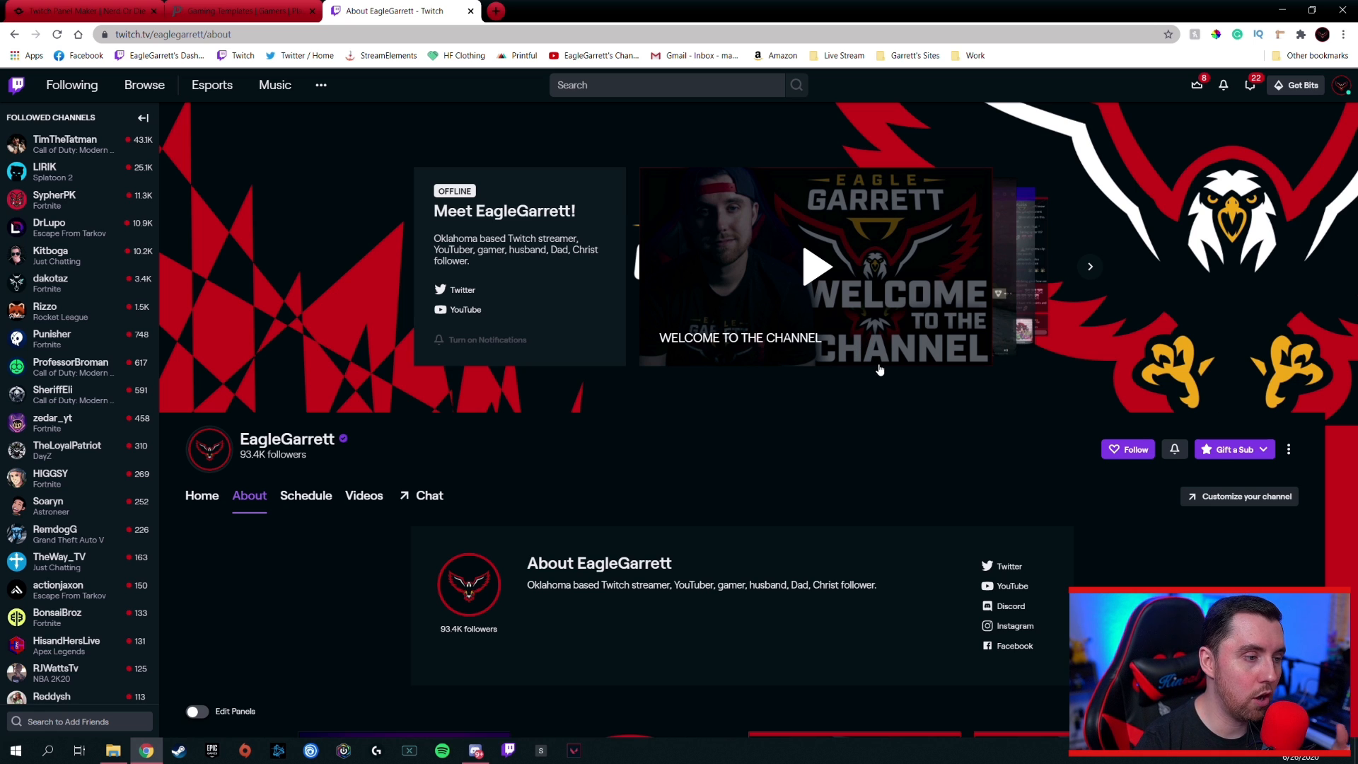
Bring up the Nerd or Die panel maker's Customize and Live View section with the default panel
scroll(down, 3)
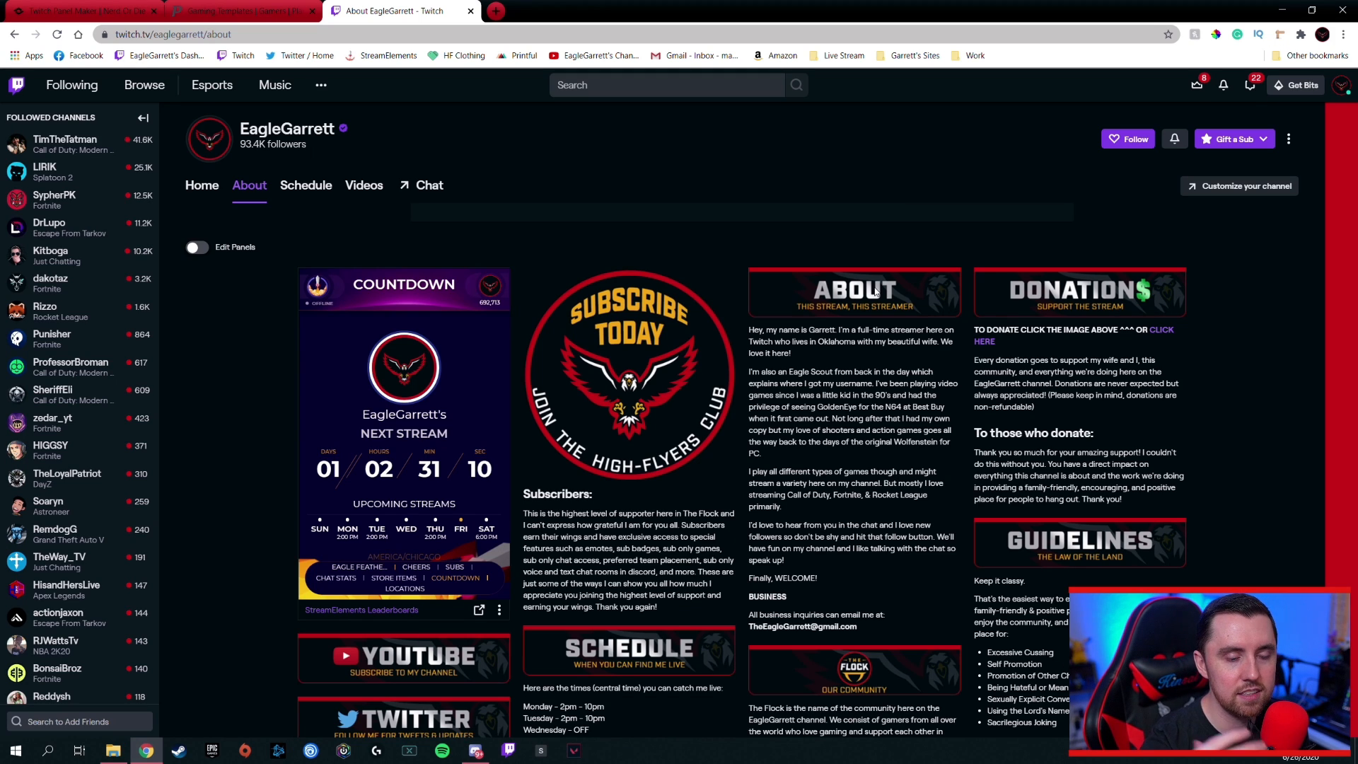
mouse_move(933, 310)
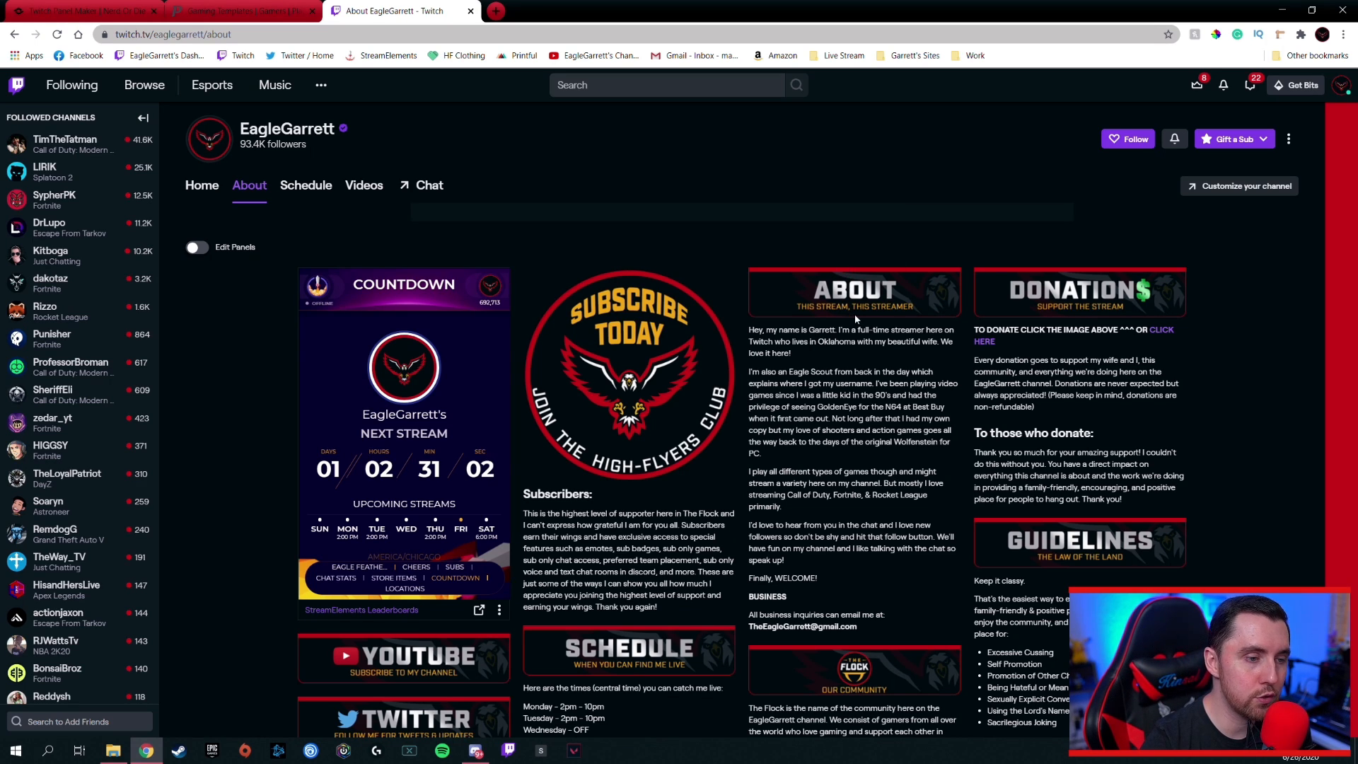
scroll(down, 3)
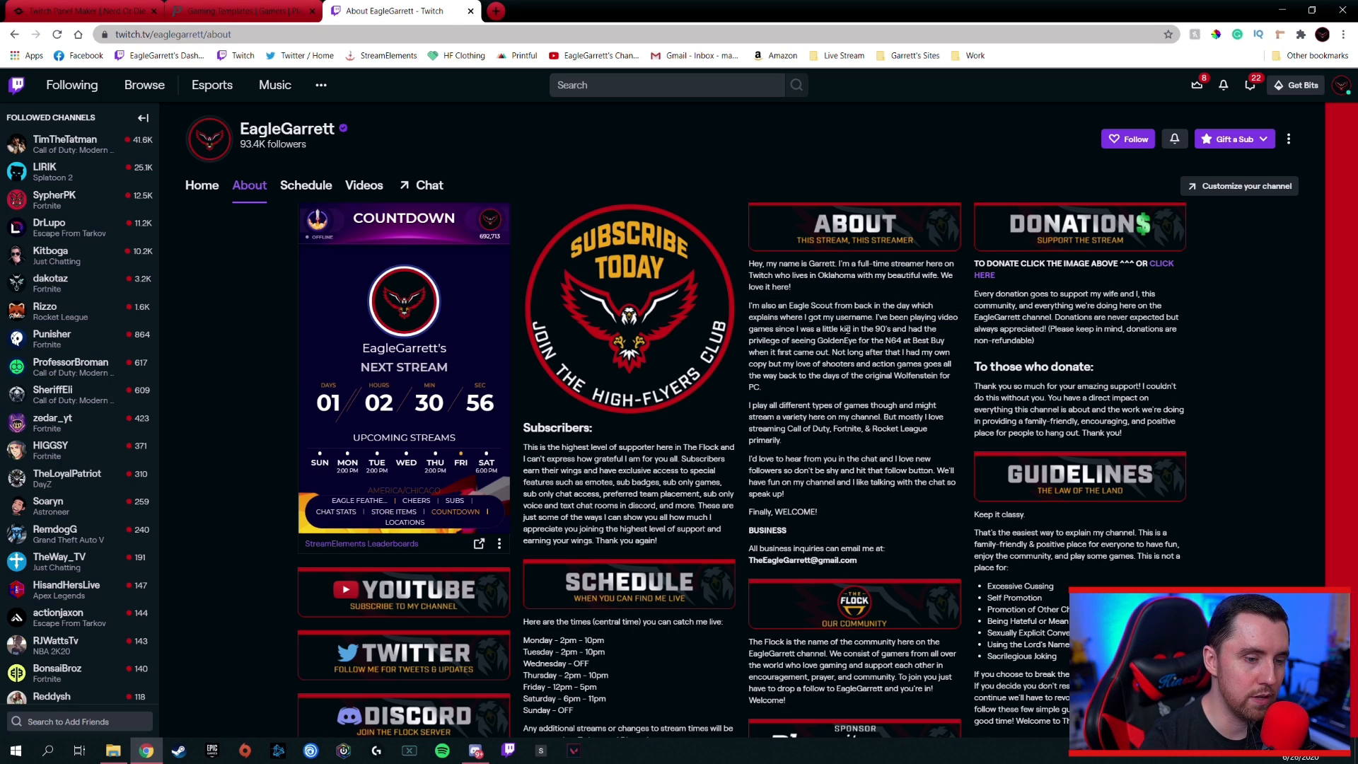
scroll(down, 3)
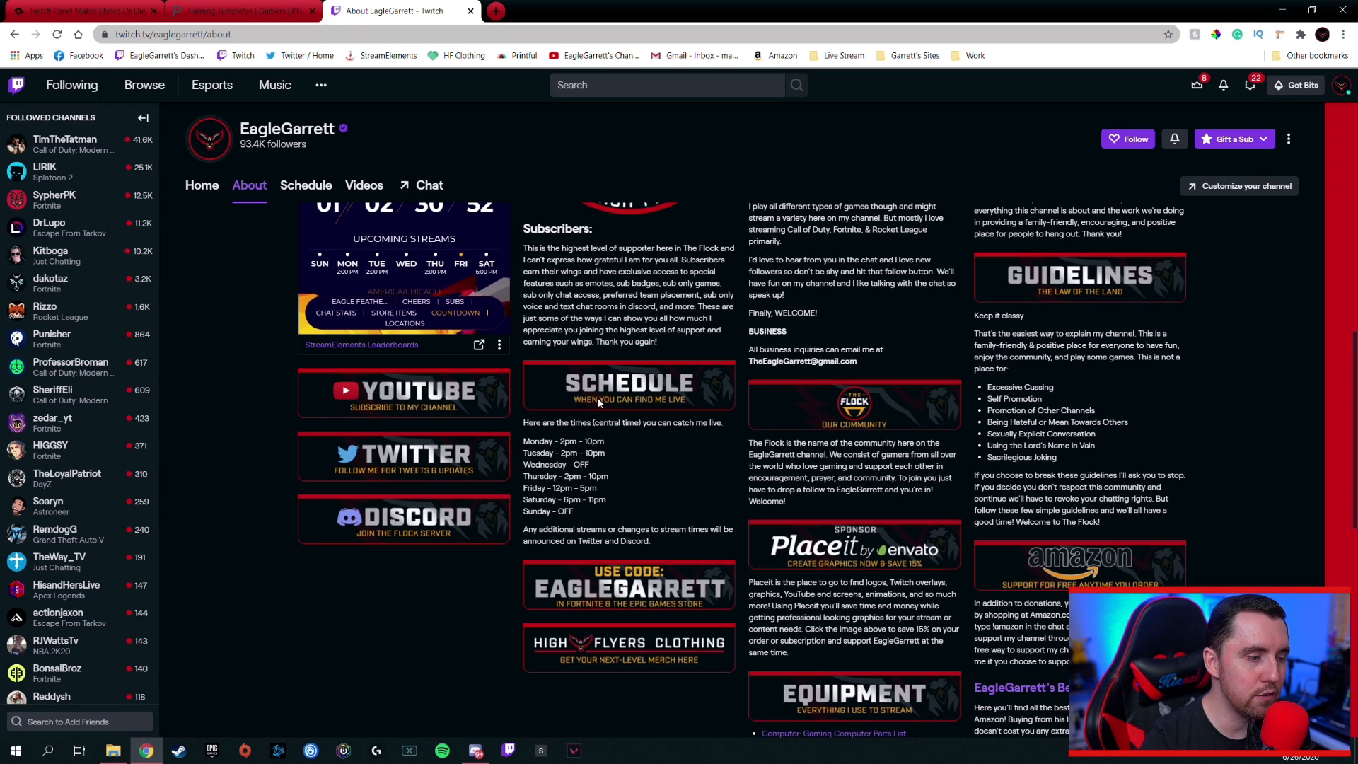
mouse_move(629, 374)
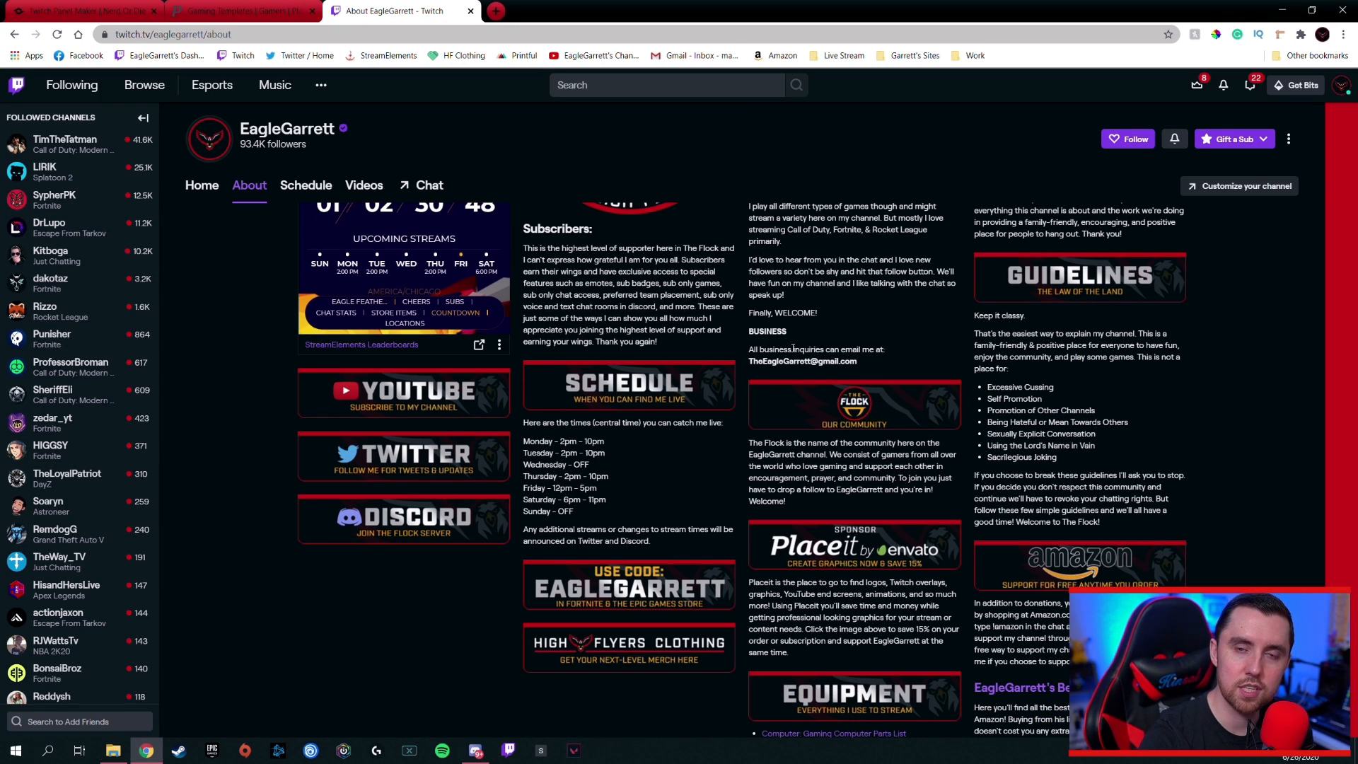
mouse_move(743, 344)
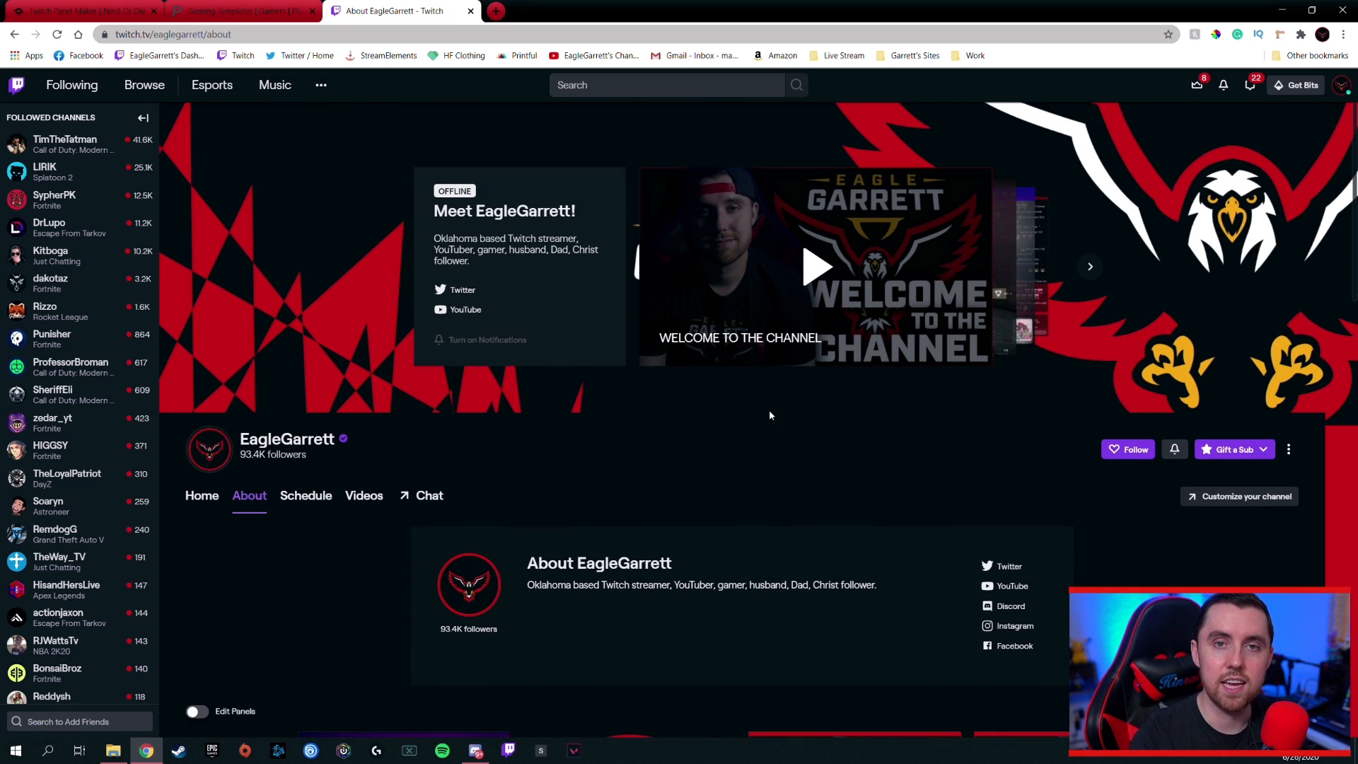
mouse_move(794, 387)
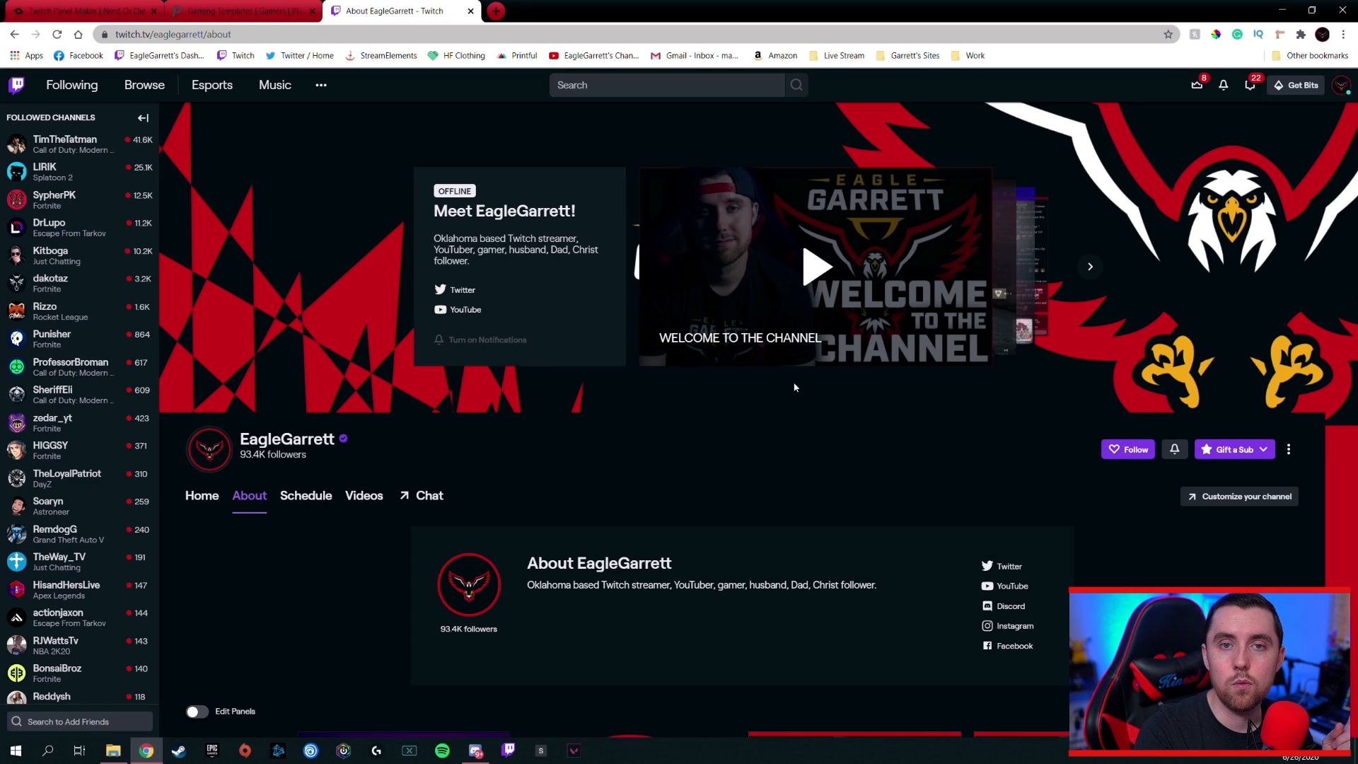
mouse_move(798, 387)
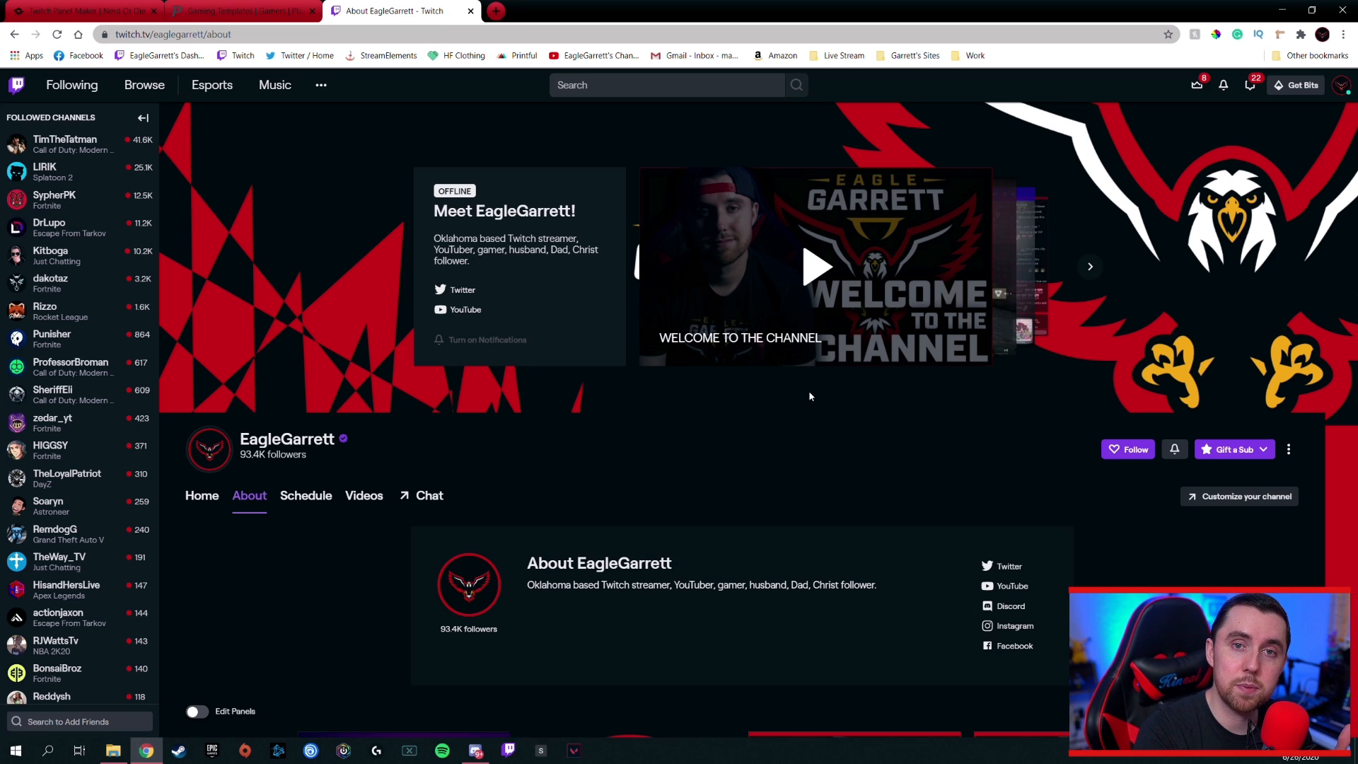
mouse_move(847, 374)
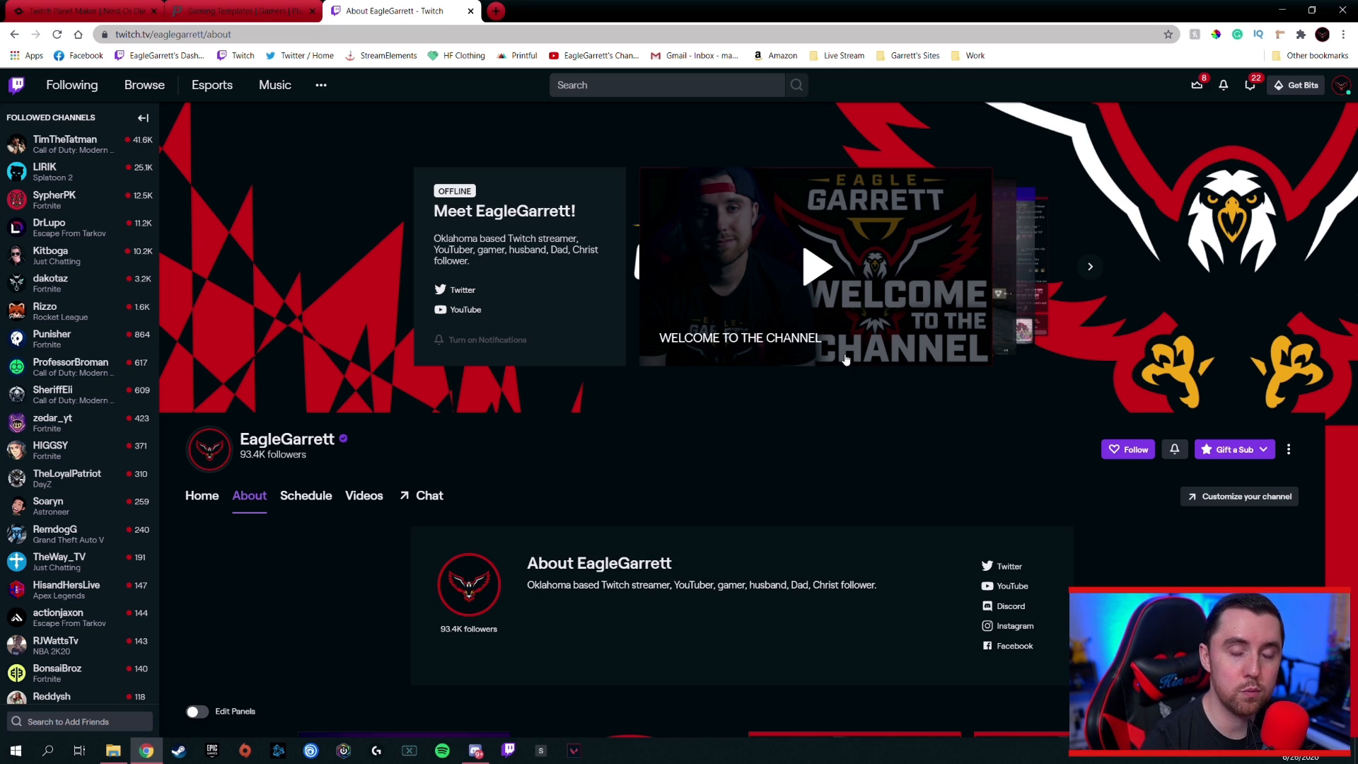
mouse_move(326, 112)
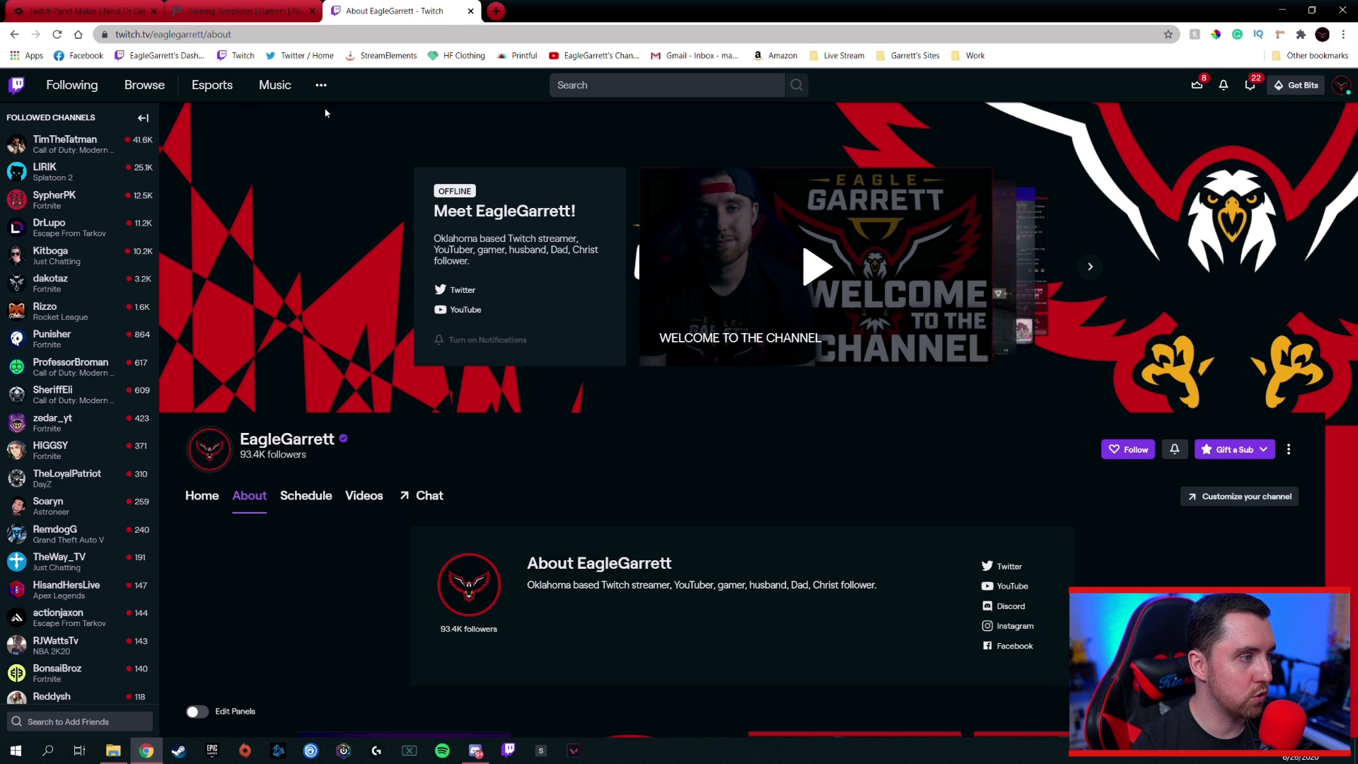
click(82, 10)
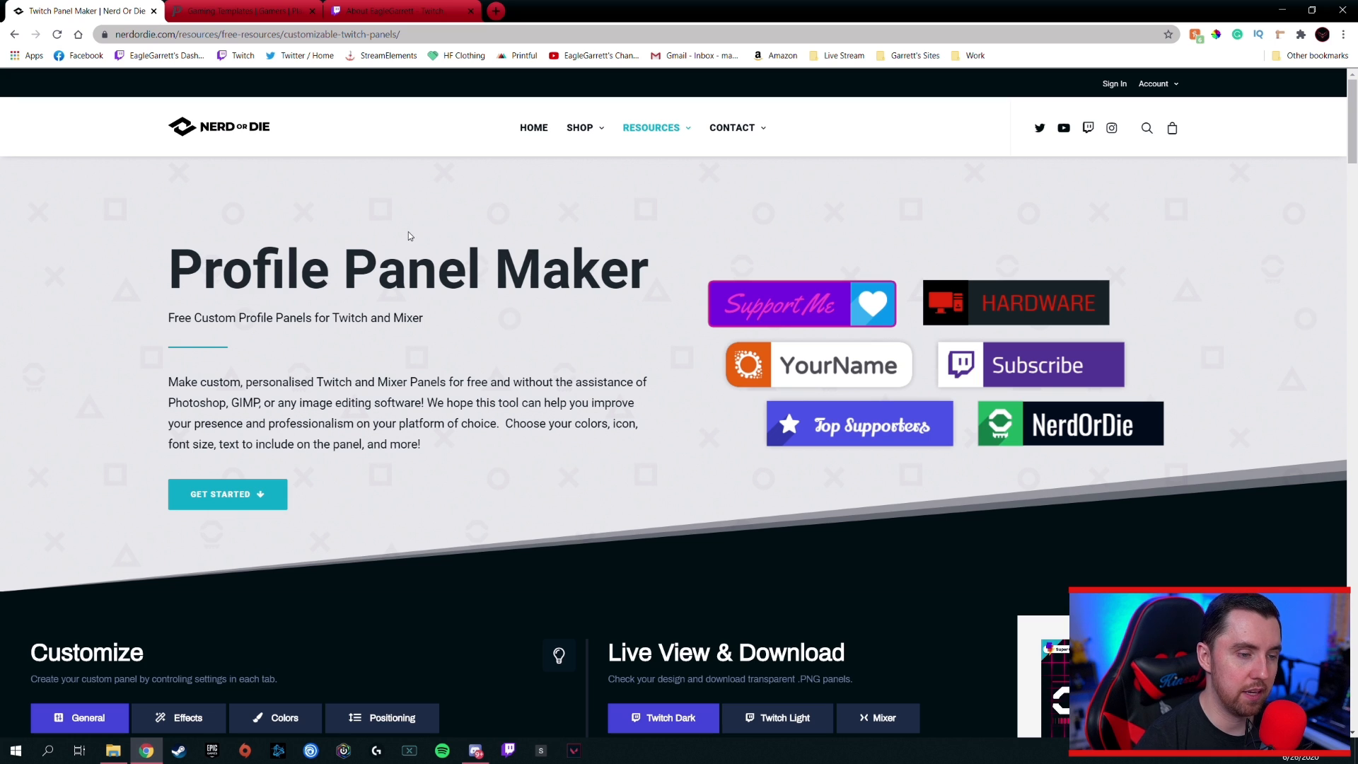
mouse_move(369, 213)
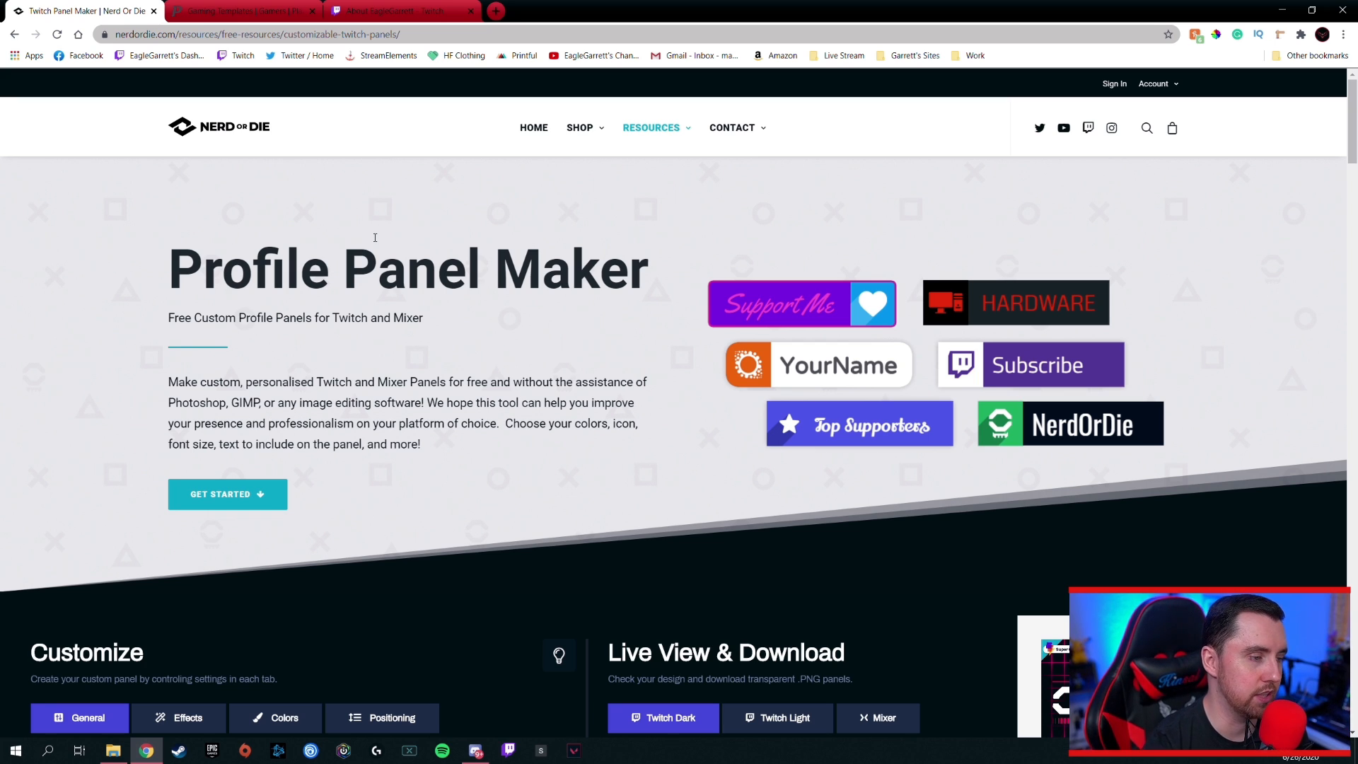
scroll(down, 3)
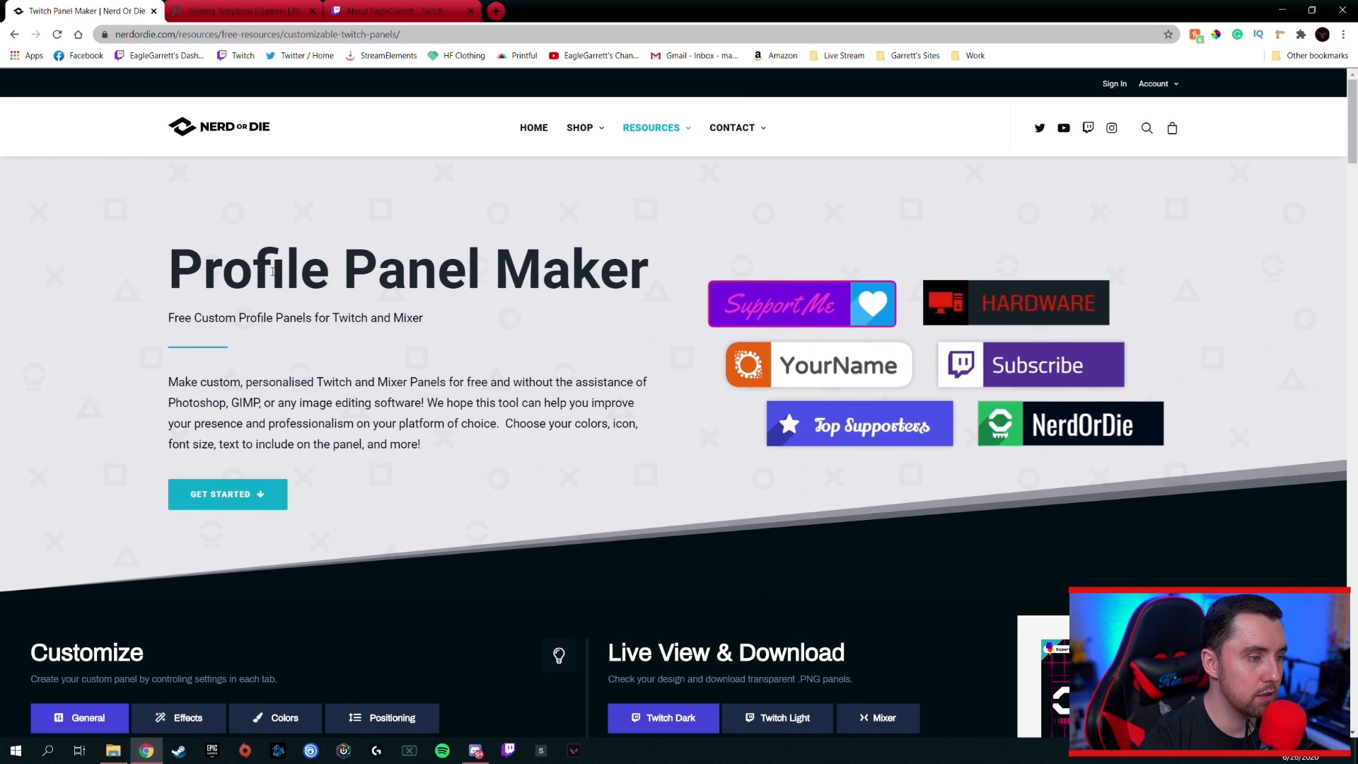
scroll(down, 3)
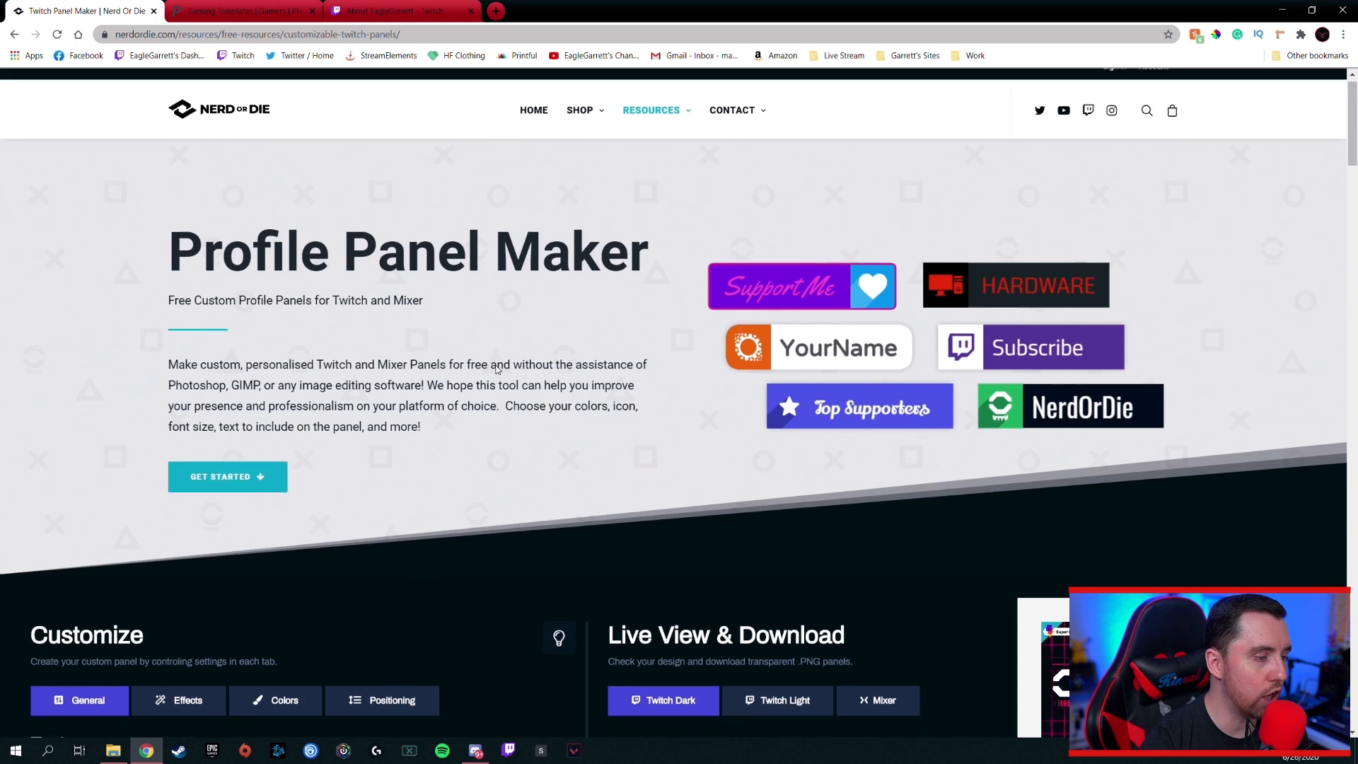
scroll(down, 3)
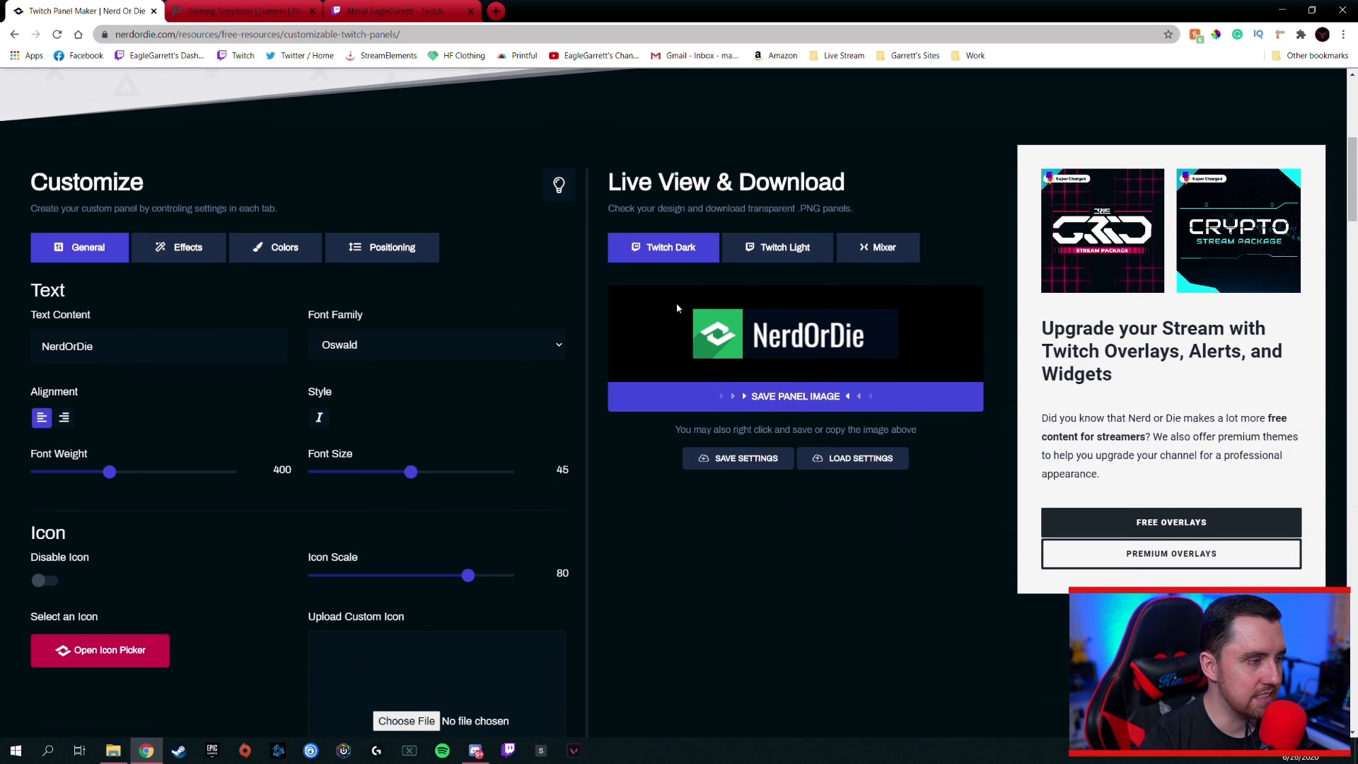
mouse_move(755, 328)
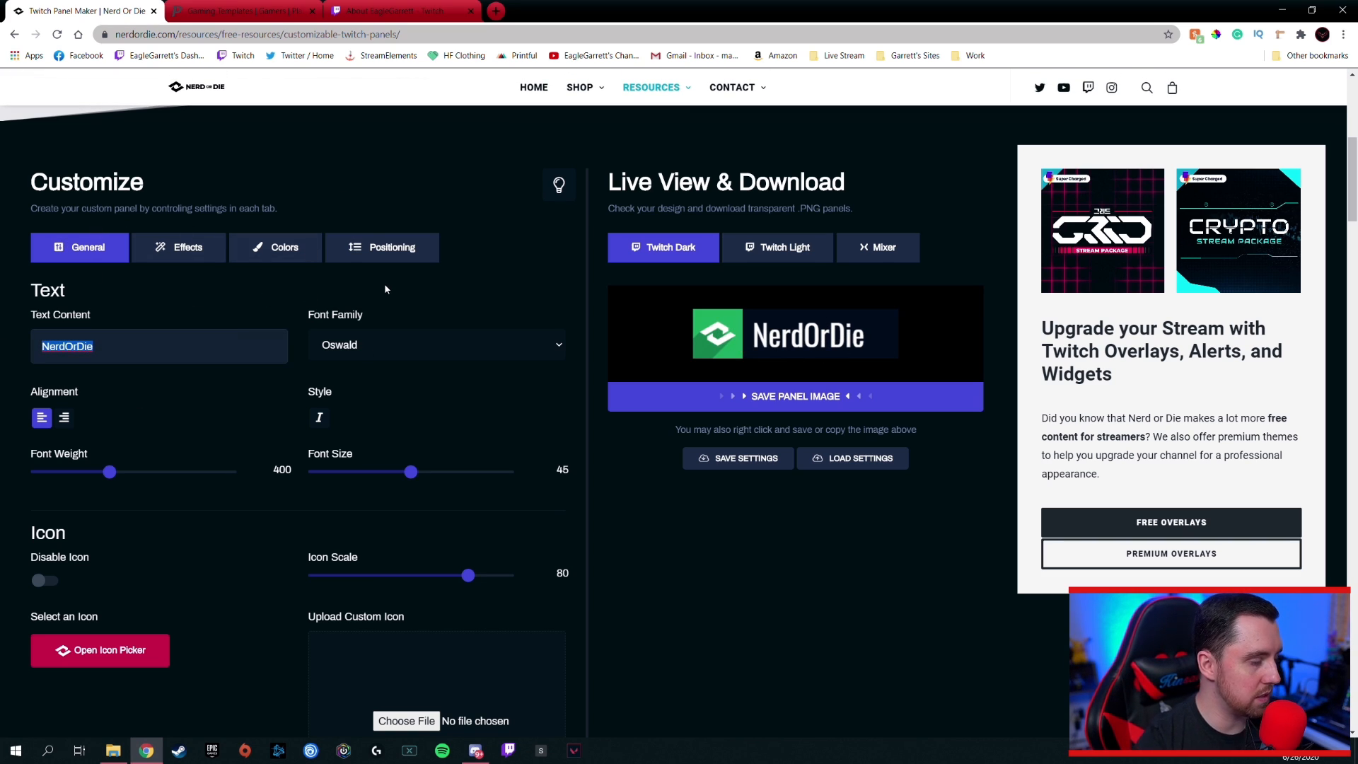
Set the panel text to DONATIONS with a cash icon at icon scale 60
text(DONATI)
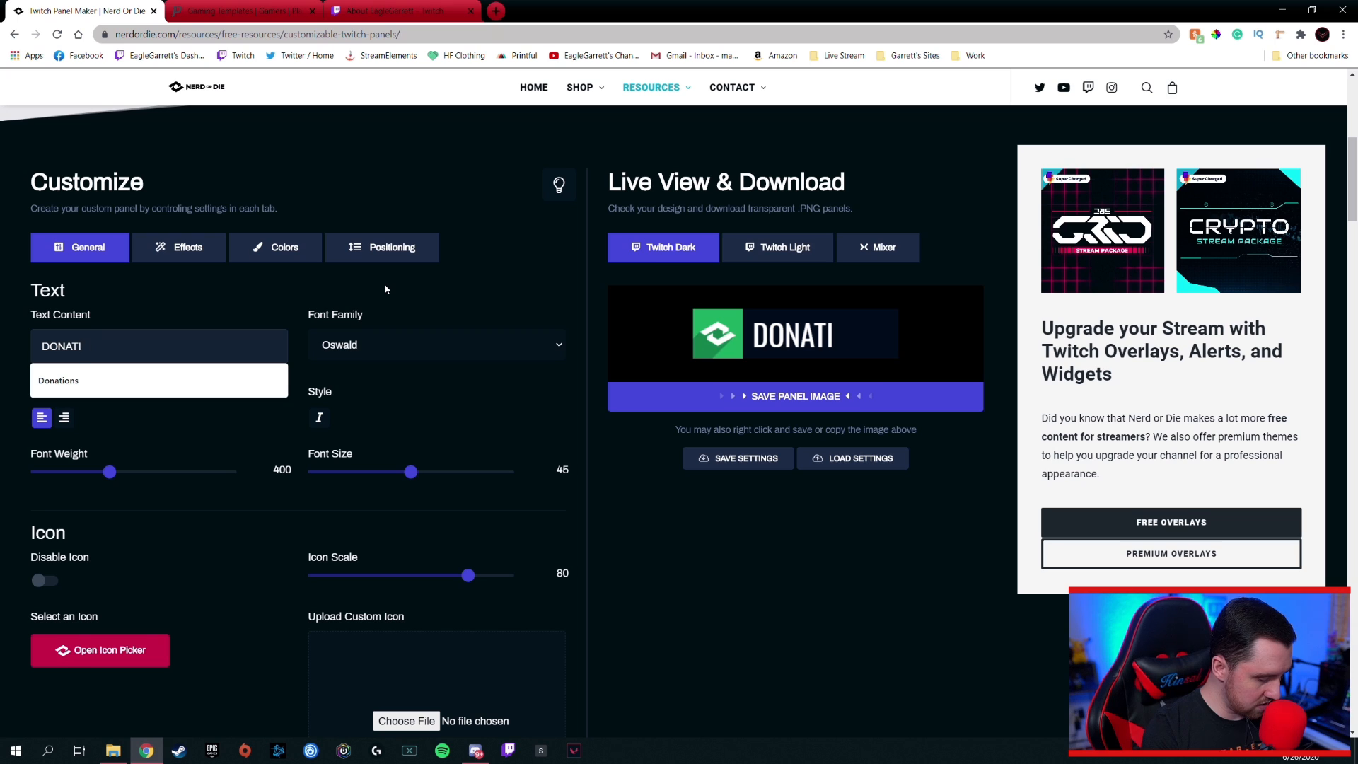
text(ONS)
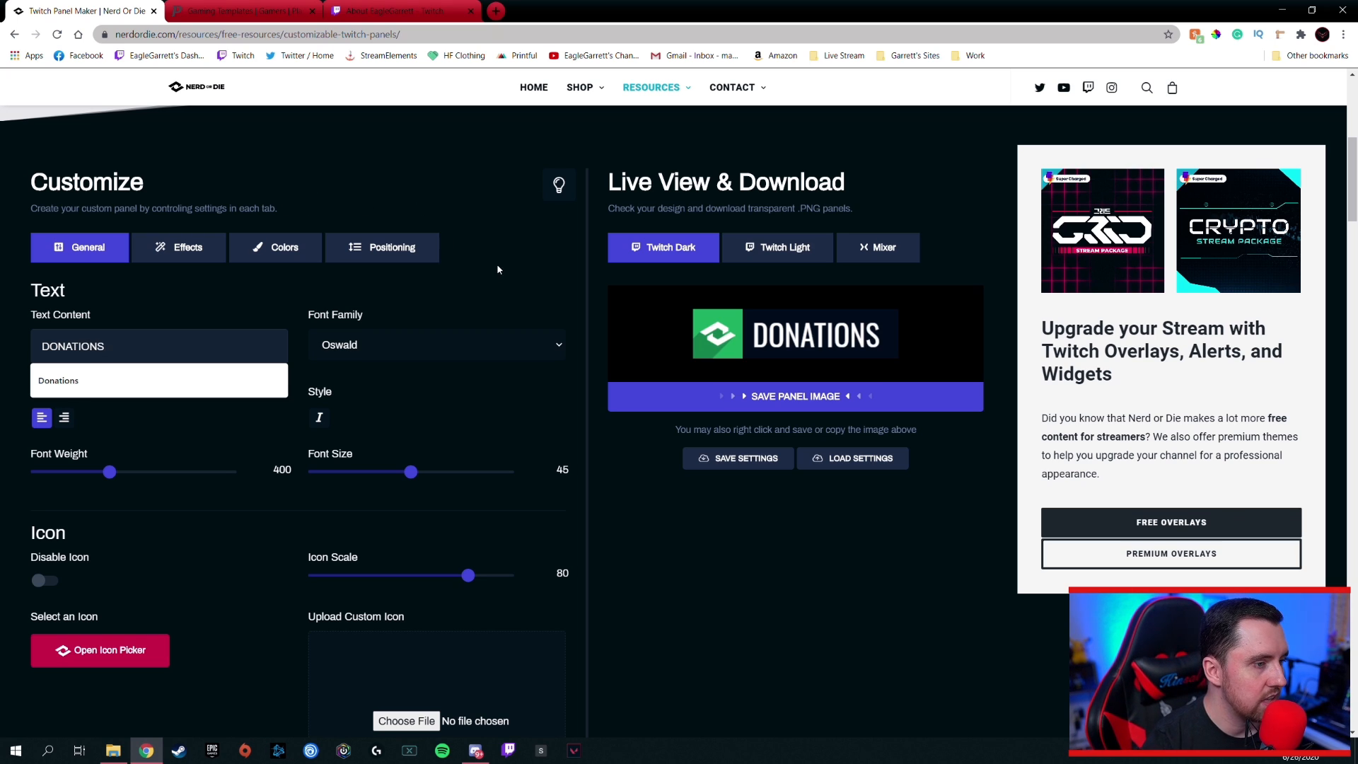
click(99, 649)
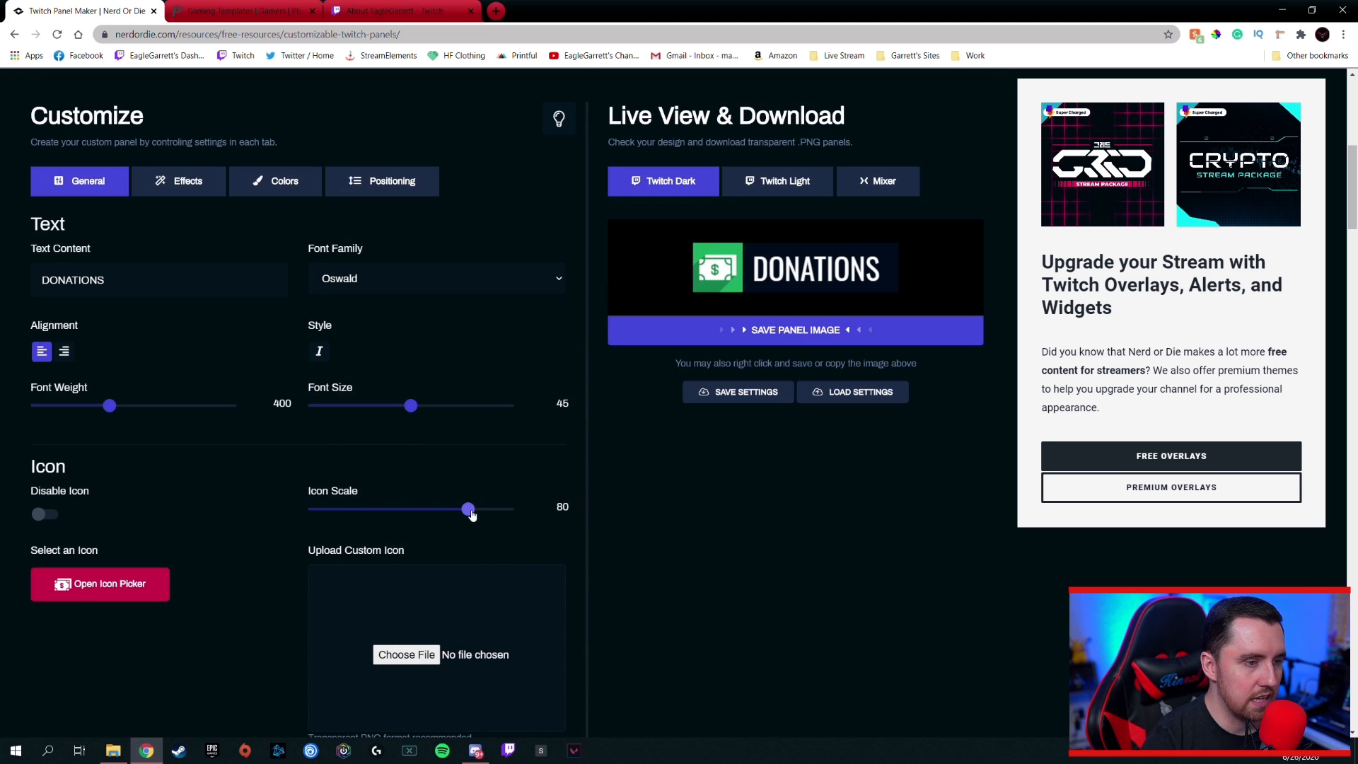
drag(467, 508, 429, 509)
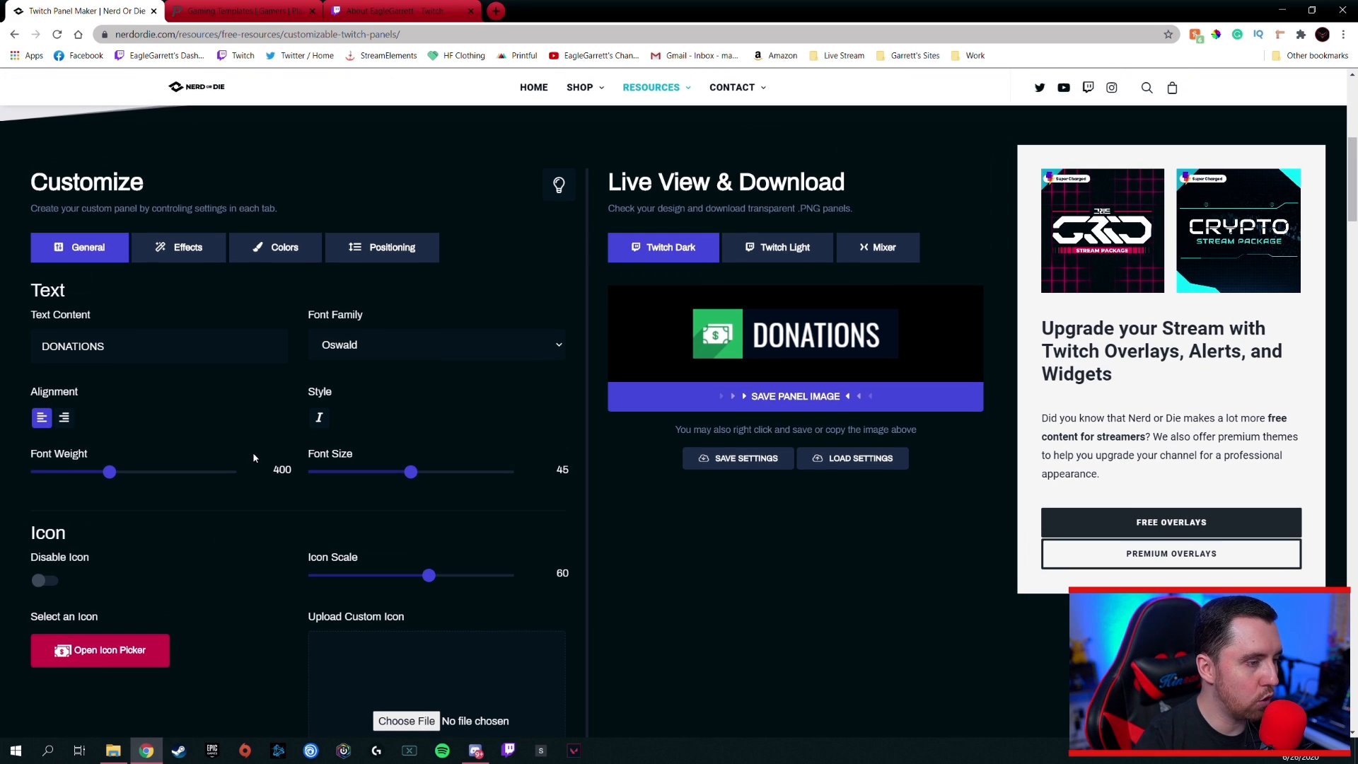
Give the DONATIONS text the Bowlby One font at size 31
click(436, 344)
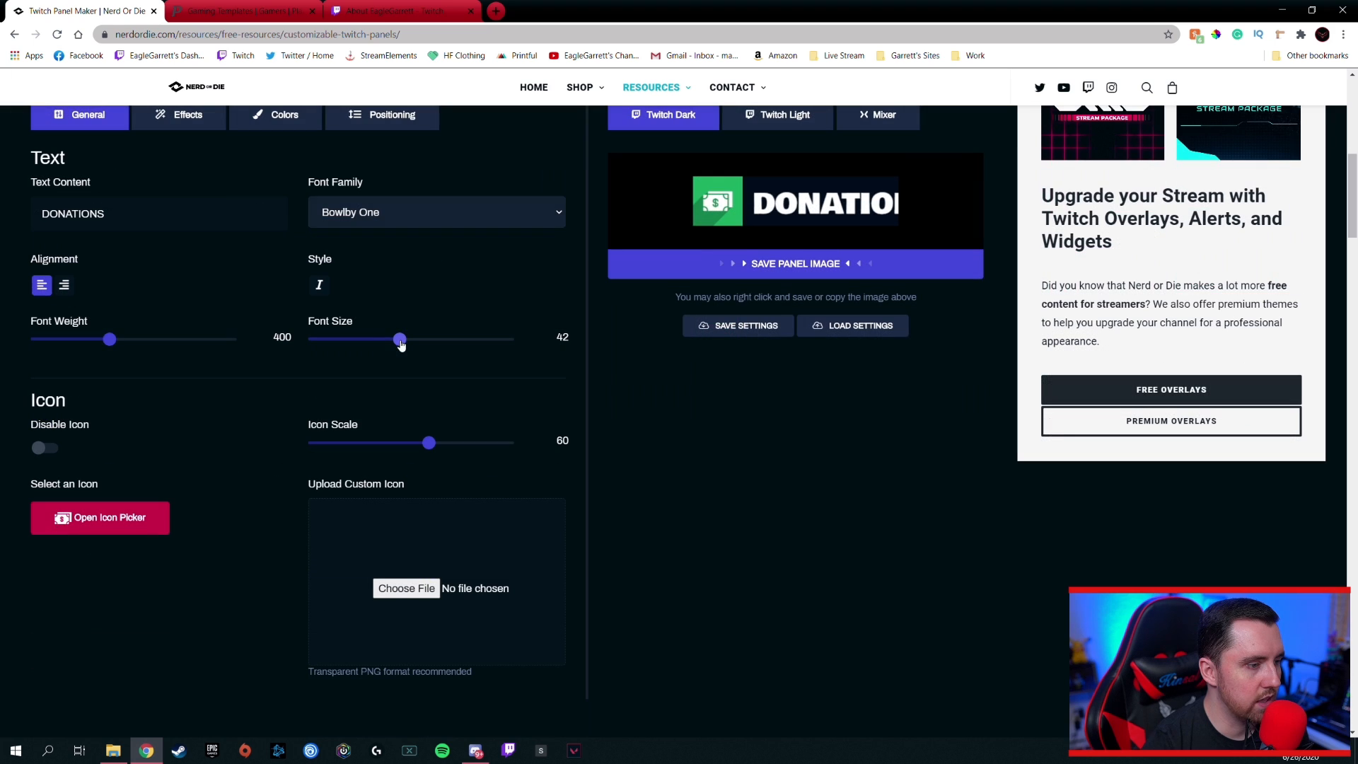
drag(399, 338, 361, 339)
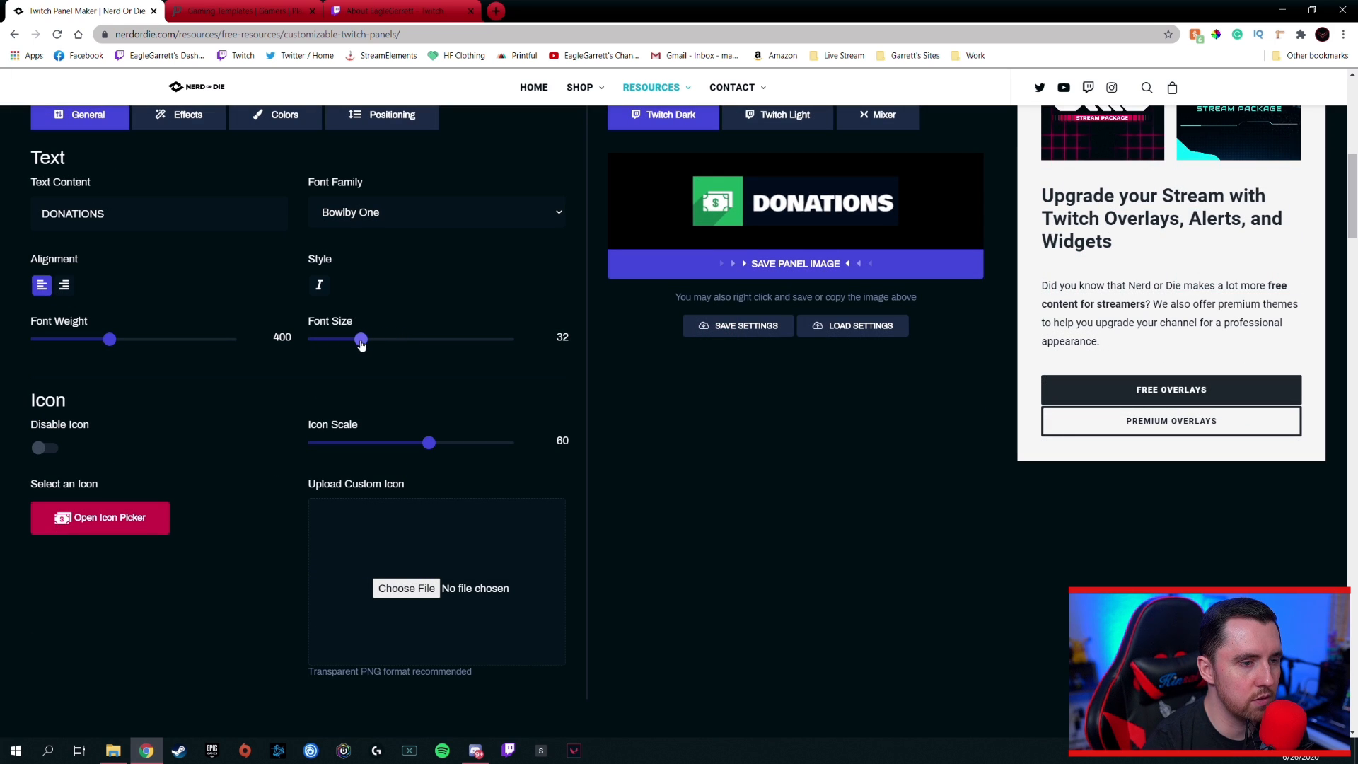
scroll(down, 3)
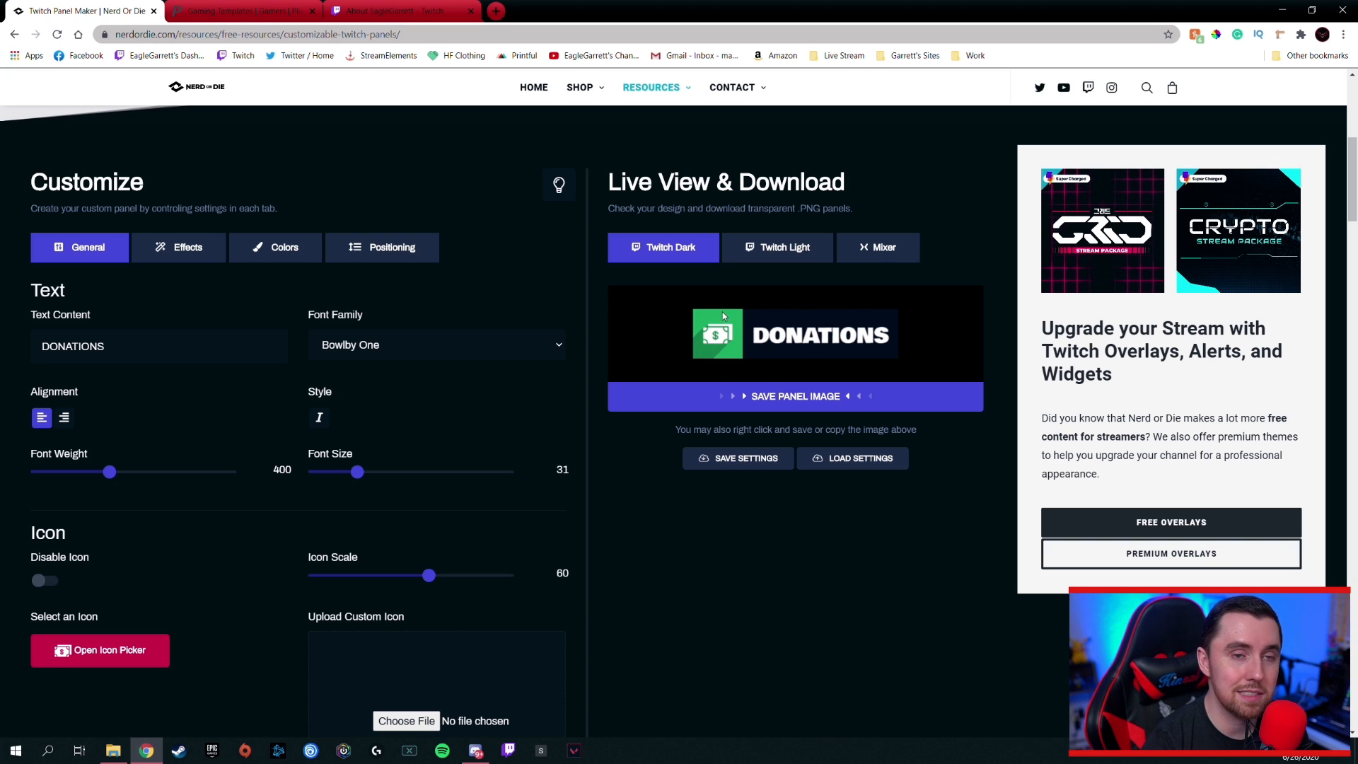
In Effects, set the border width to 0 and border radius to 68
click(179, 247)
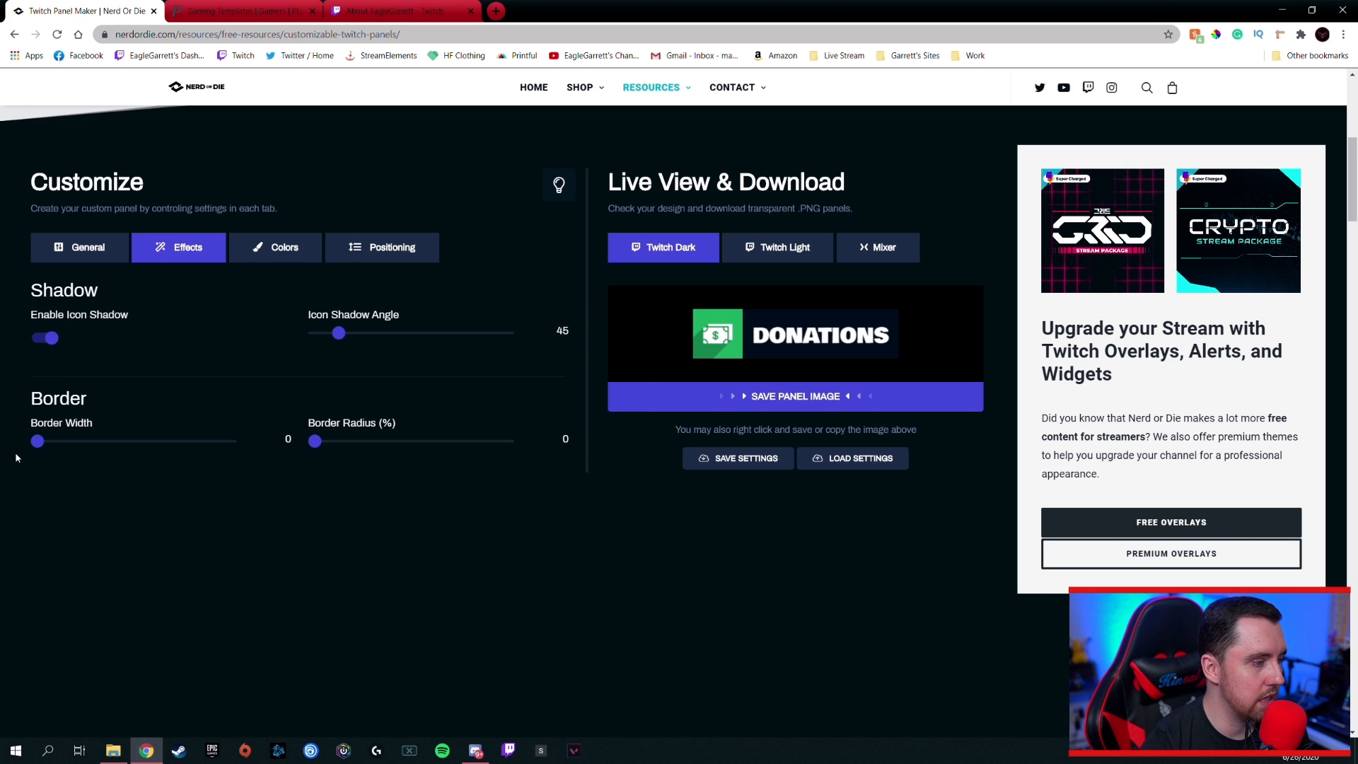
drag(38, 440, 77, 441)
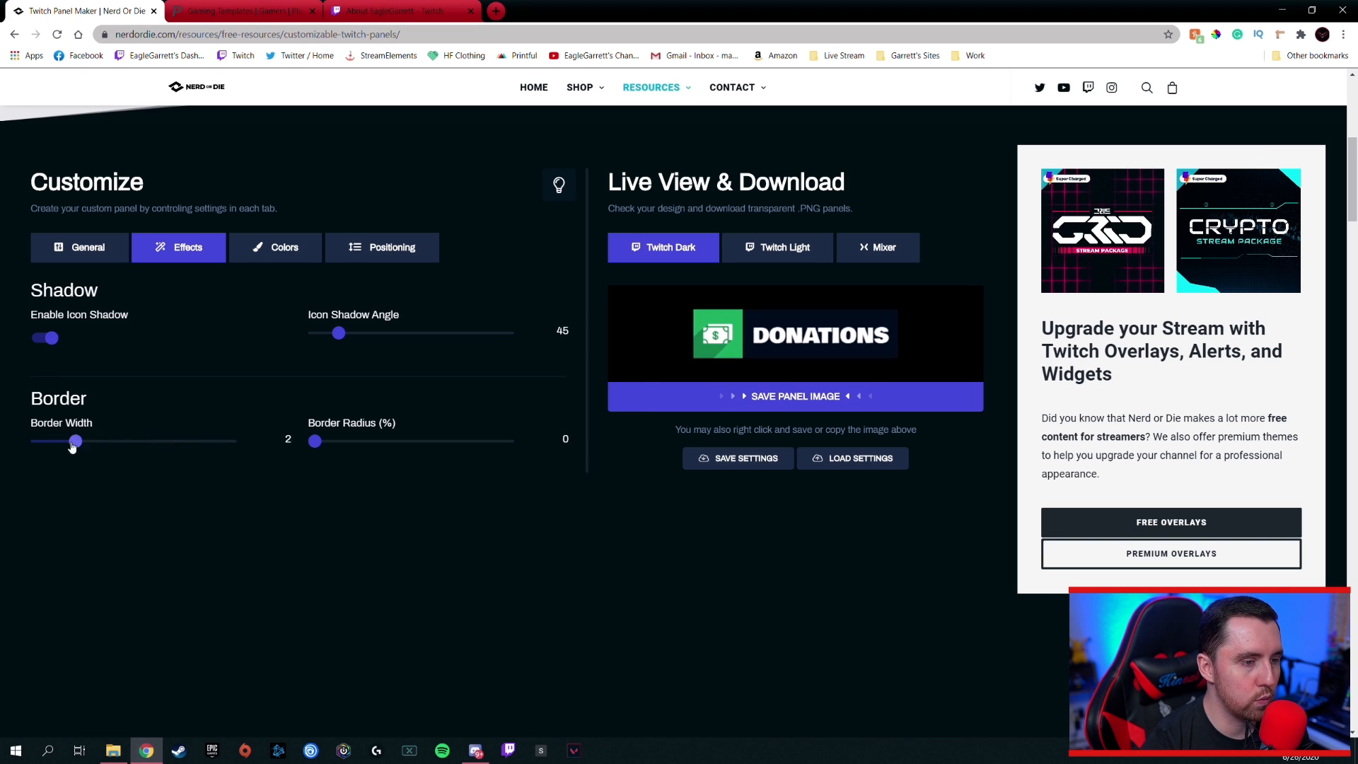
drag(76, 439, 36, 440)
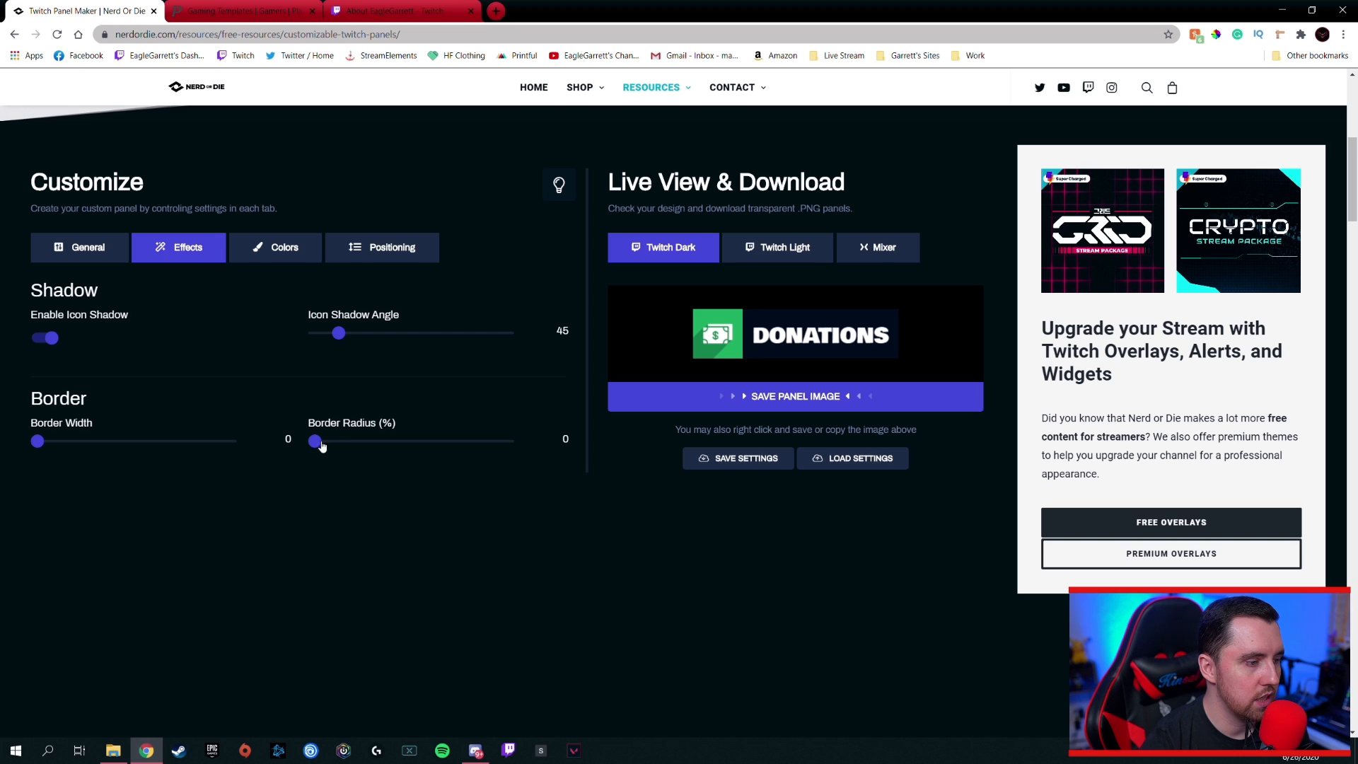
drag(314, 441, 441, 441)
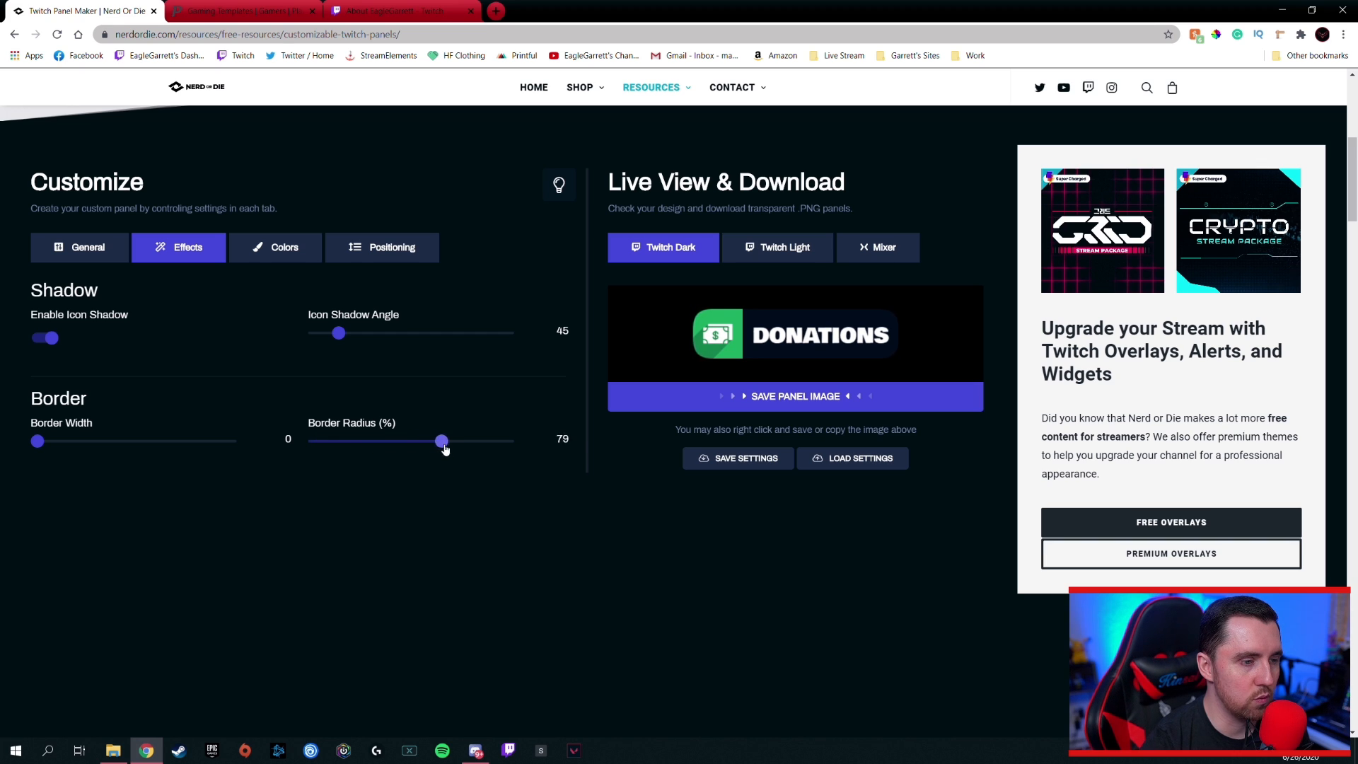
drag(442, 441, 424, 442)
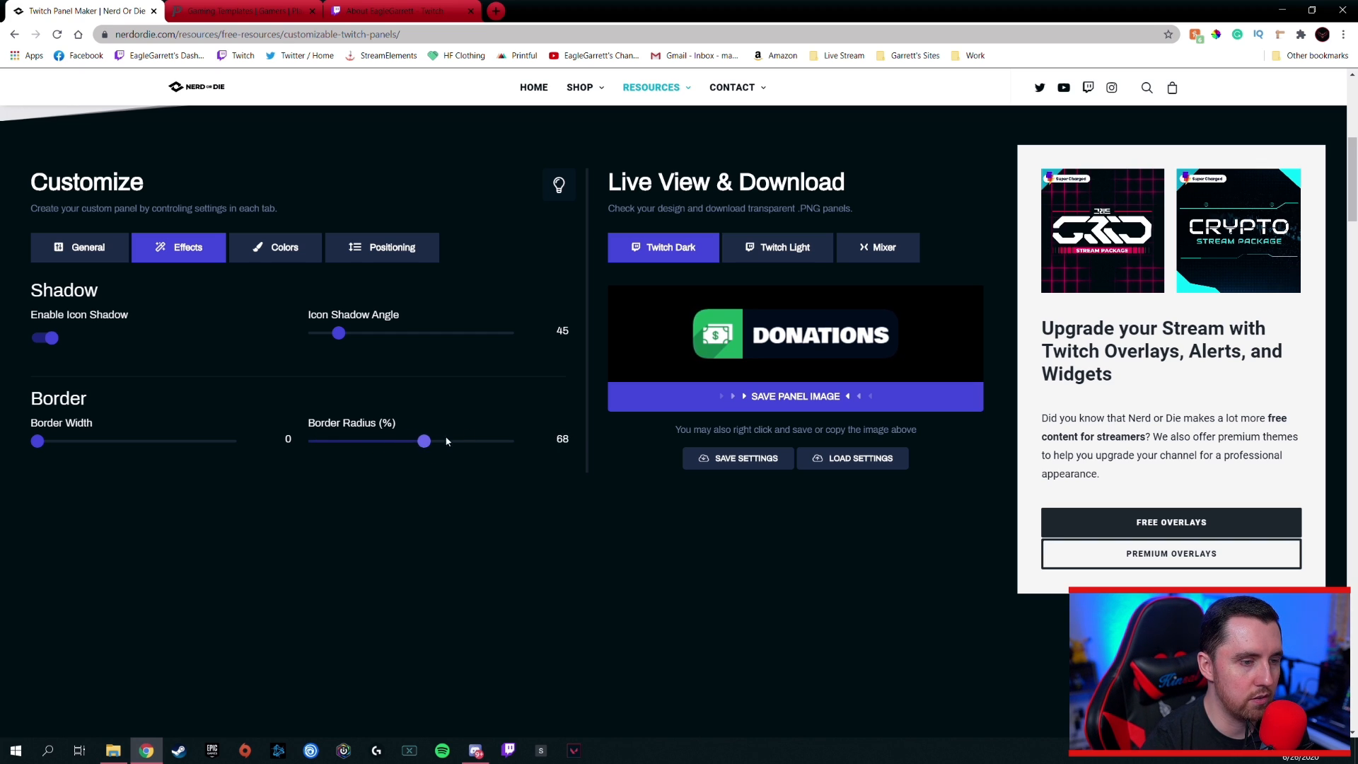
mouse_move(896, 344)
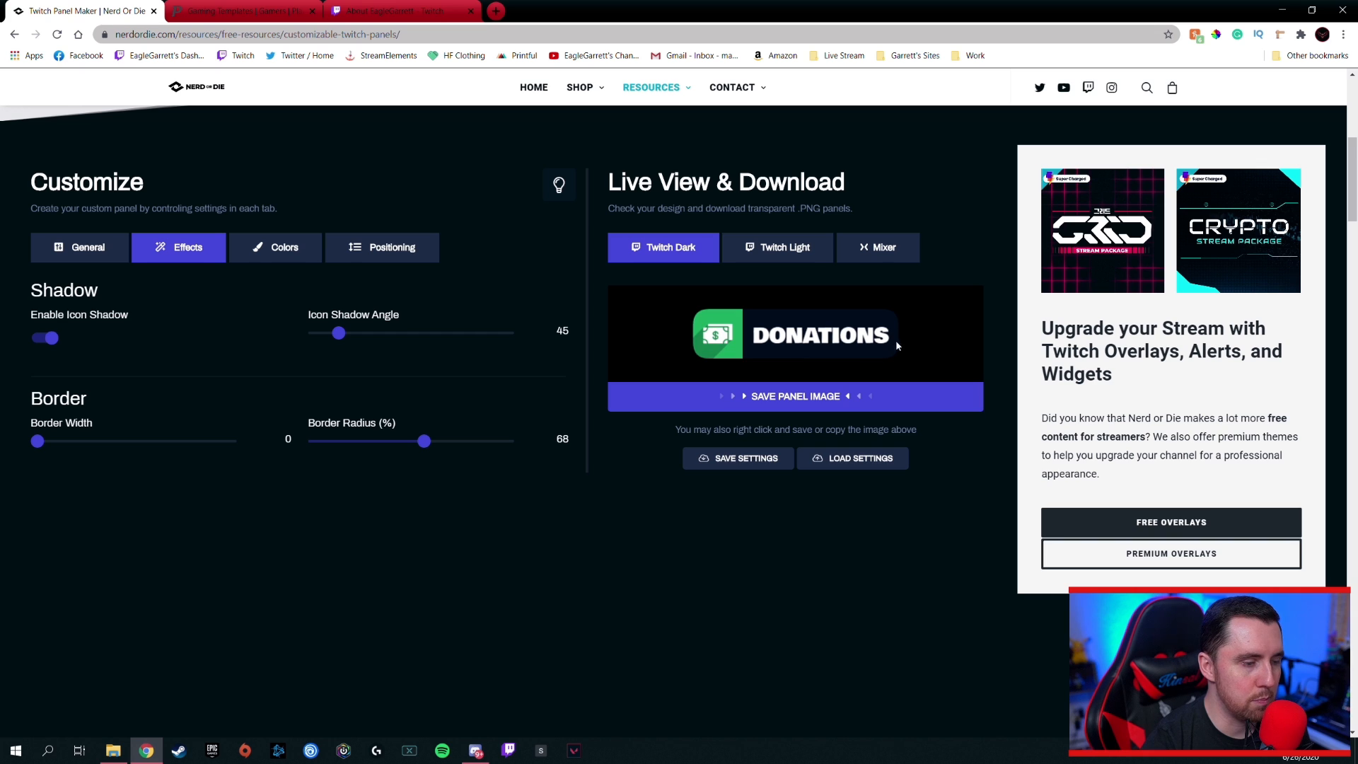
Nudge the icon shadow angle and return it near 52
drag(338, 333, 407, 332)
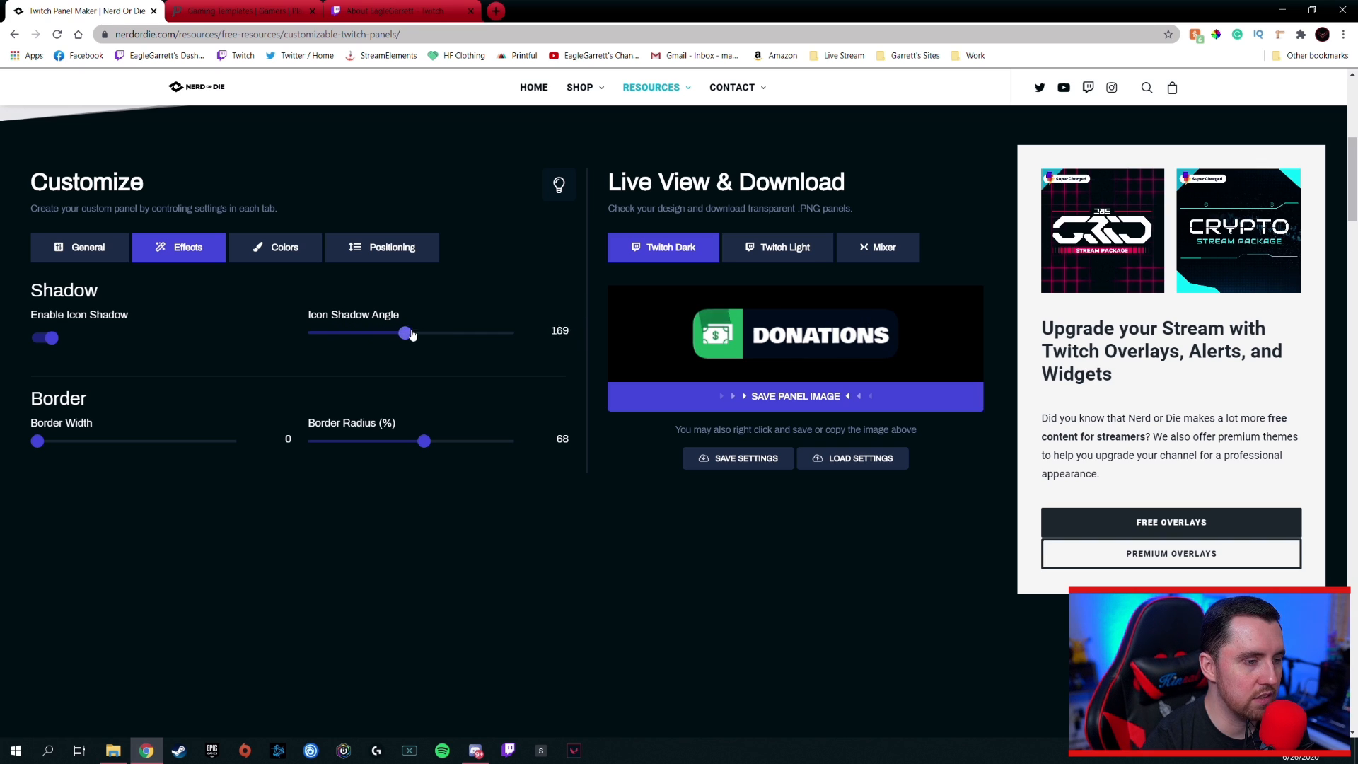
drag(409, 333, 403, 332)
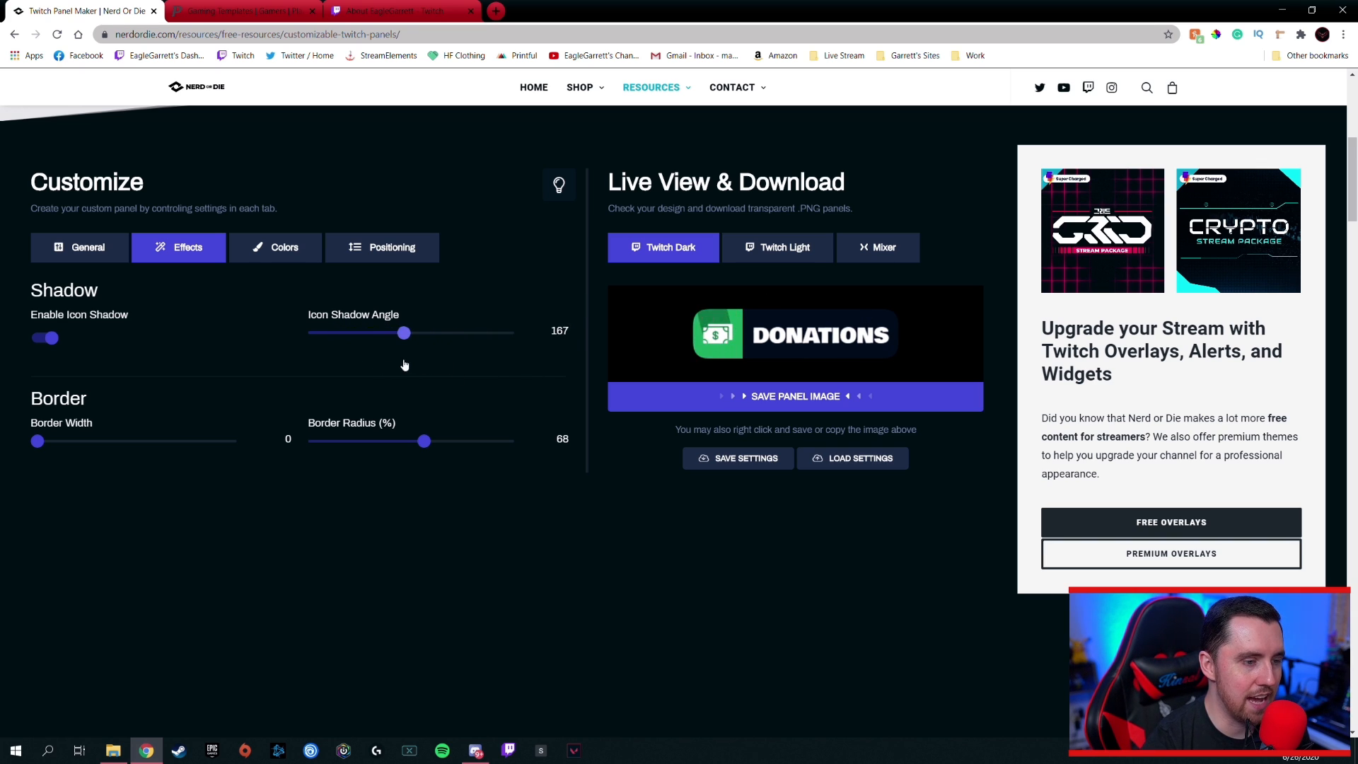
drag(403, 332, 342, 332)
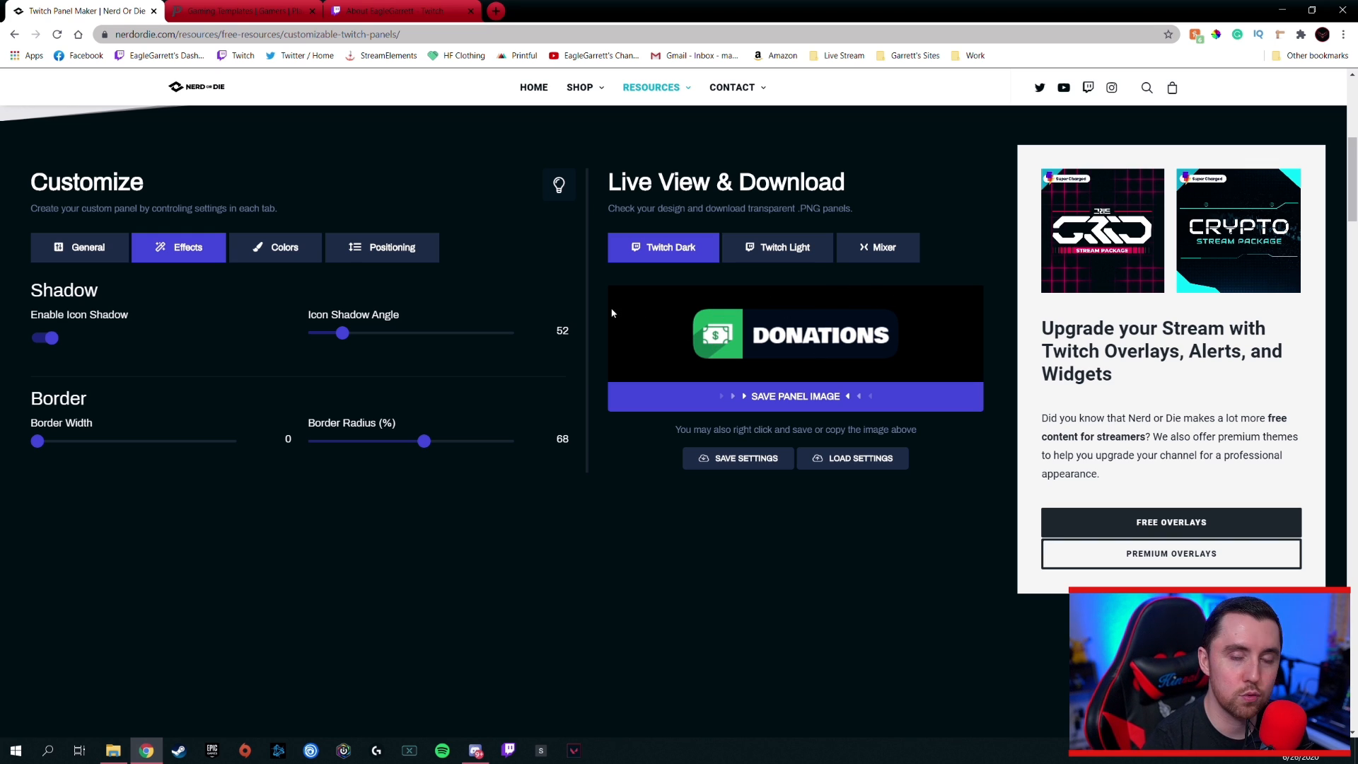
In Colors, make the icon background red instead of green
click(283, 247)
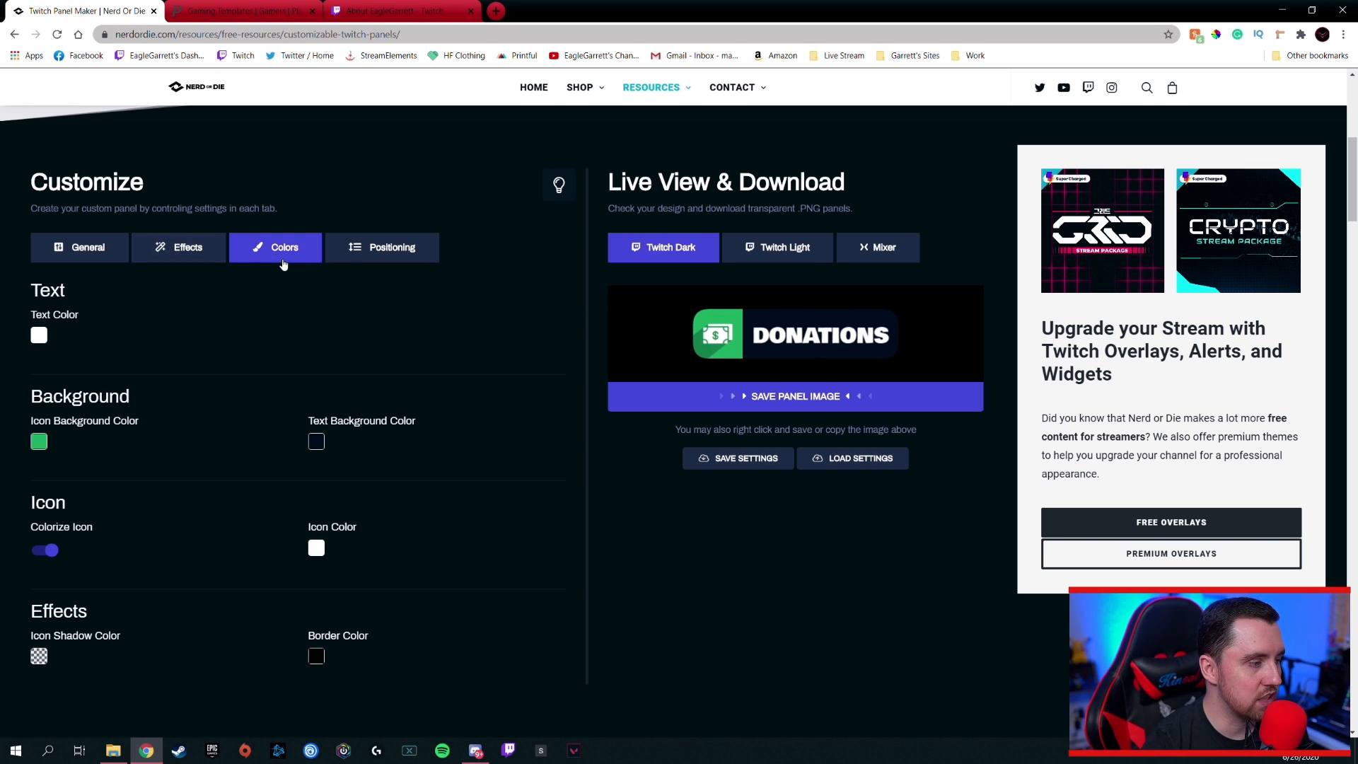
click(38, 442)
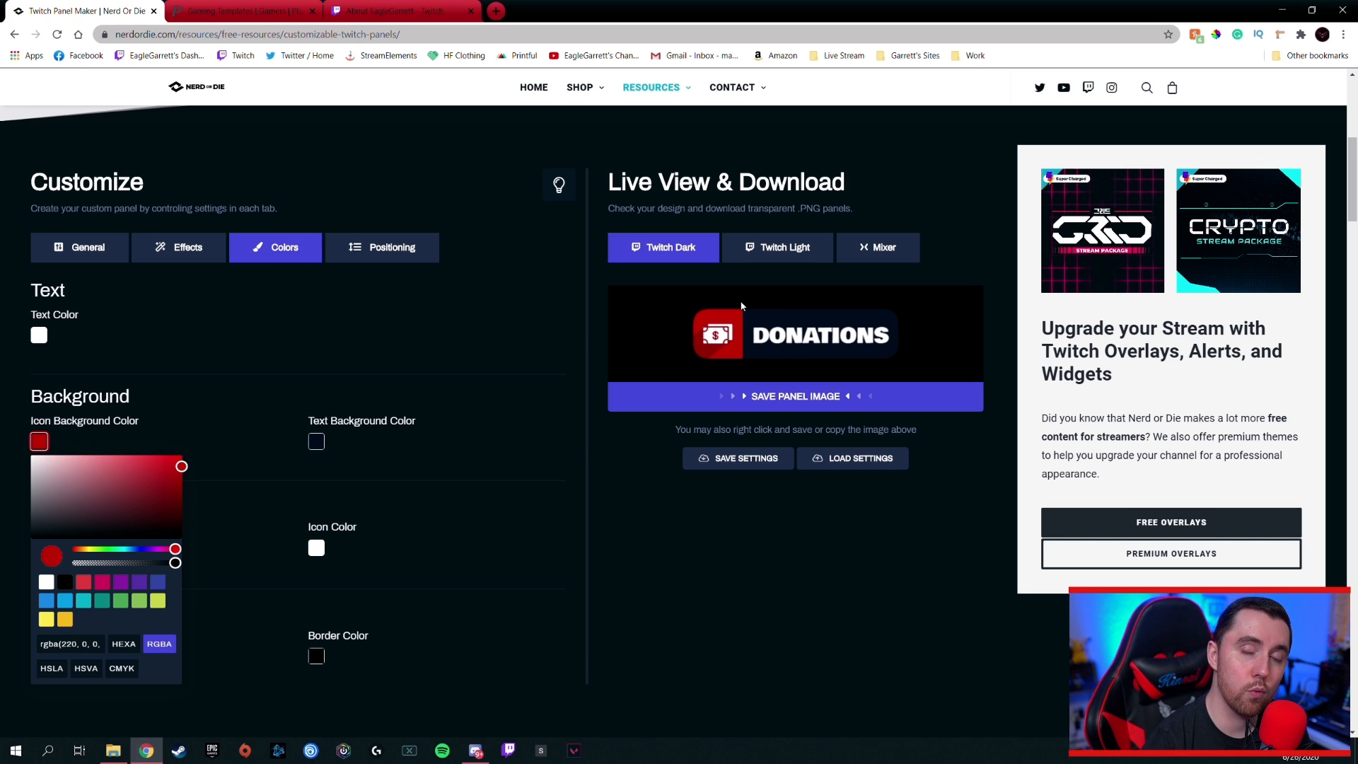
mouse_move(742, 274)
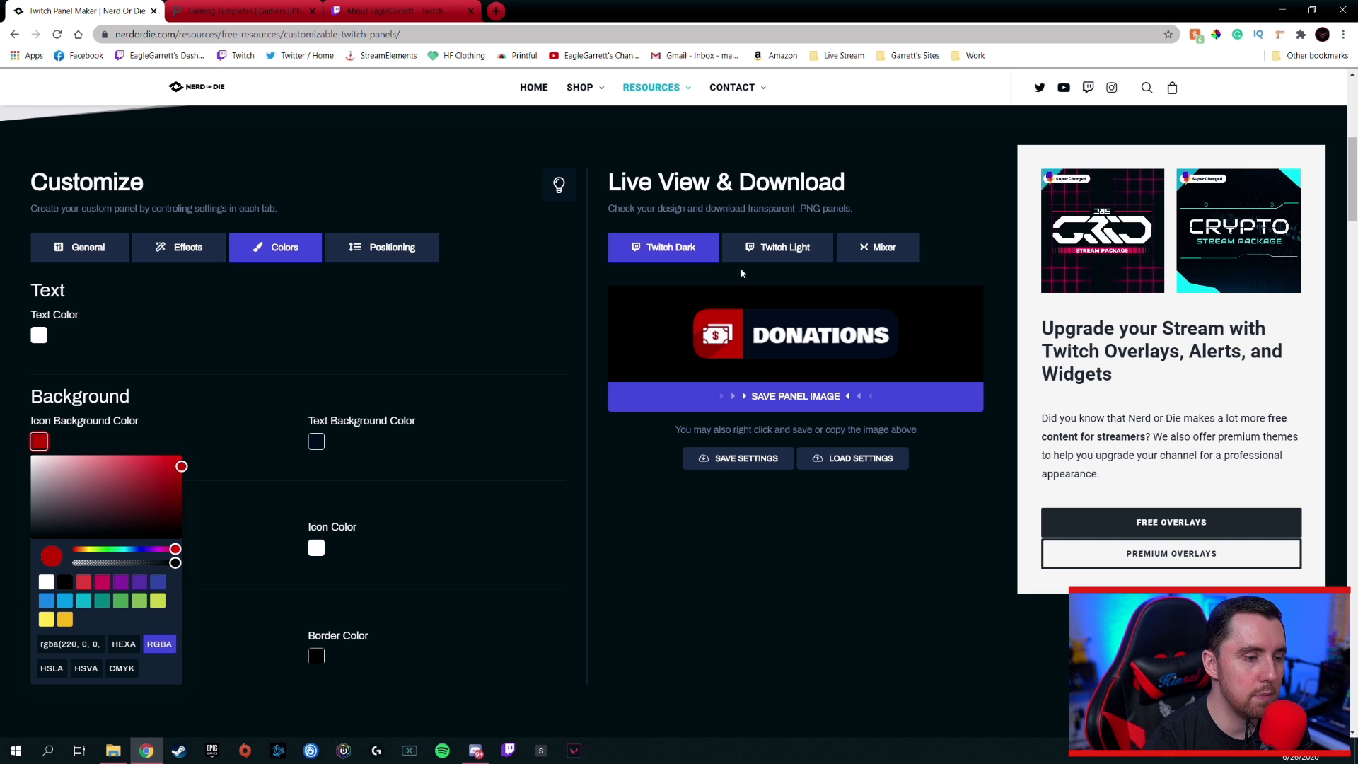
mouse_move(736, 294)
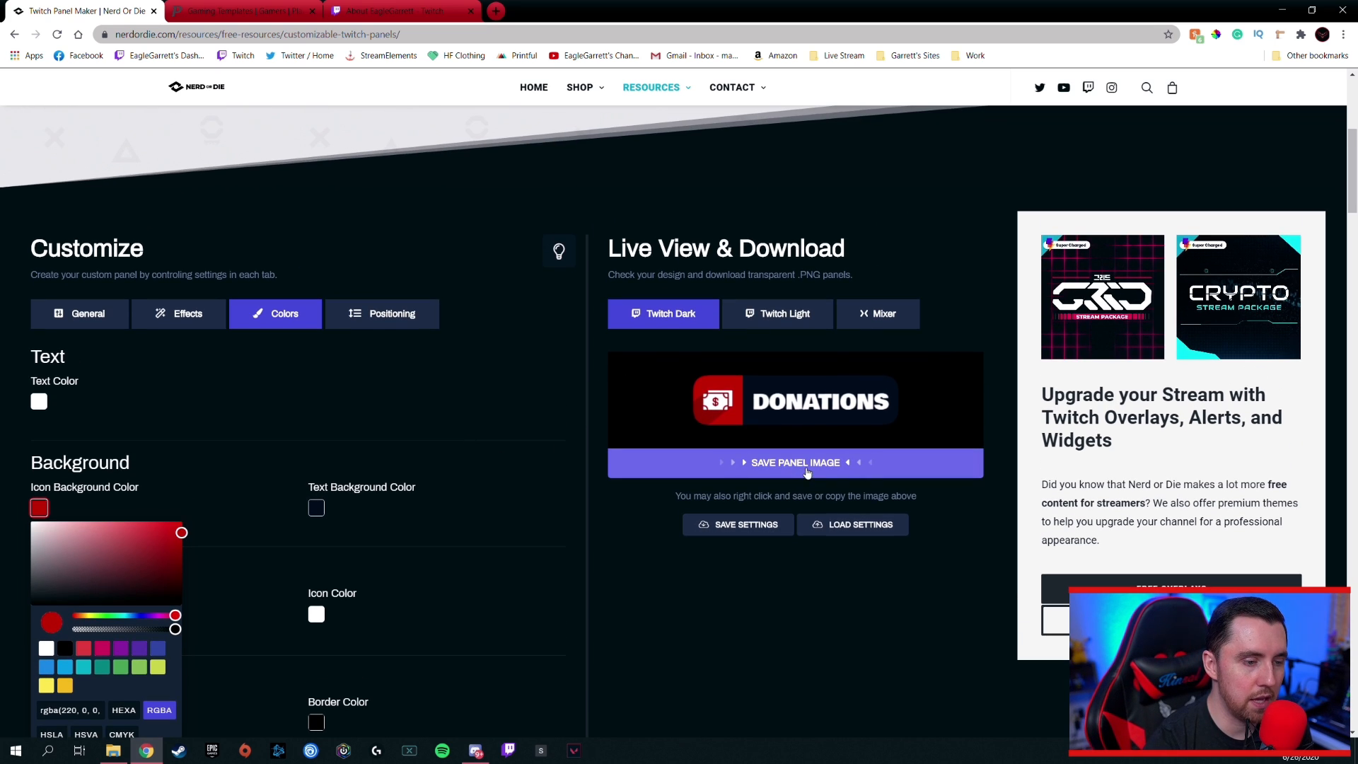
mouse_move(580, 443)
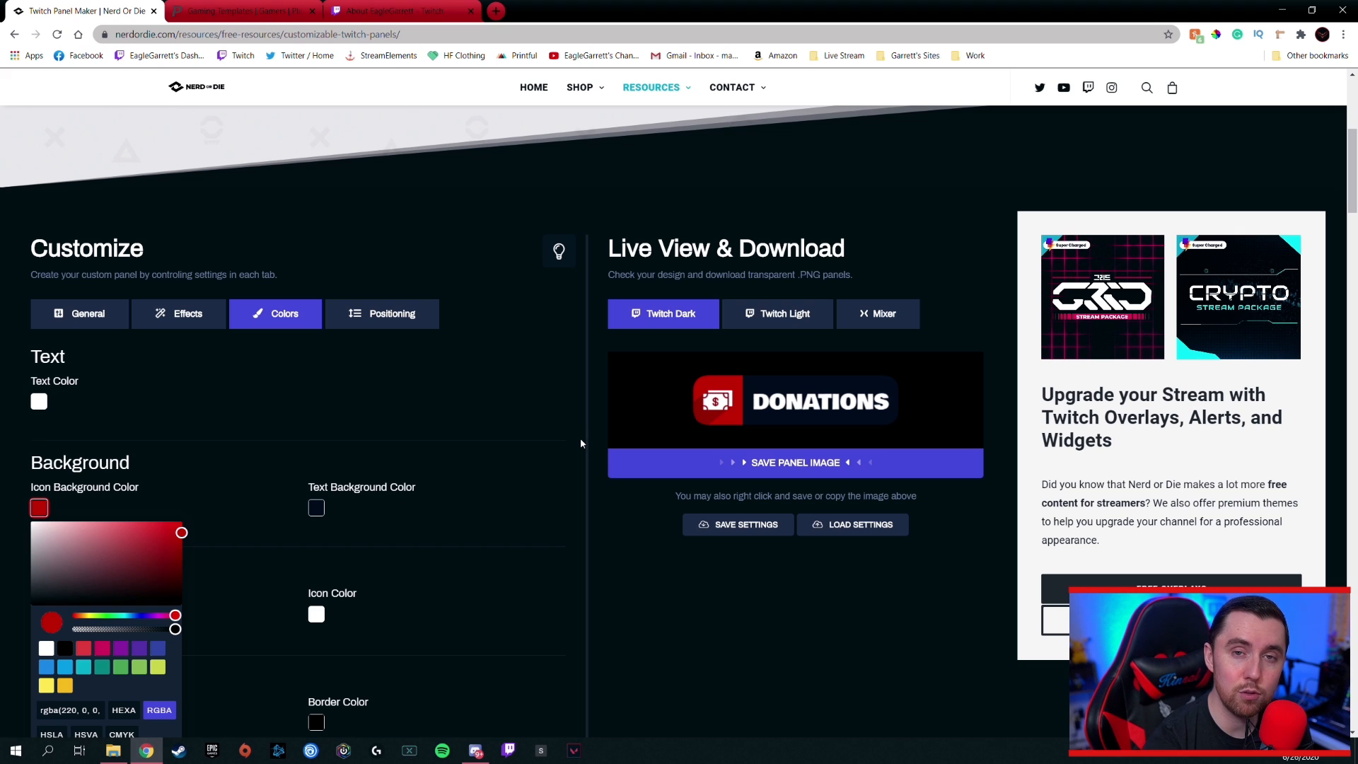
mouse_move(493, 347)
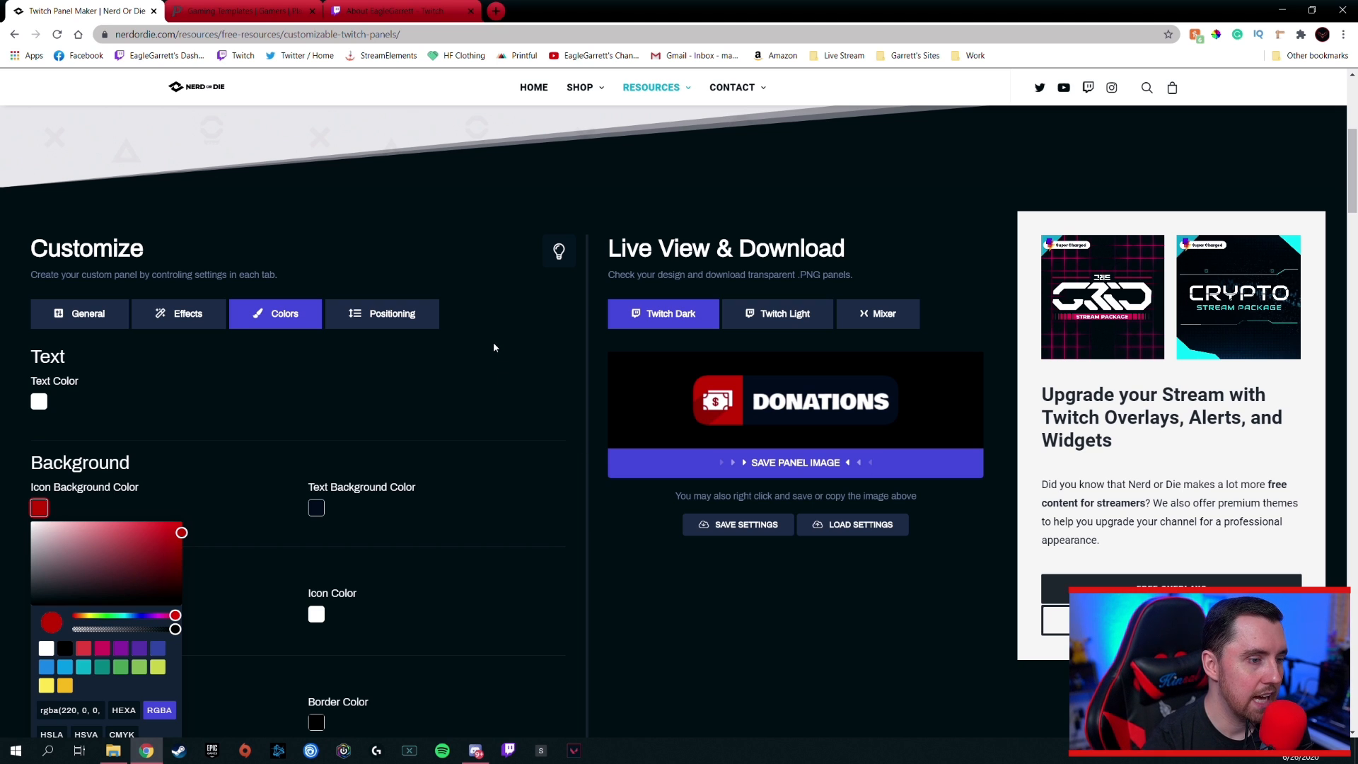
scroll(up, 3)
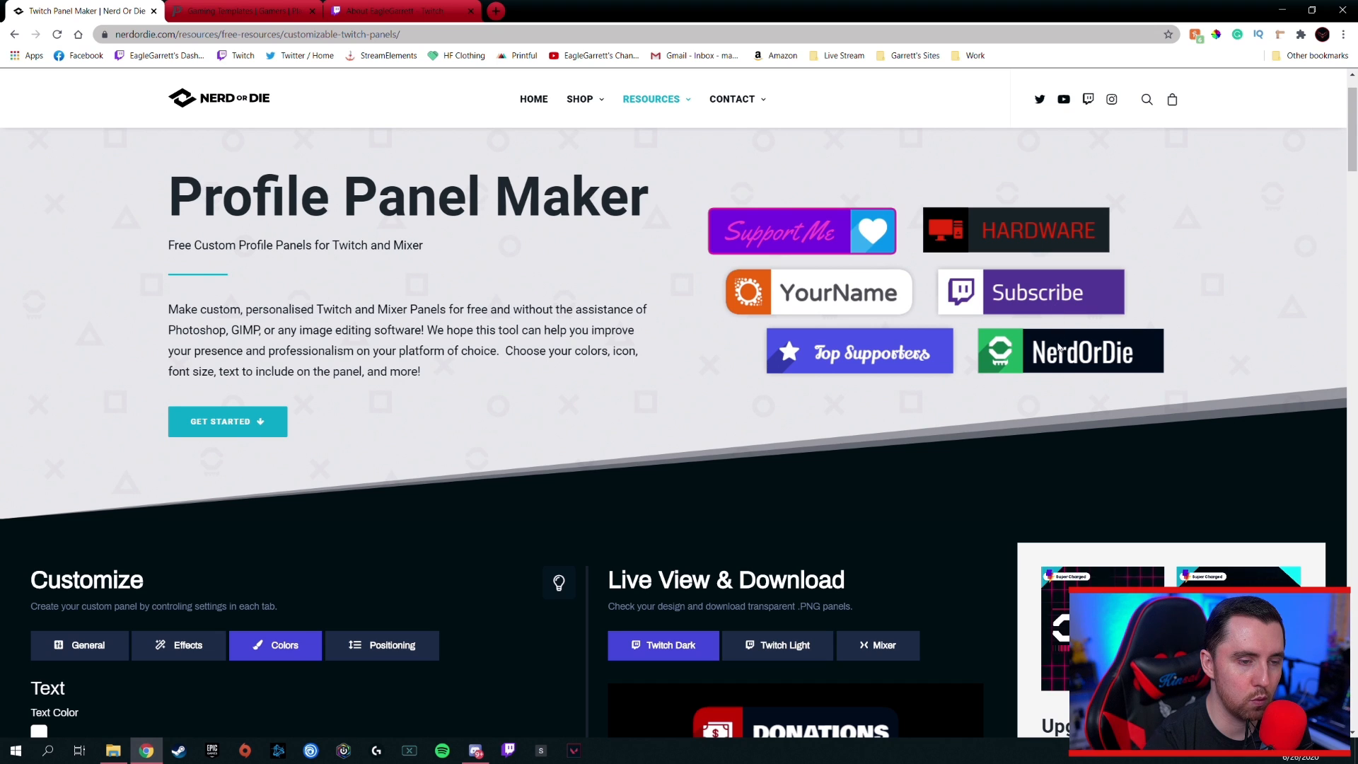
scroll(down, 3)
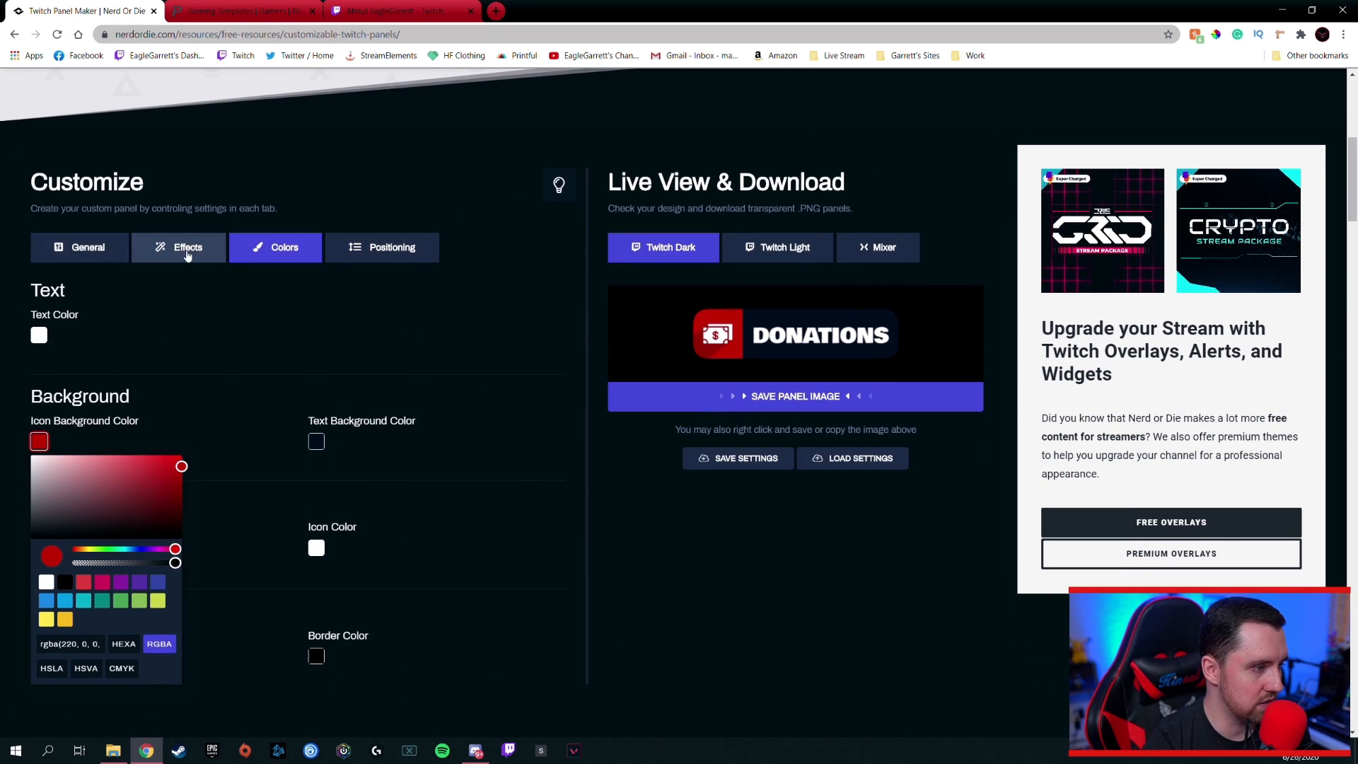
In General, try right icon alignment, then restore left alignment
click(178, 247)
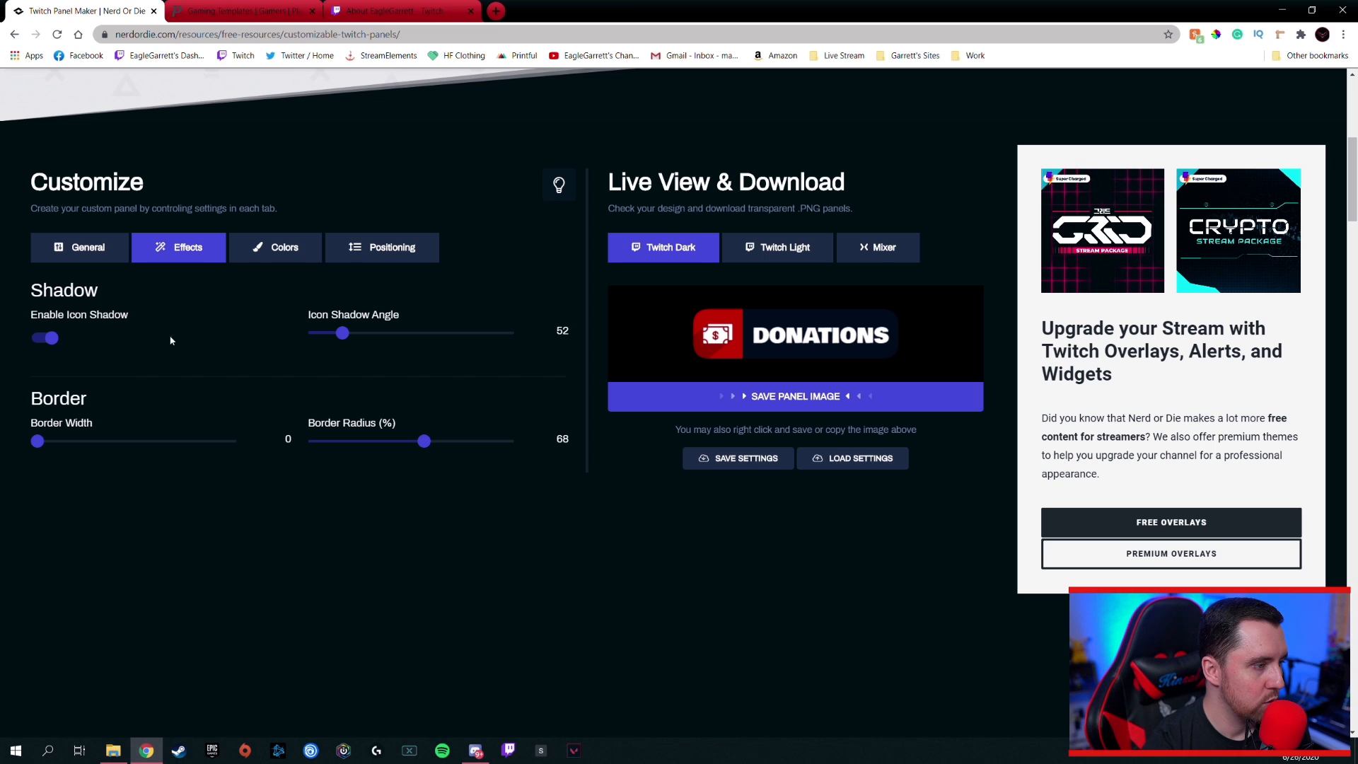
click(80, 247)
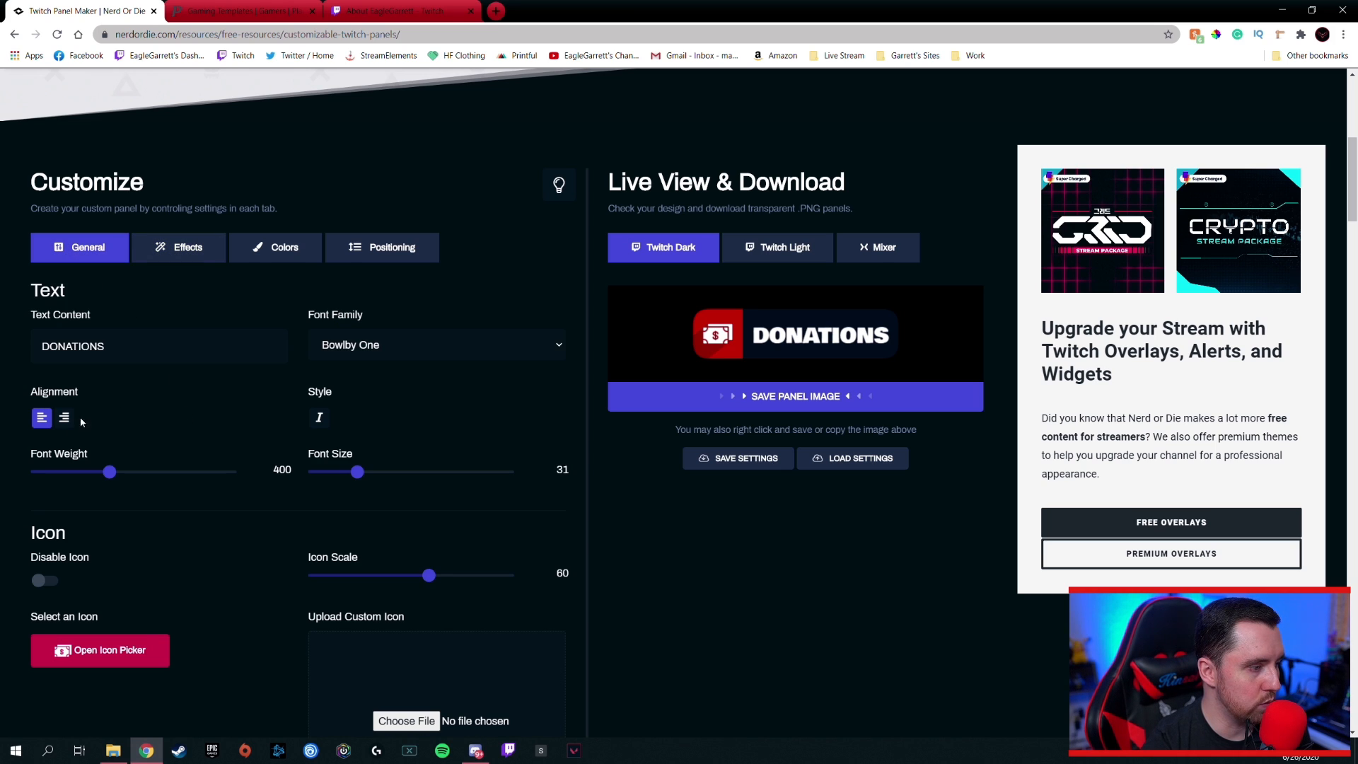
click(63, 418)
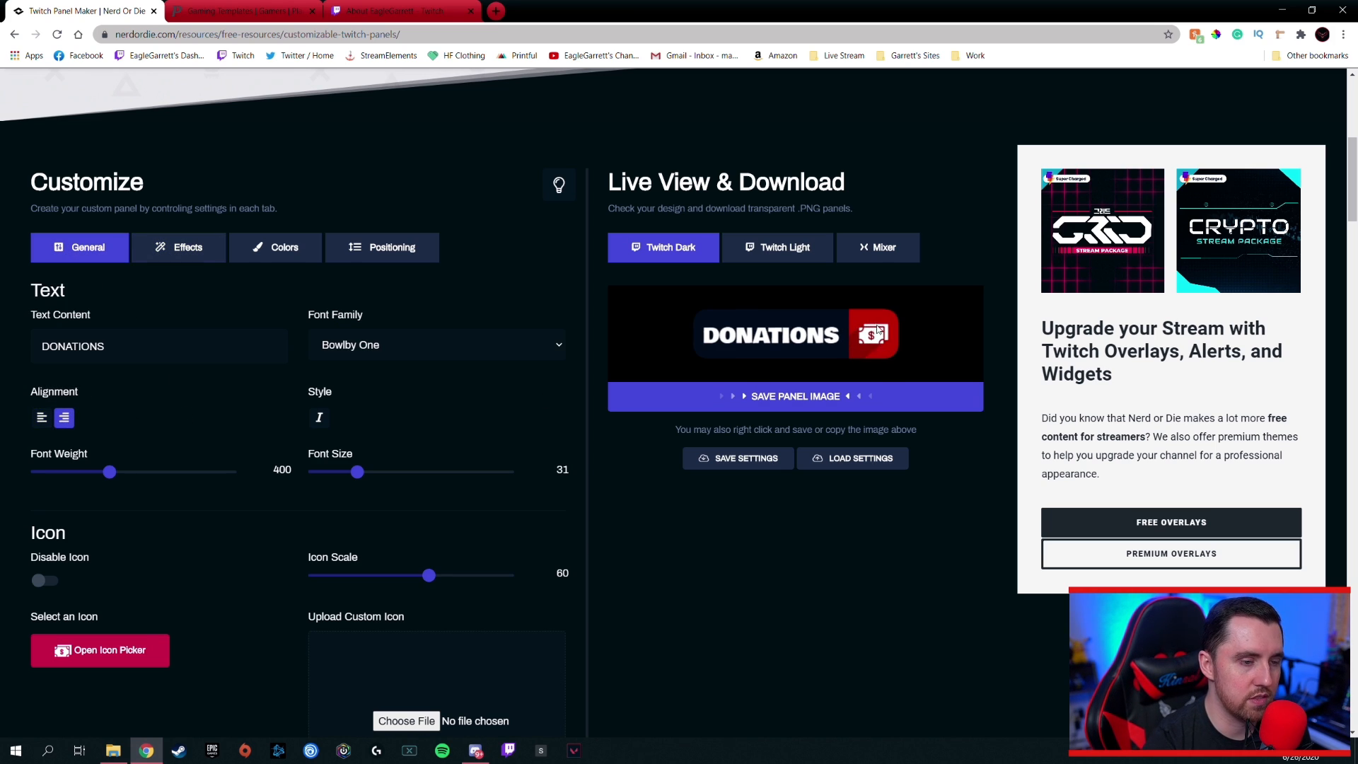
mouse_move(42, 418)
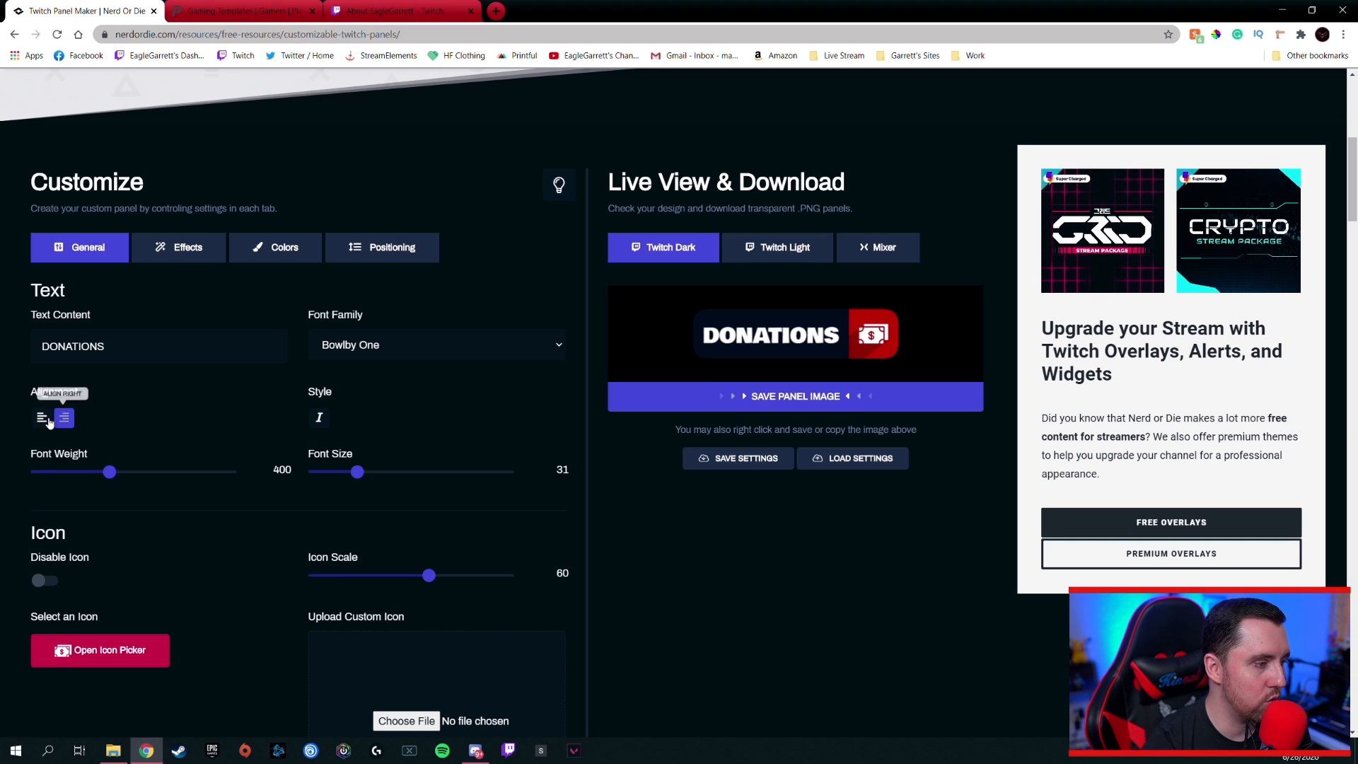
click(41, 418)
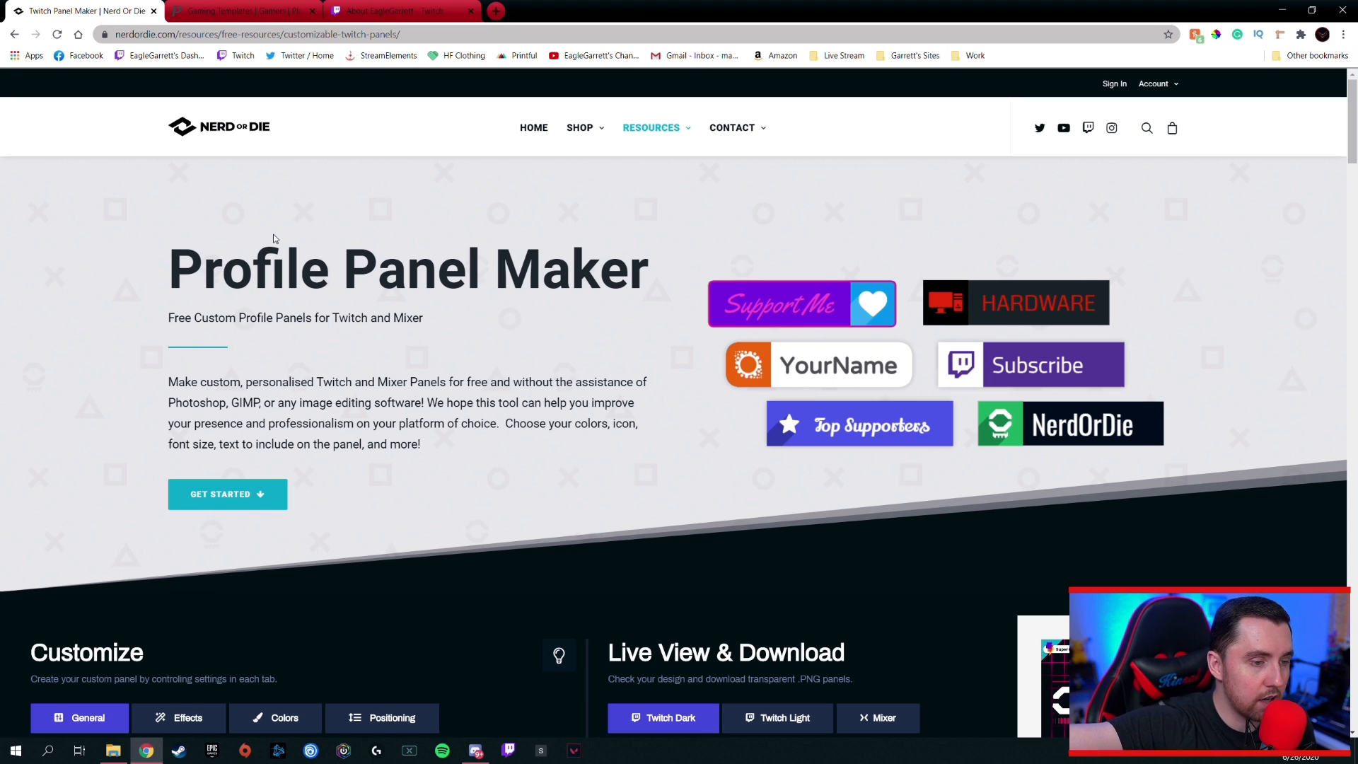
scroll(down, 3)
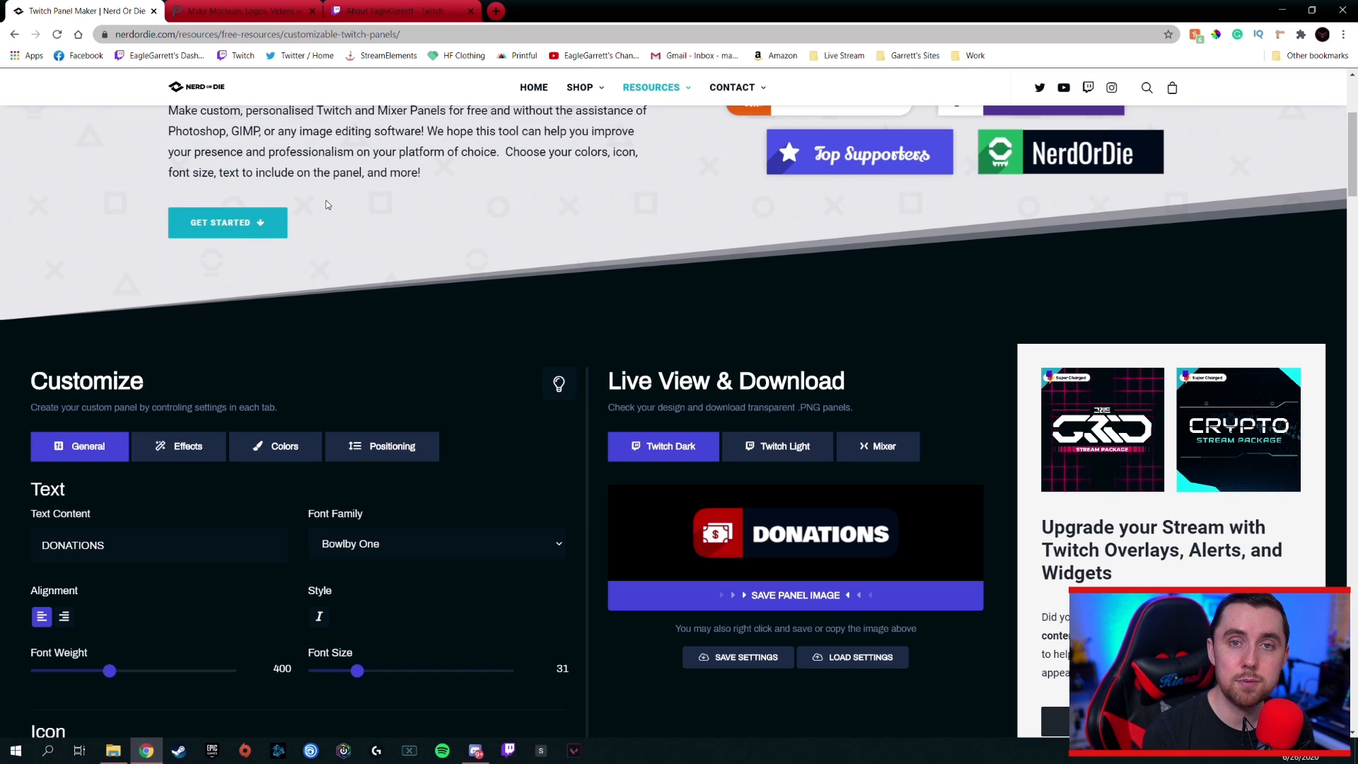
Browse Placeit's Twitch Panels template gallery
click(243, 11)
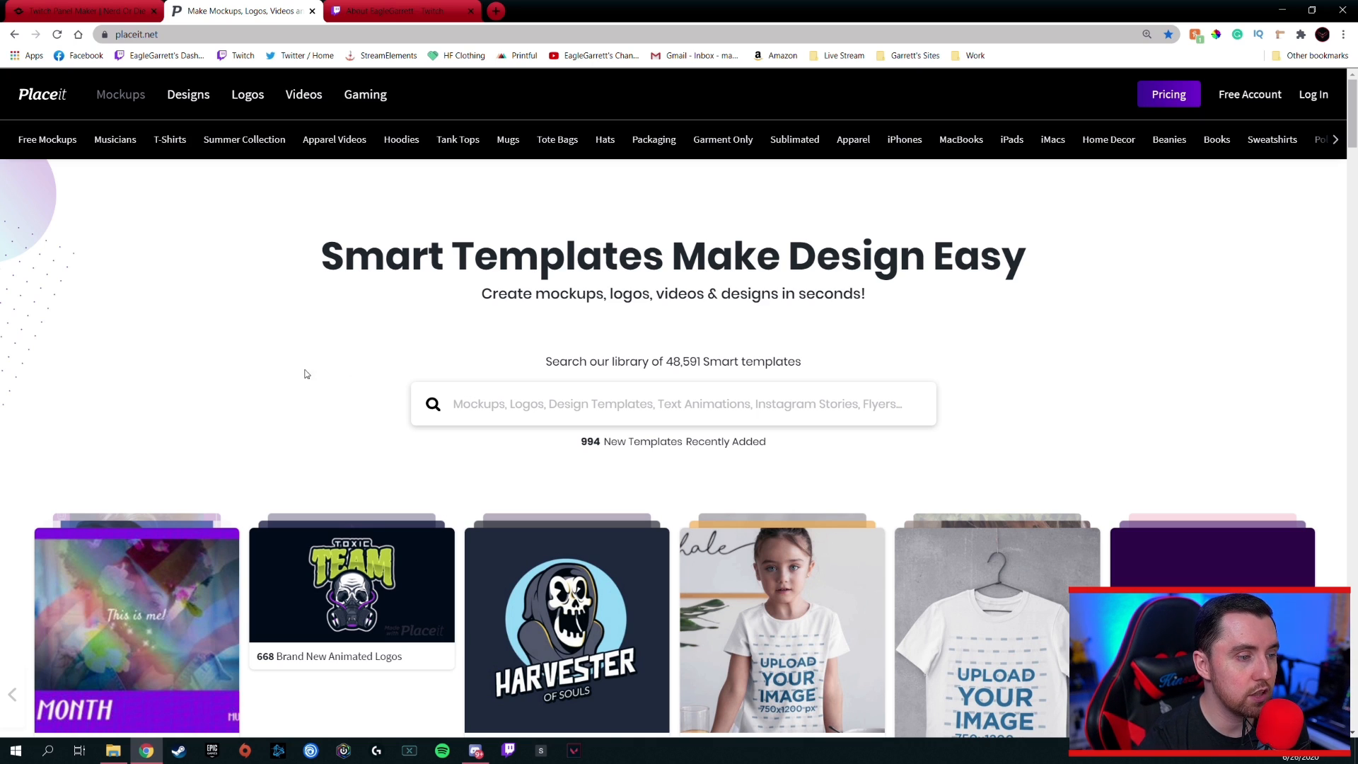
mouse_move(365, 94)
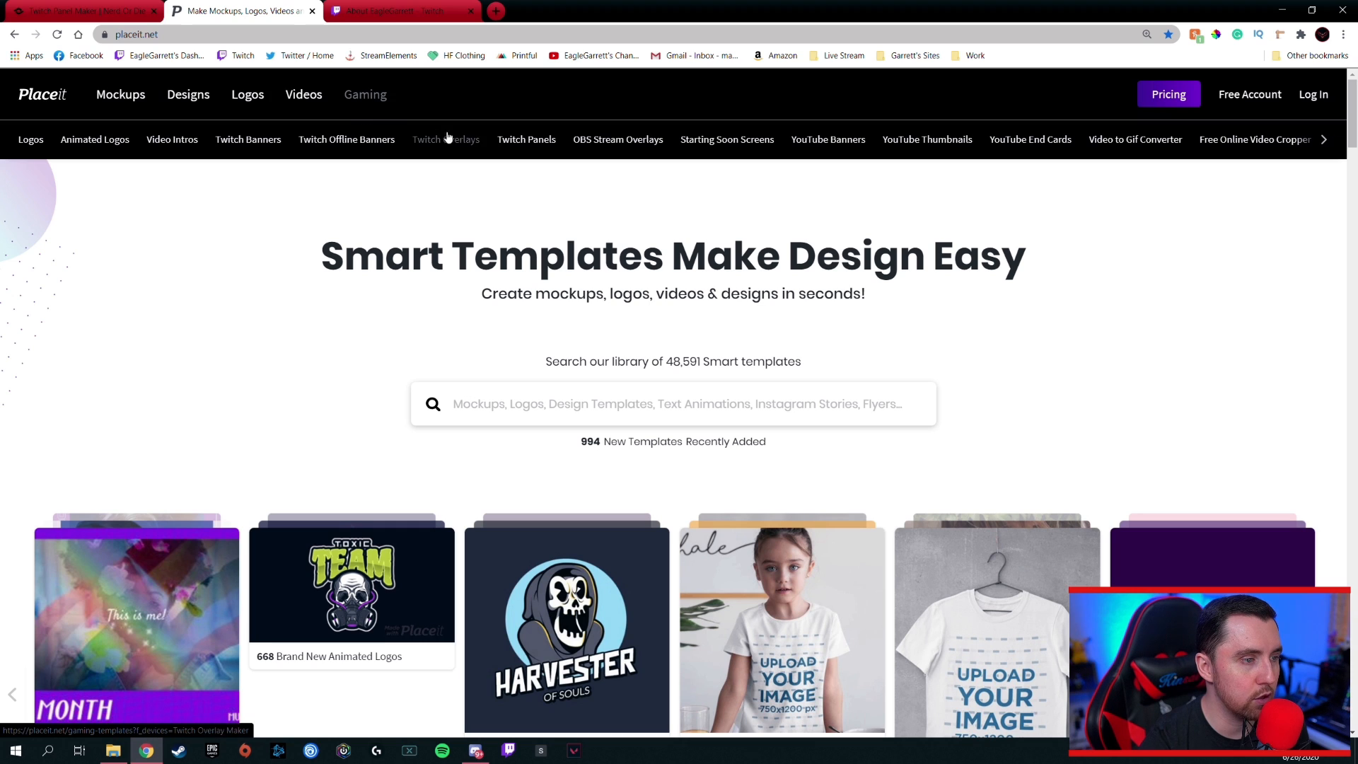
click(526, 139)
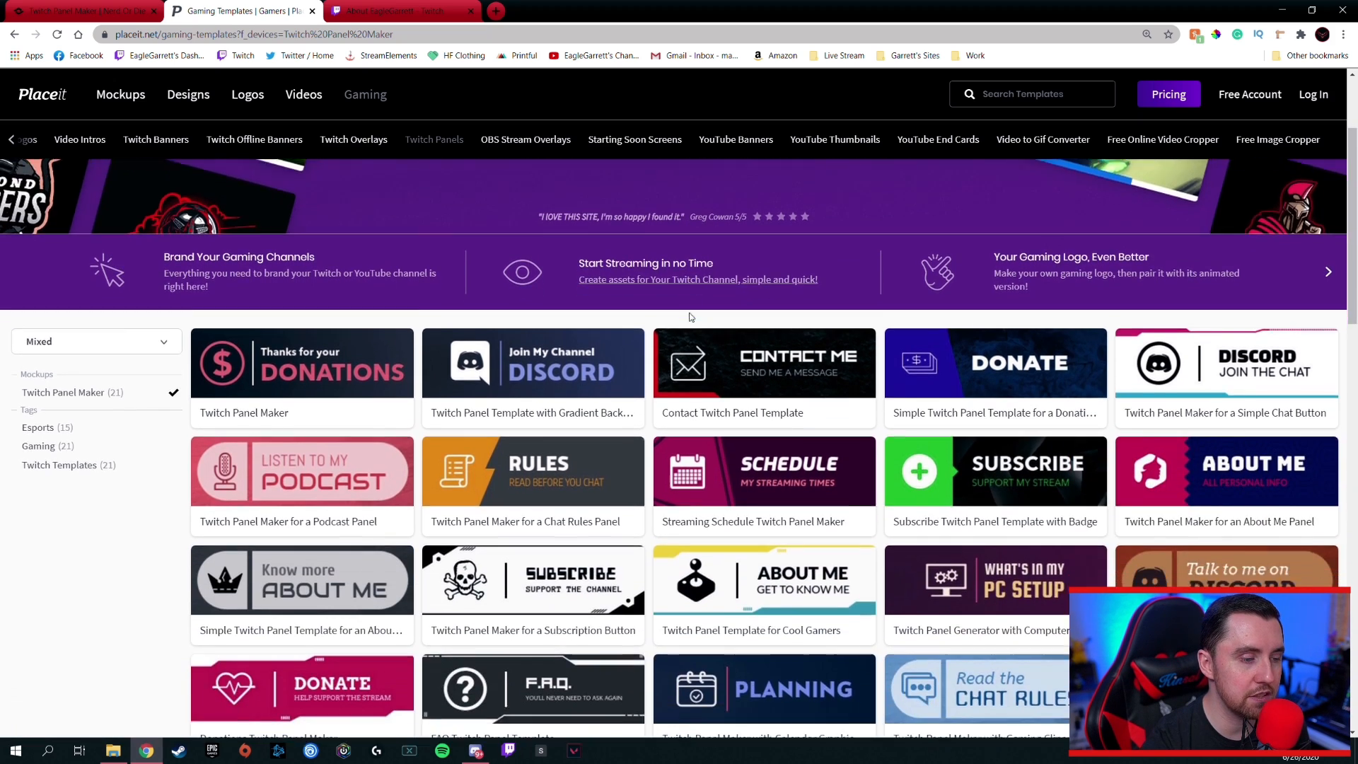
scroll(down, 3)
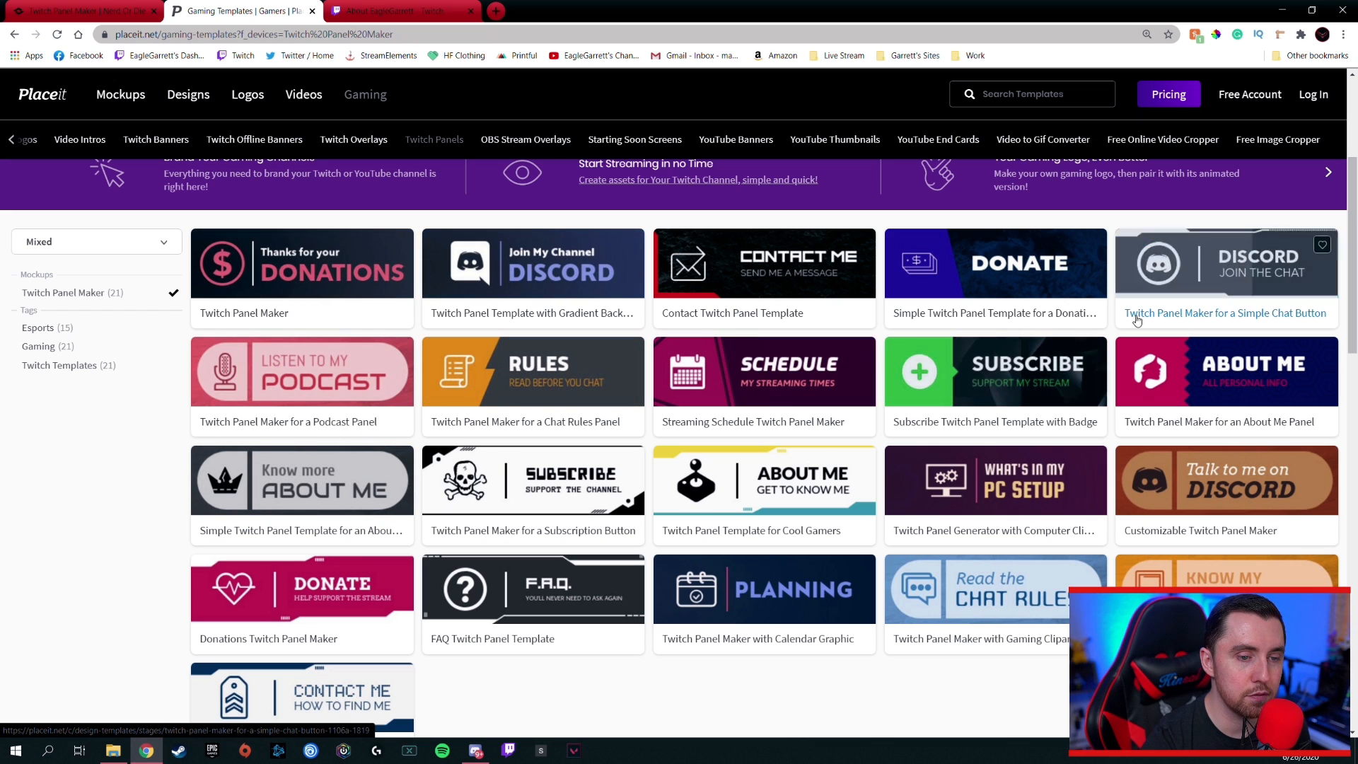
scroll(down, 3)
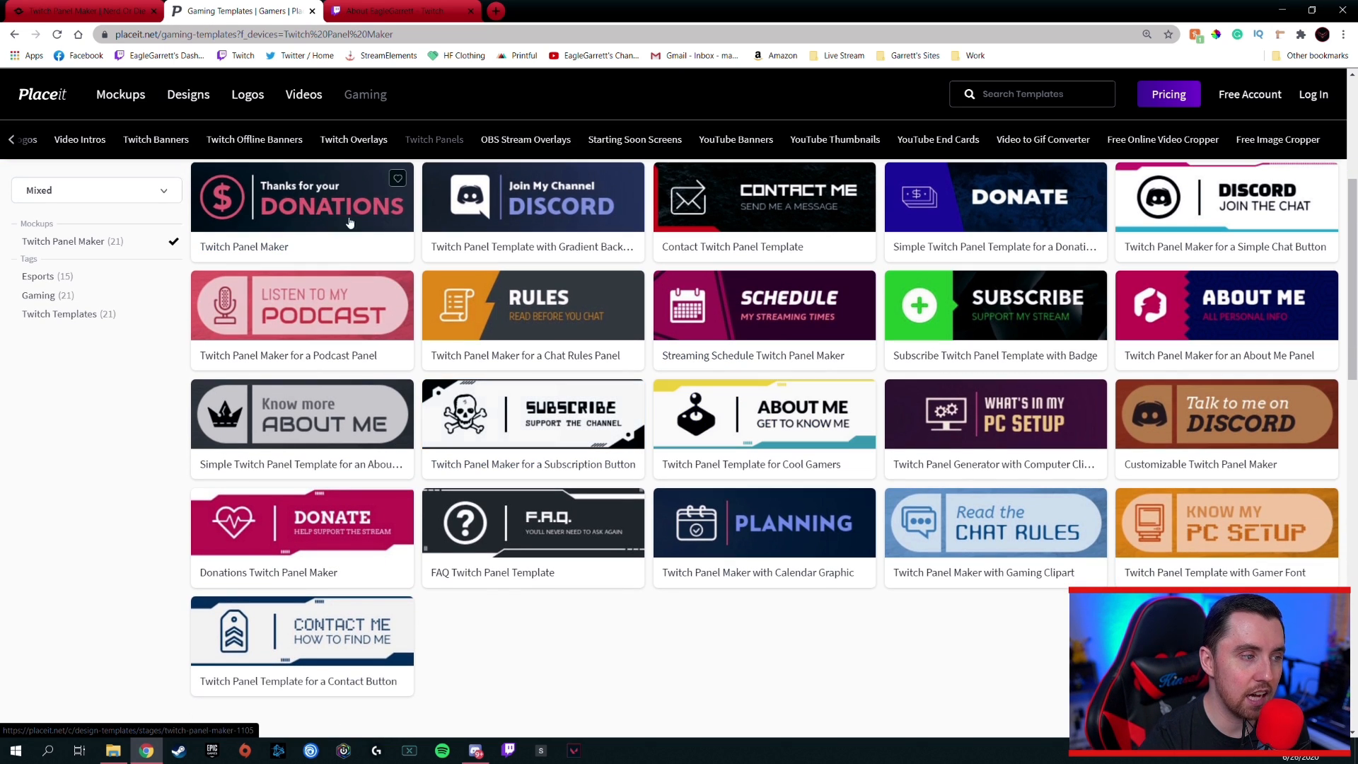
mouse_move(749, 316)
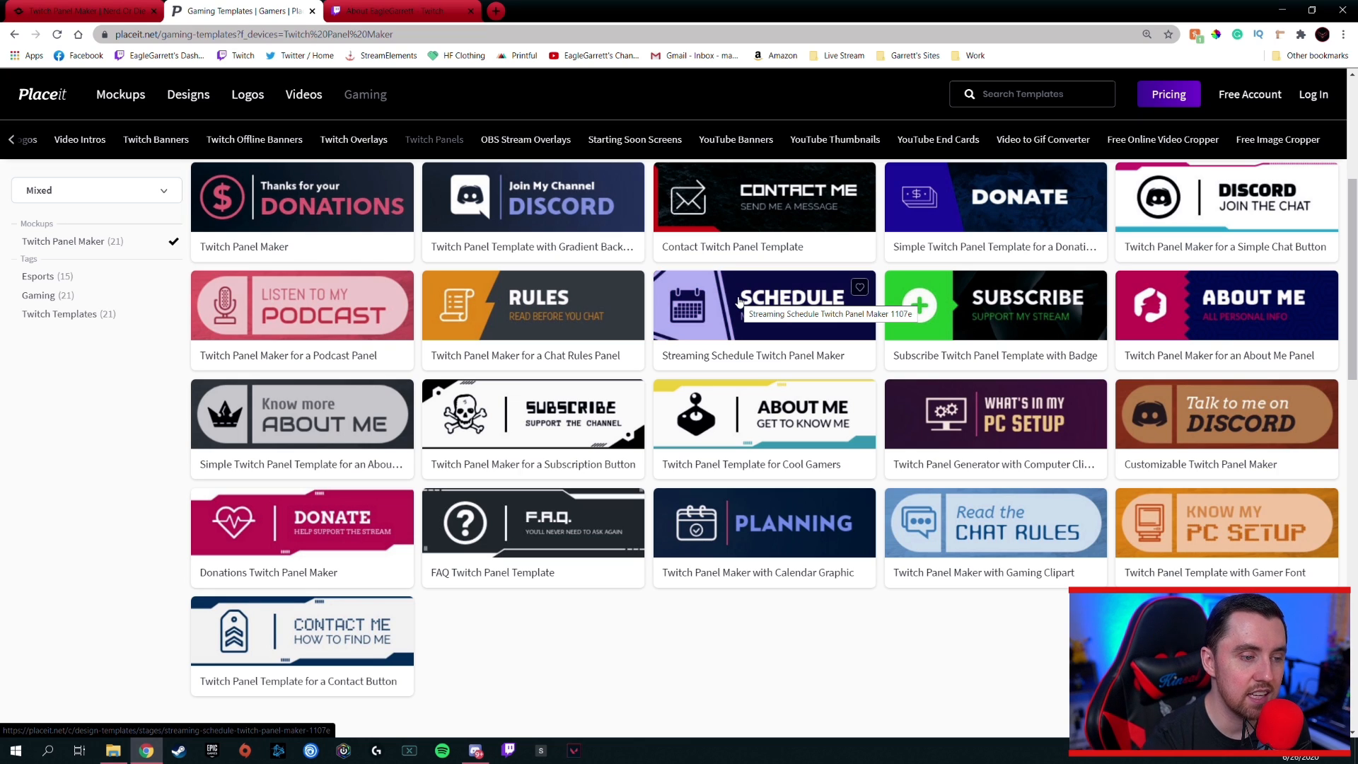
mouse_move(724, 437)
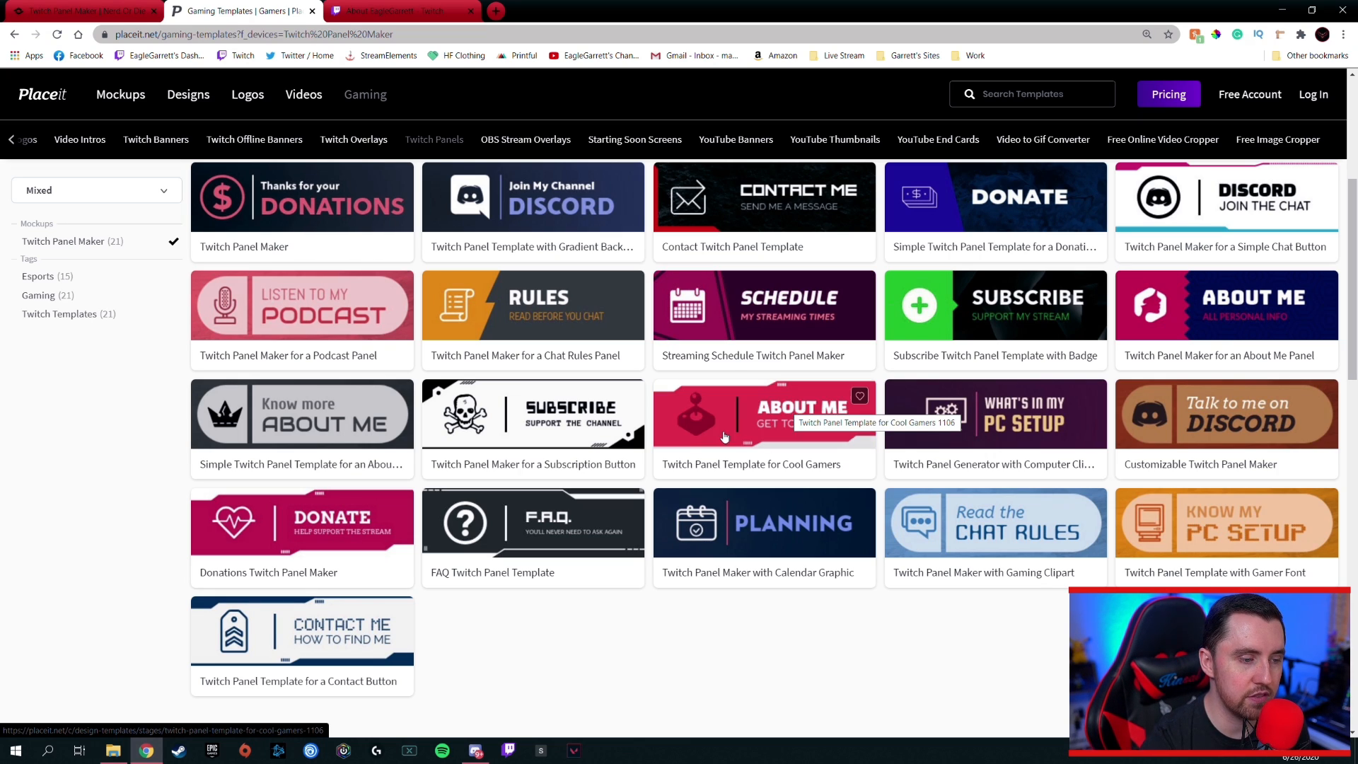
Edit the Cool Gamers panel template and swap its joystick for a dollar-sign icon
click(763, 413)
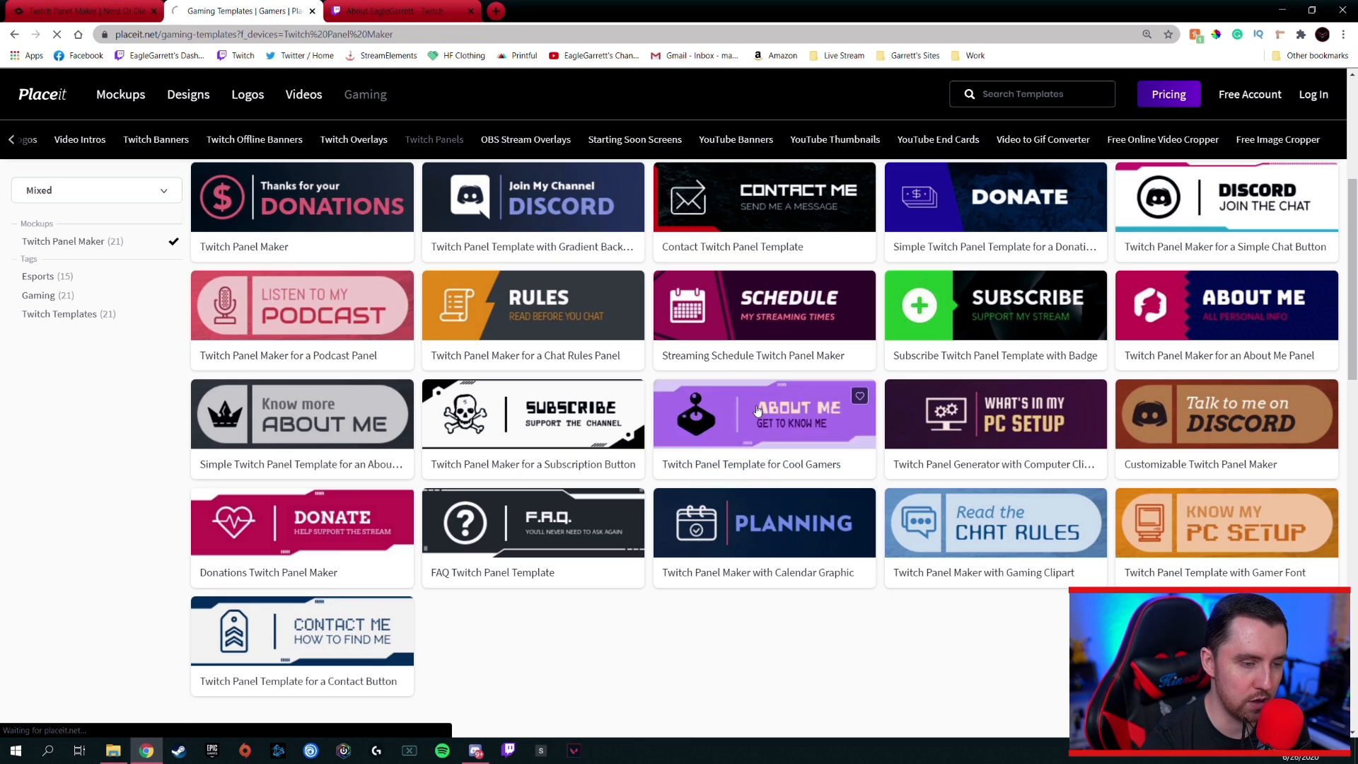
click(764, 413)
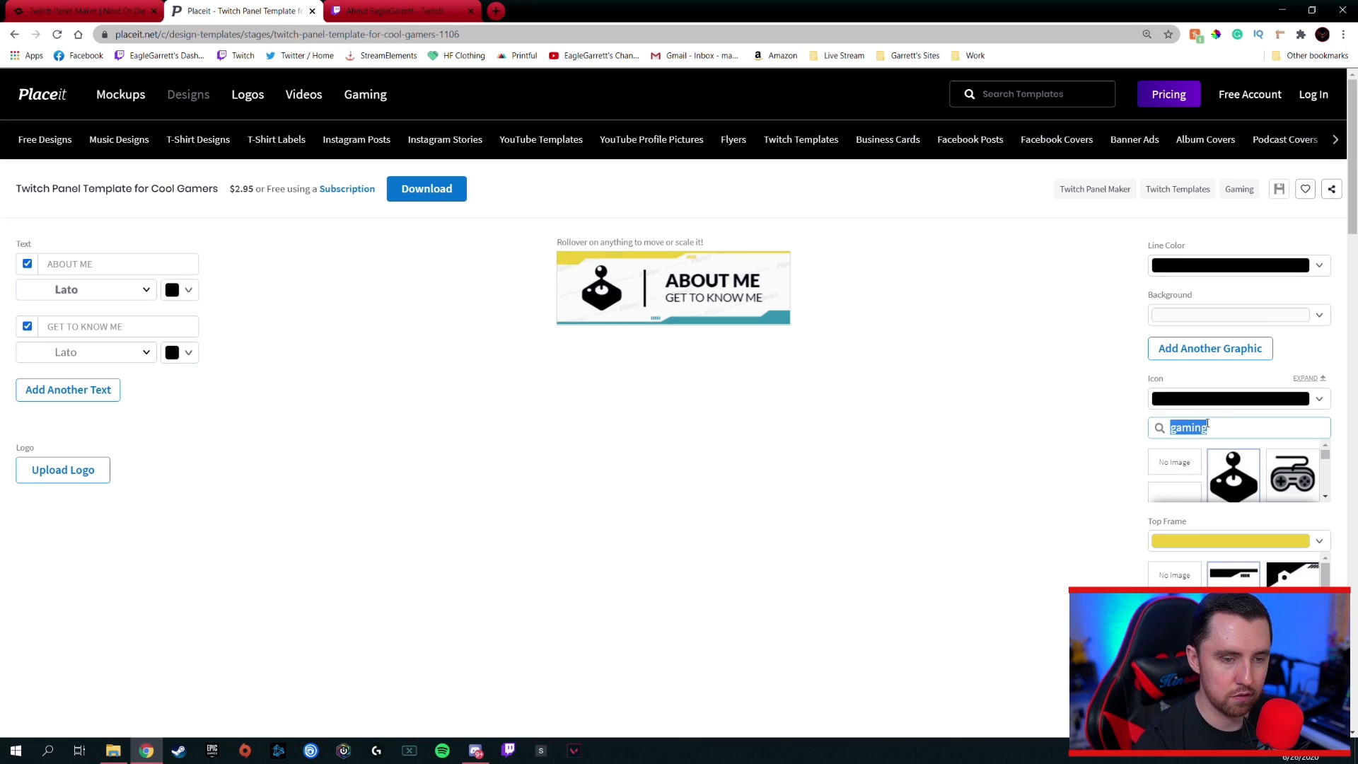
text(donatio)
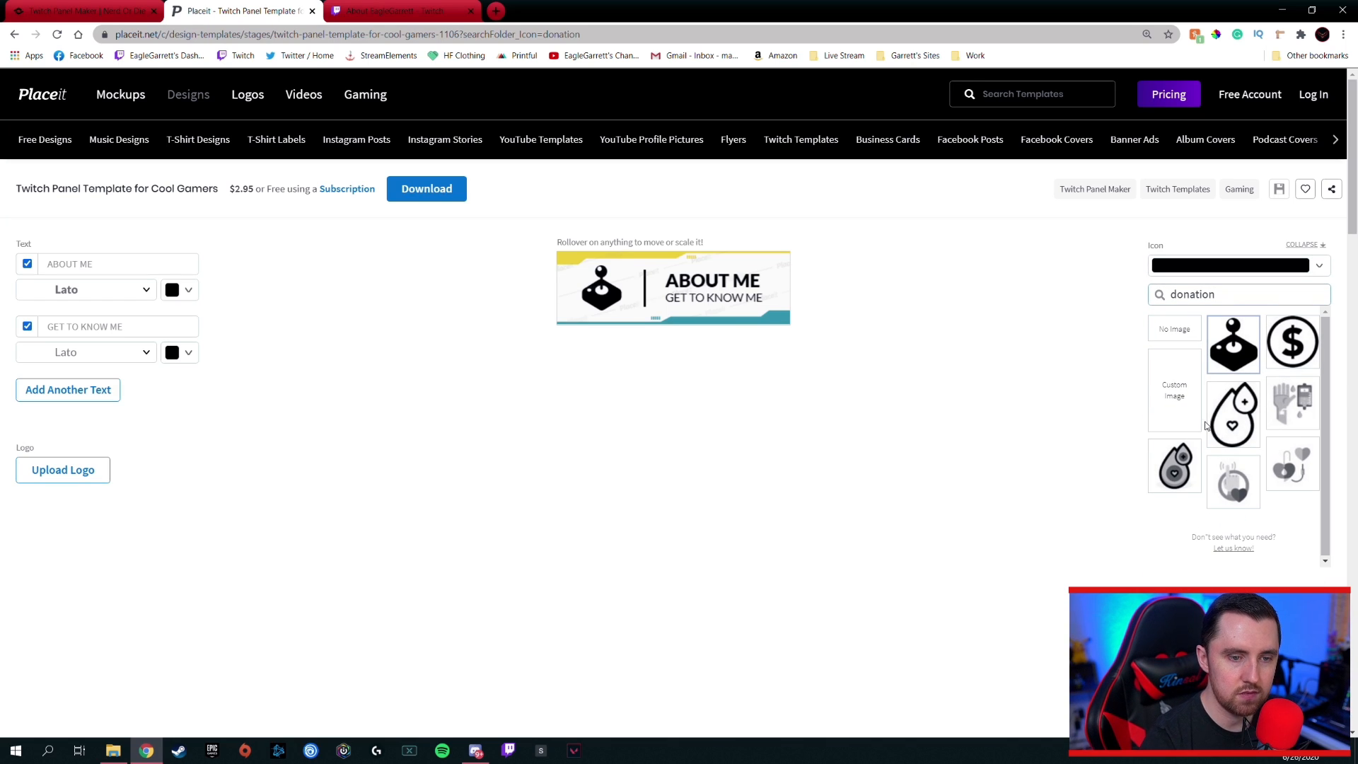
click(1291, 341)
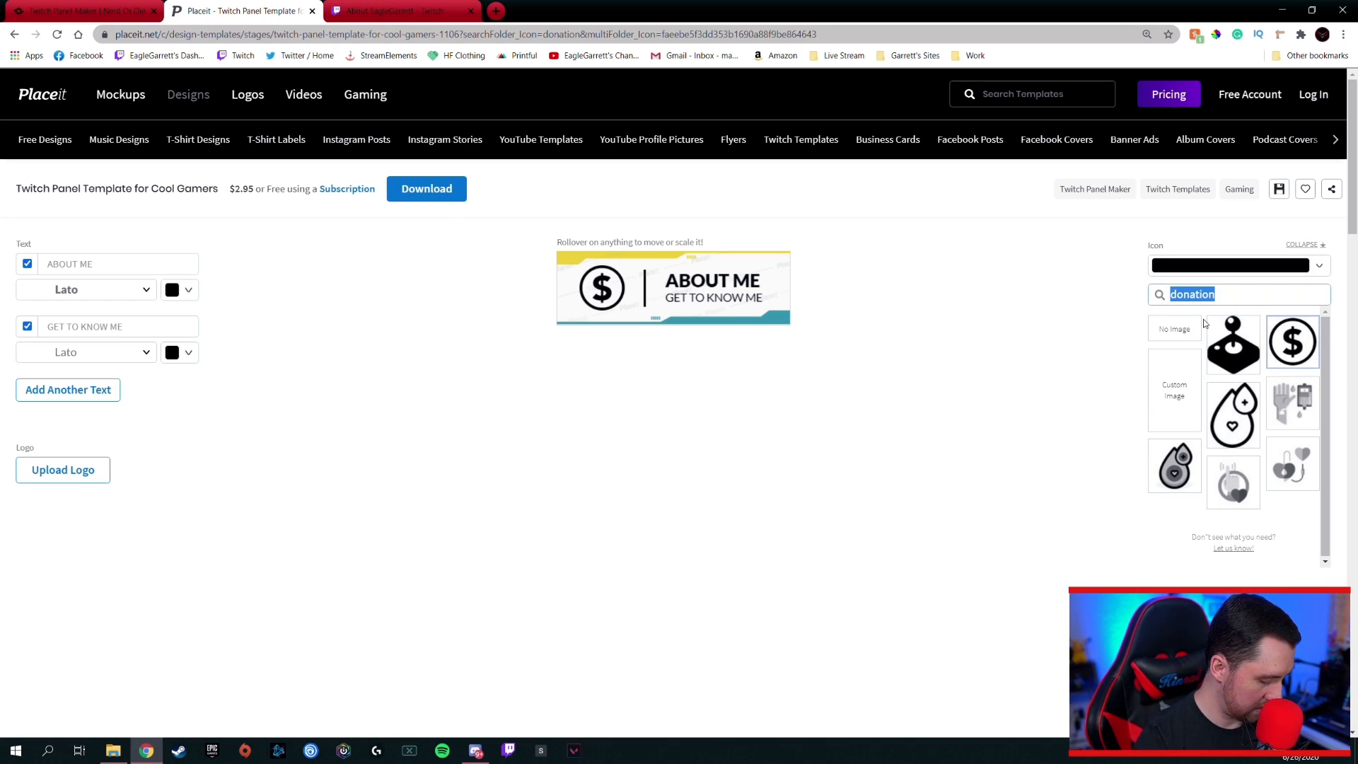
Search icons for 'money' and use the piggy bank instead
text(money)
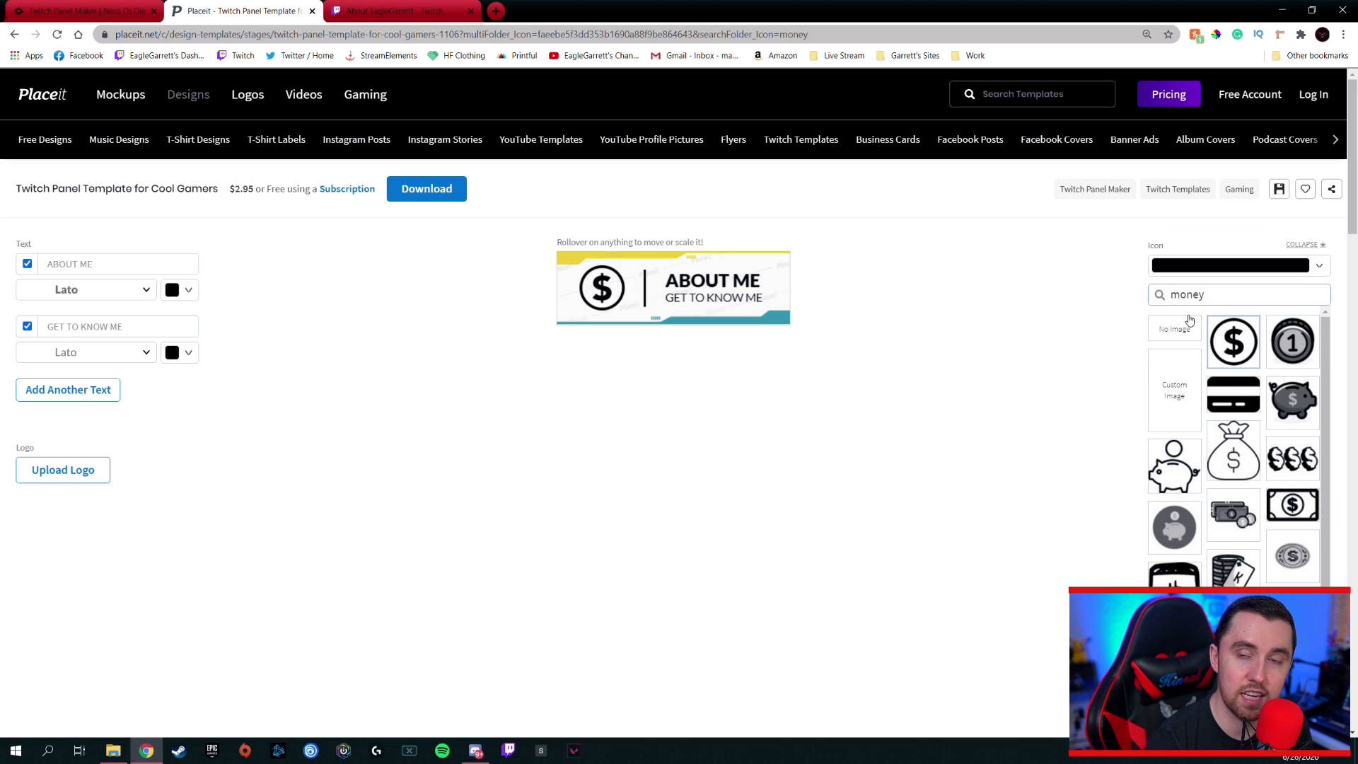
mouse_move(1284, 409)
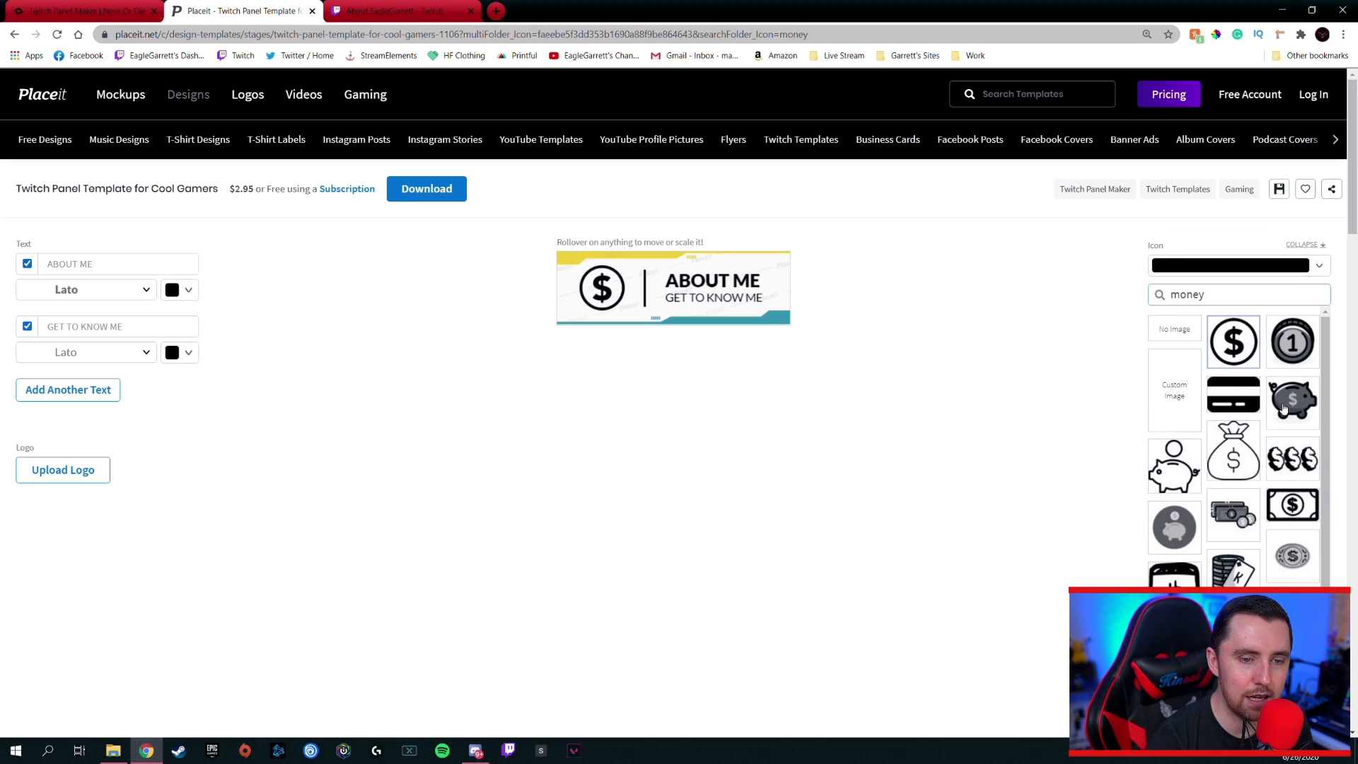
click(1291, 400)
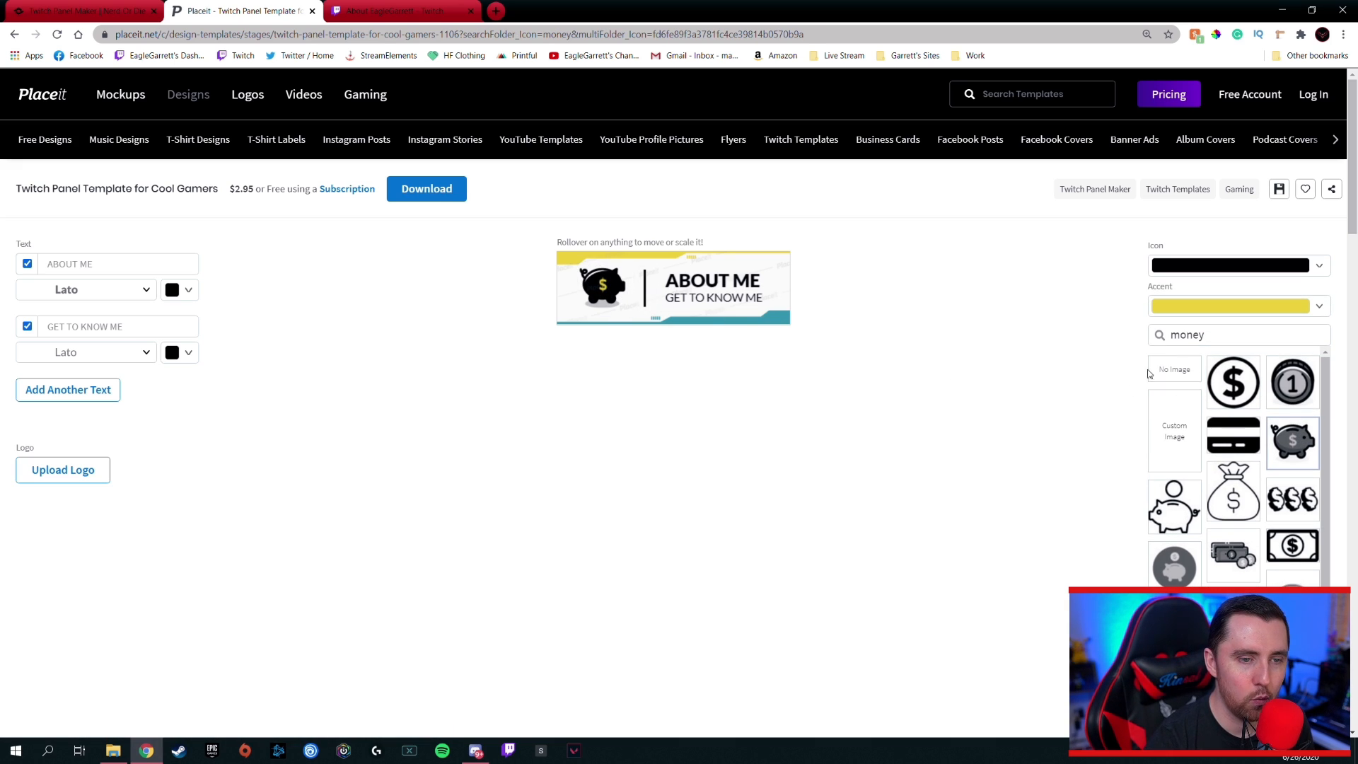
Make the piggy bank's coin accent green and the icon salmon pink
click(1237, 305)
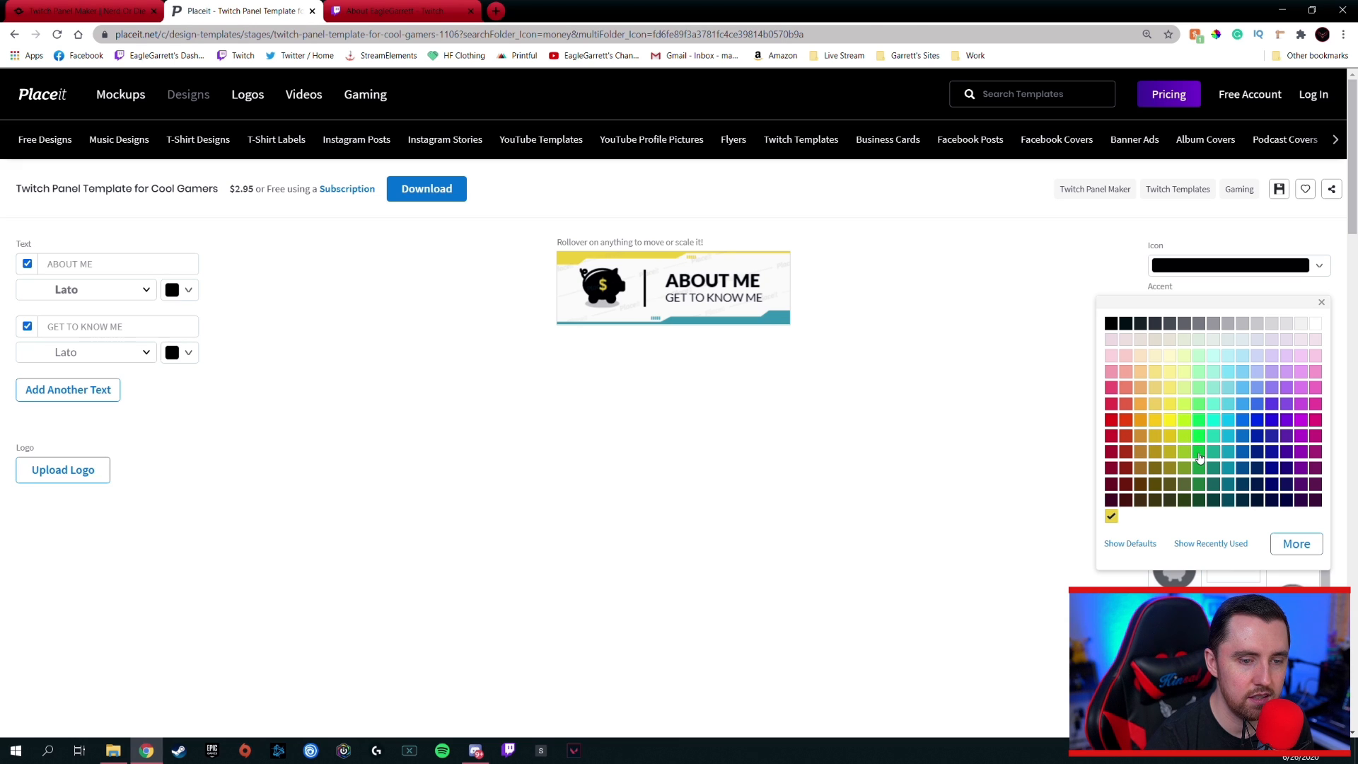
click(1198, 452)
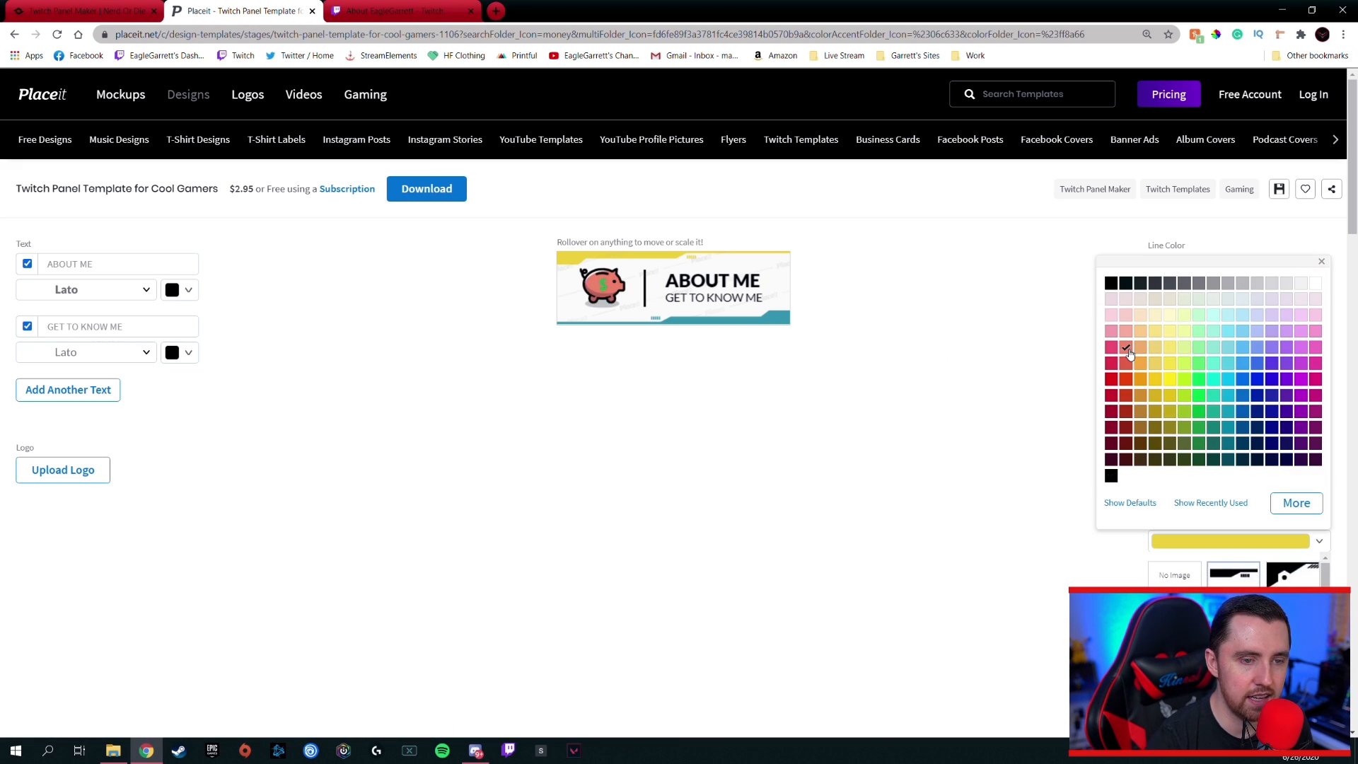
click(1126, 336)
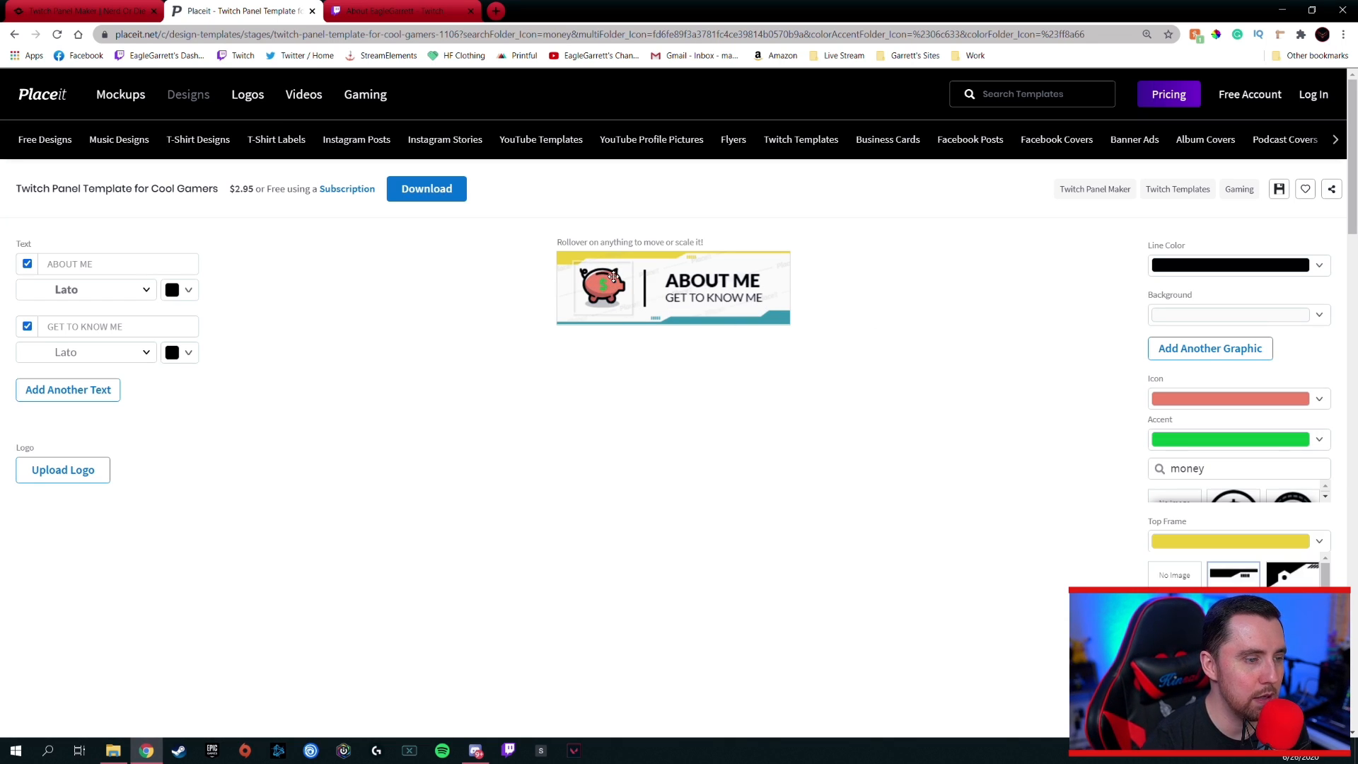
Reposition the piggy bank on the canvas and reach the frame options
click(594, 286)
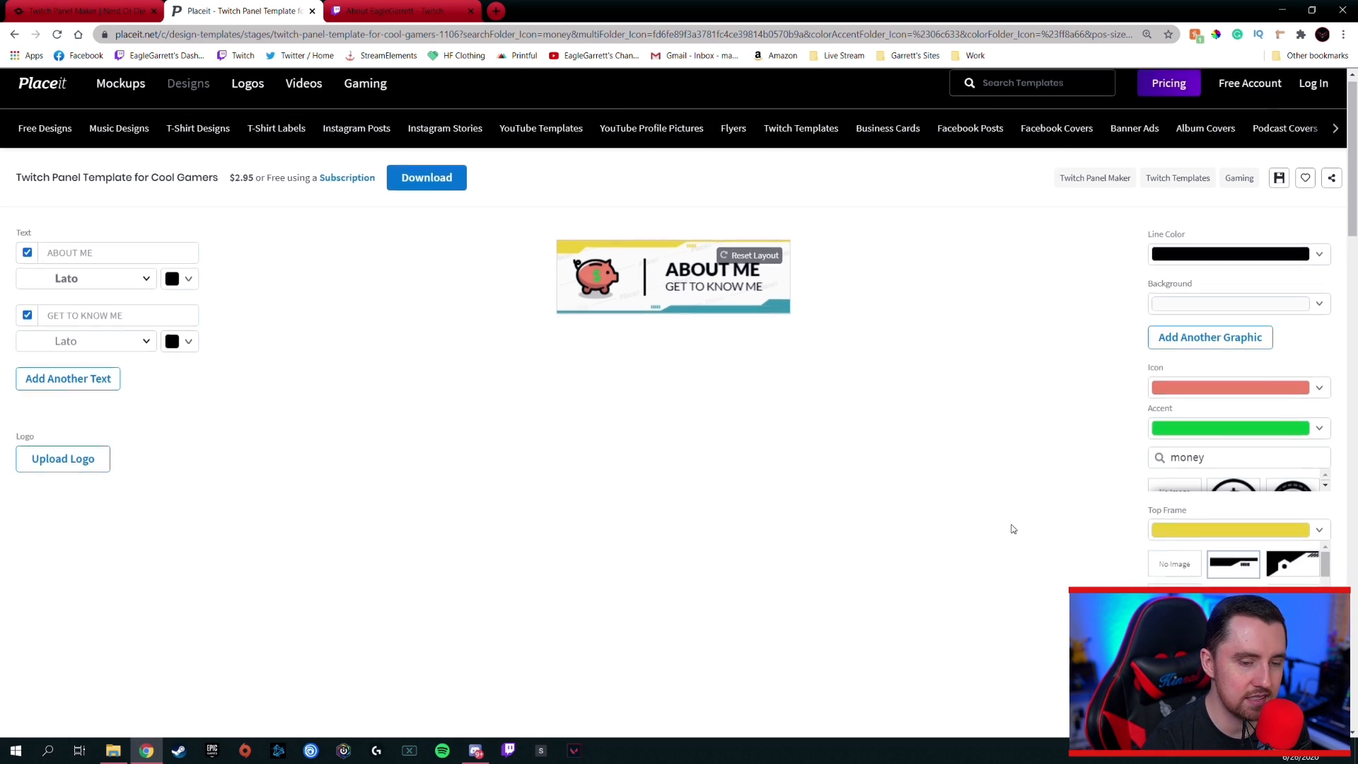
scroll(down, 3)
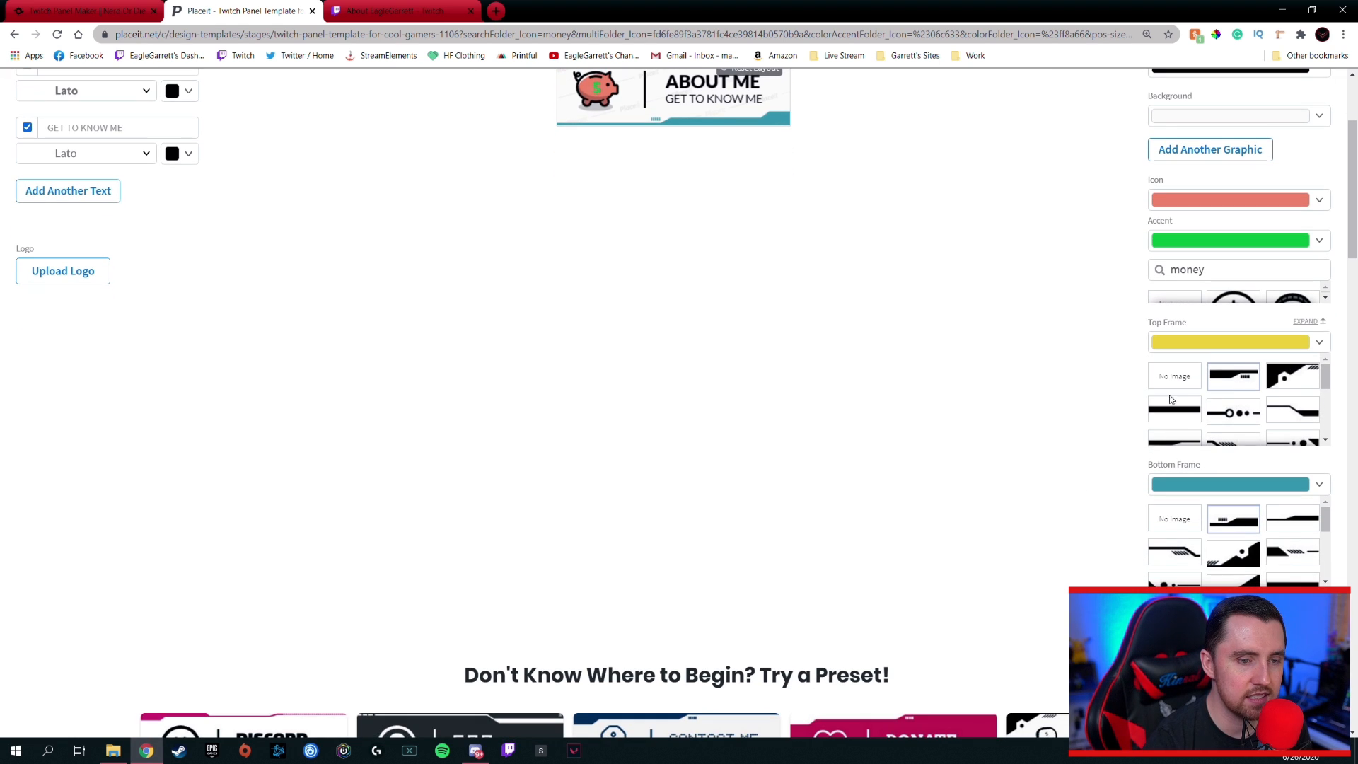
mouse_move(1200, 444)
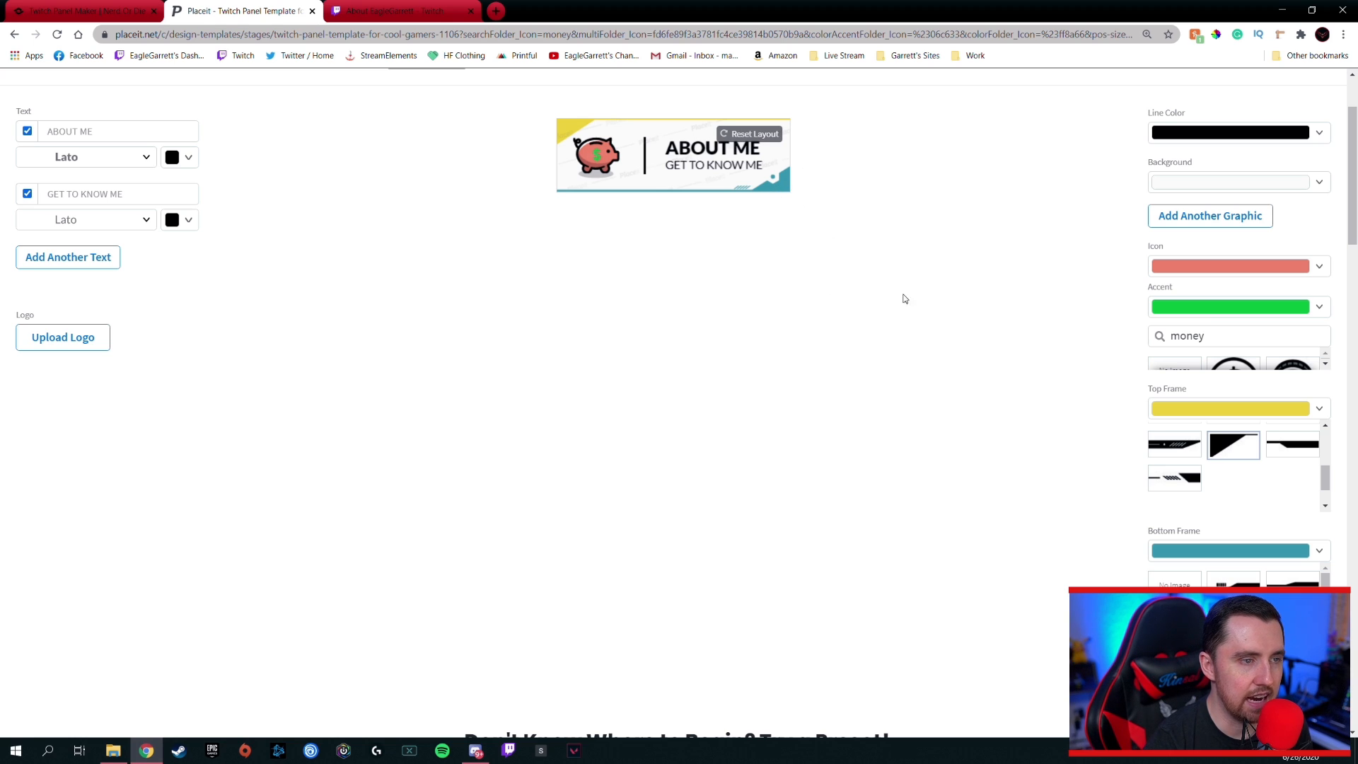
mouse_move(1271, 415)
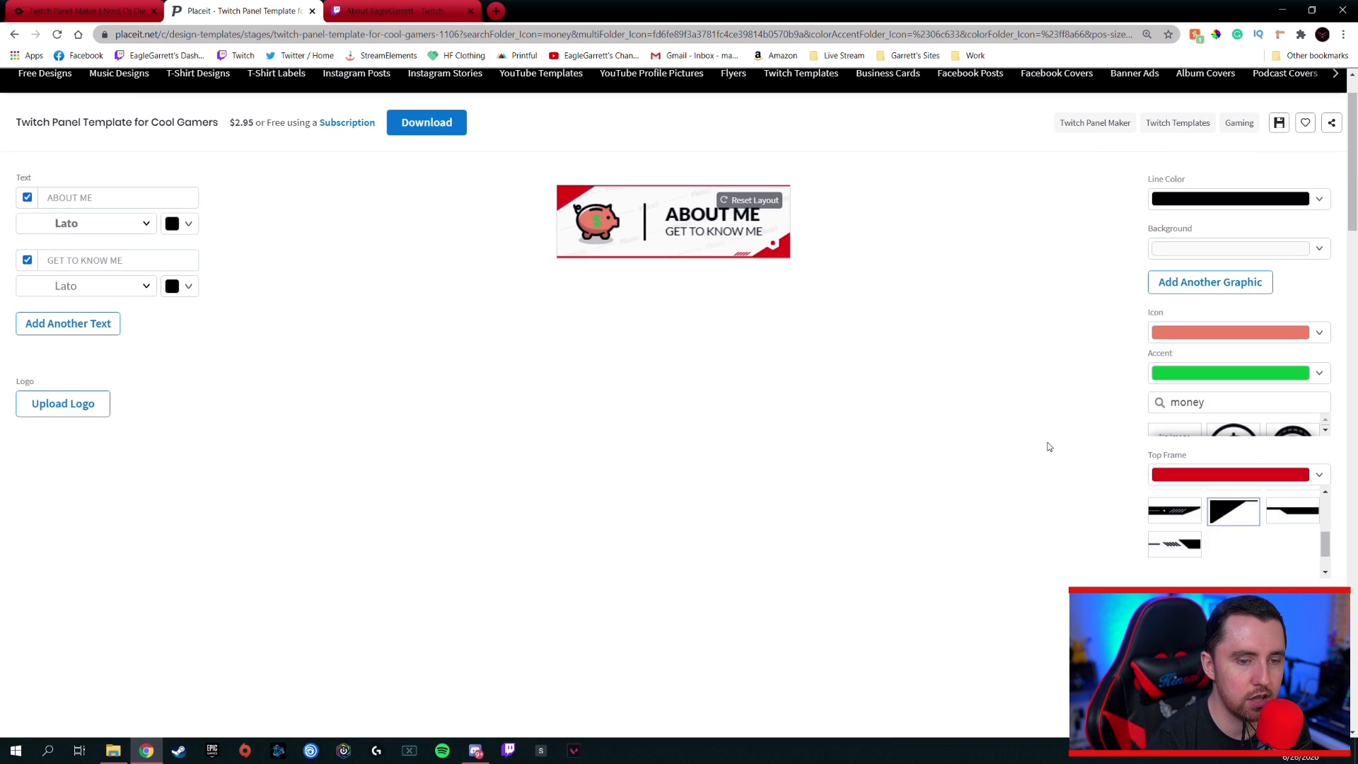
Make the panel background black
click(1238, 248)
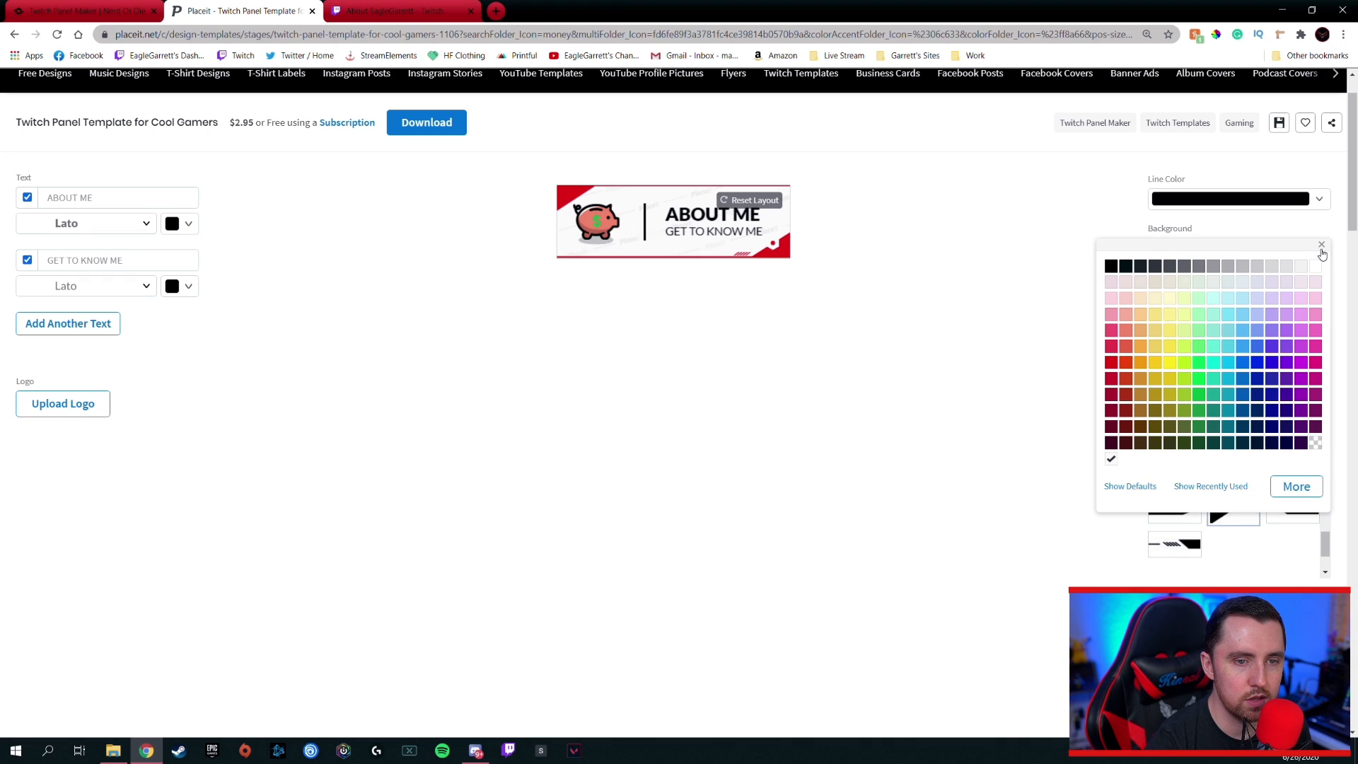
click(1111, 266)
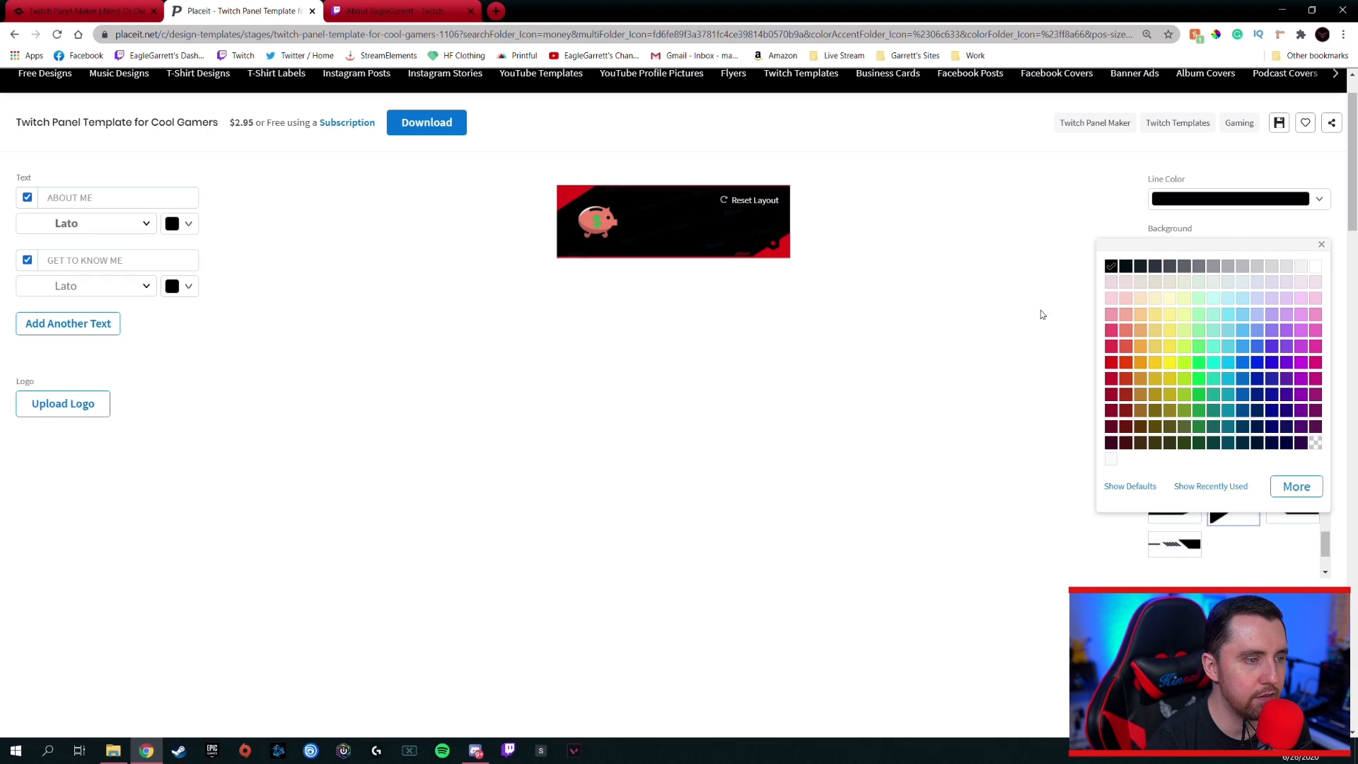
click(1320, 244)
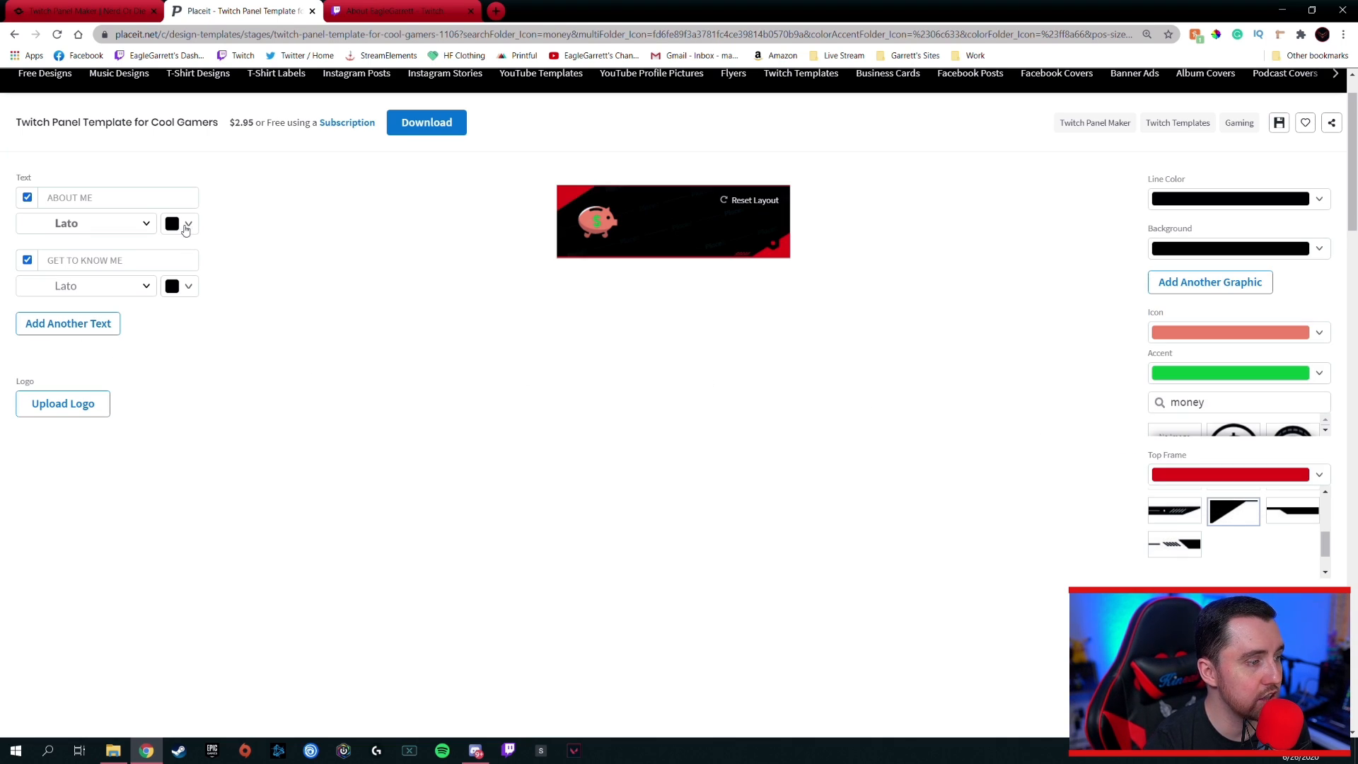
Make the ABOUT ME text and divider line white
click(171, 223)
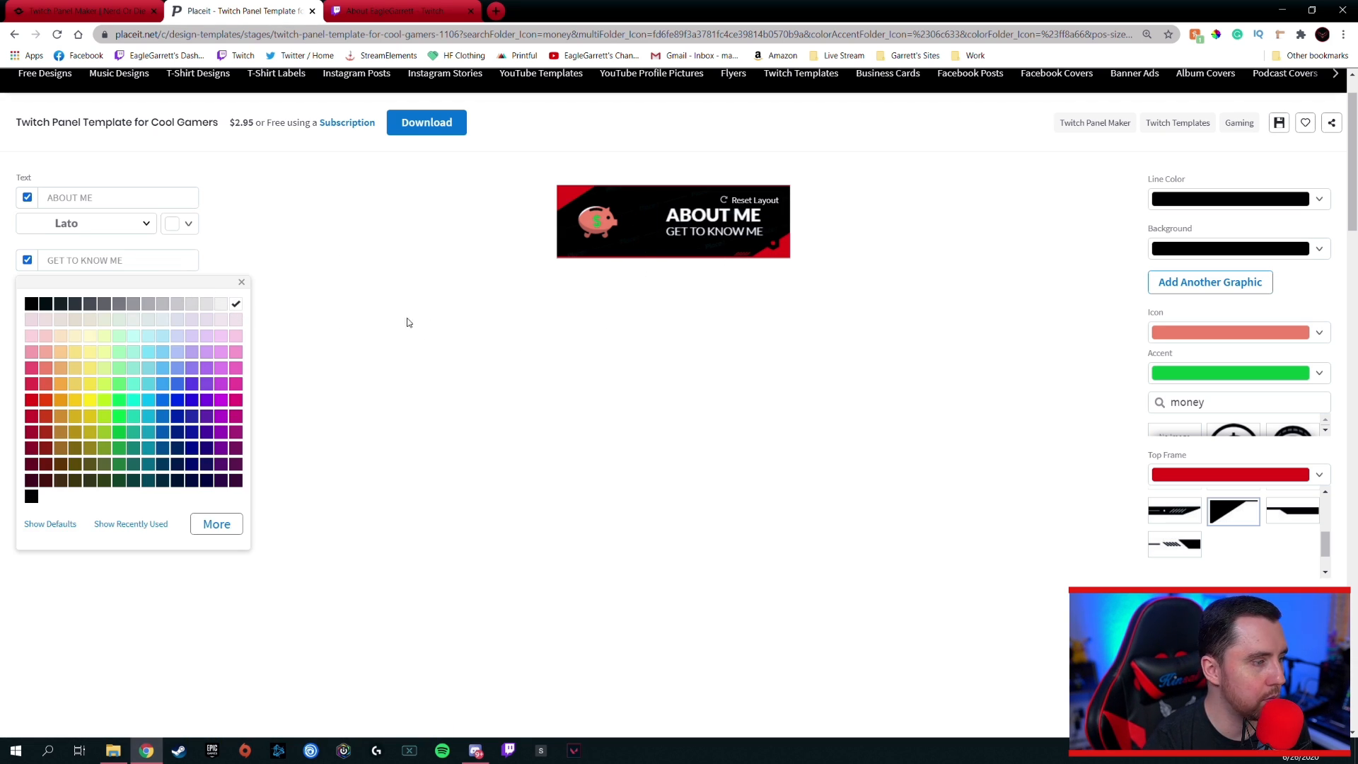
click(242, 281)
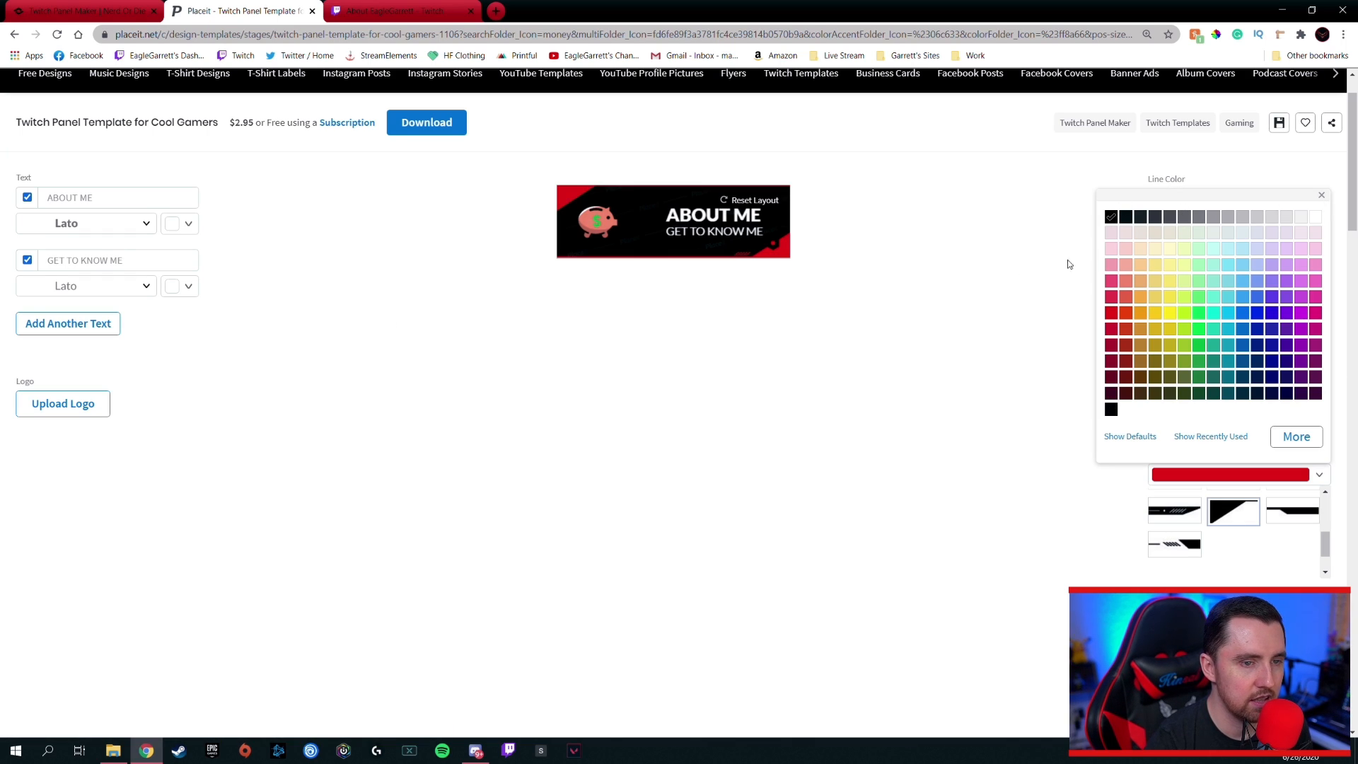
click(1320, 194)
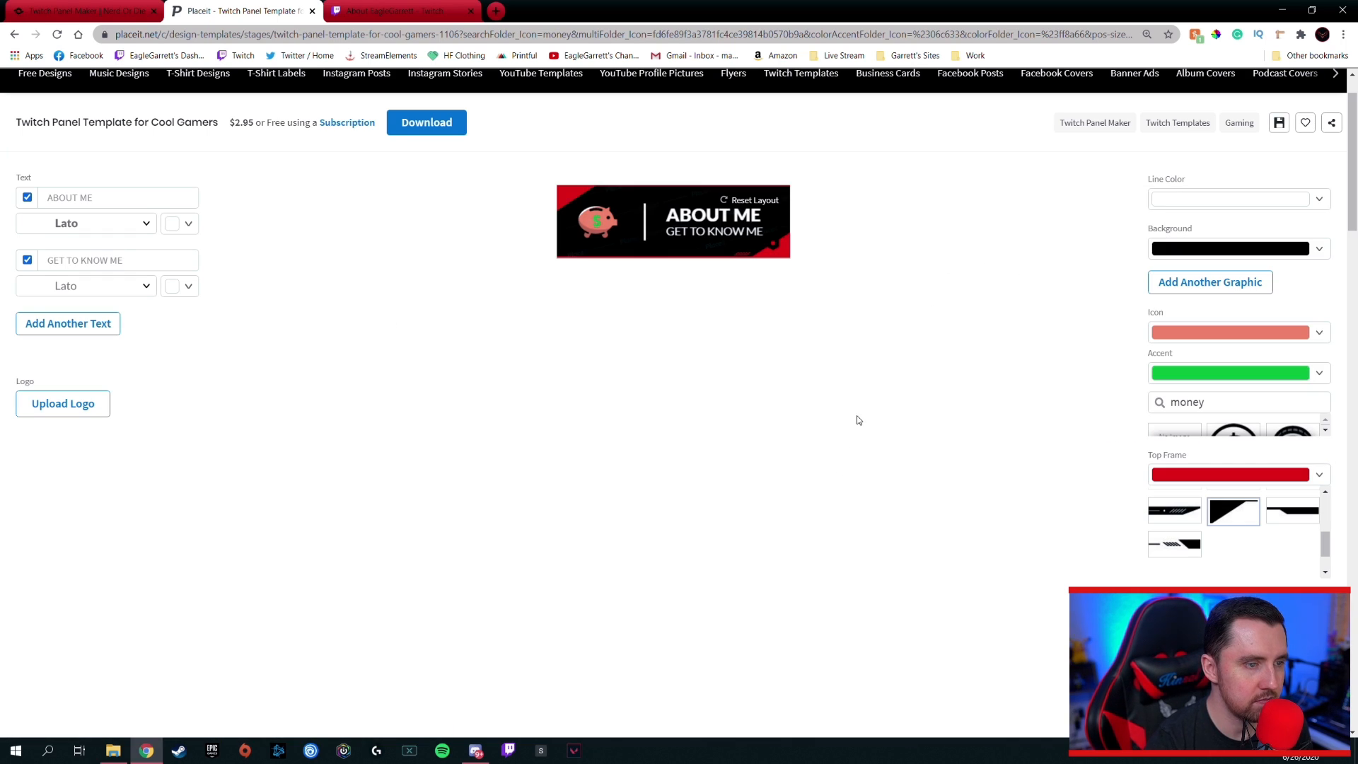
mouse_move(644, 180)
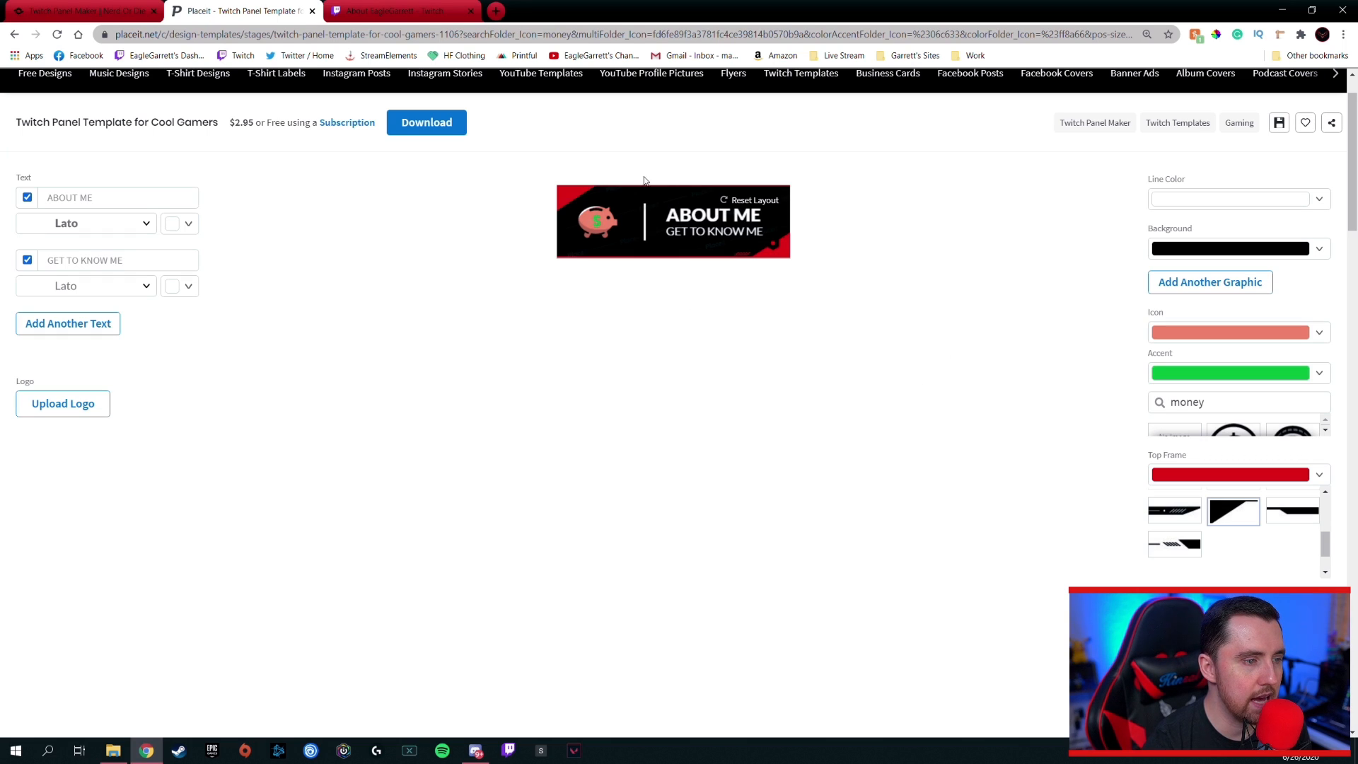
mouse_move(848, 262)
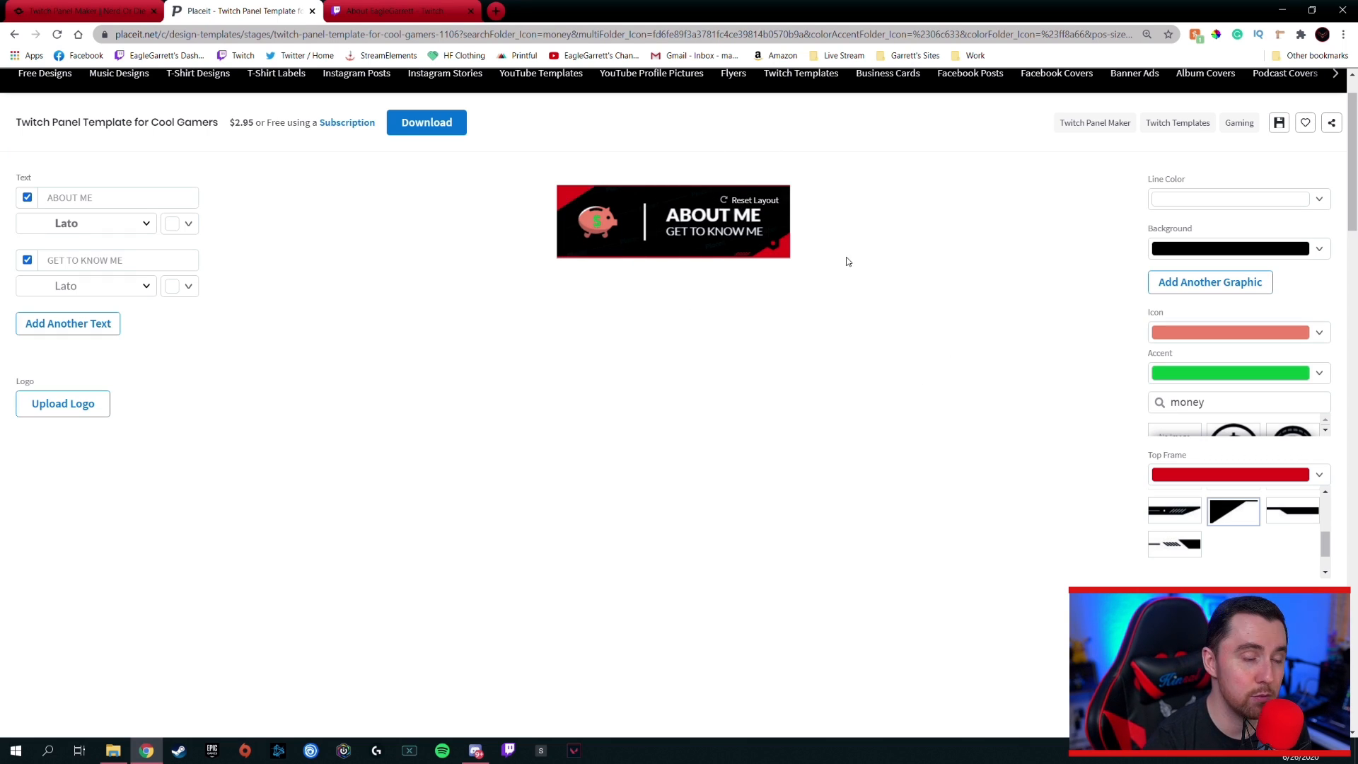
mouse_move(648, 259)
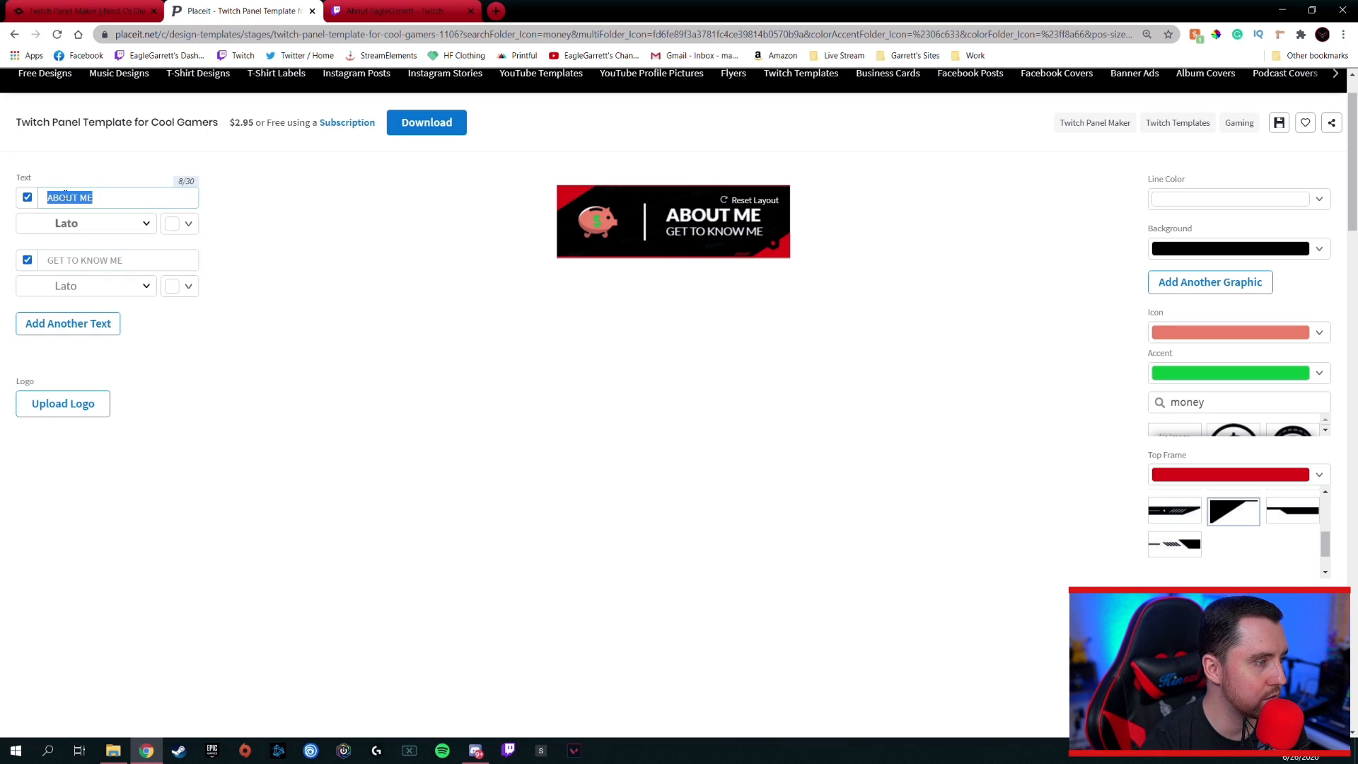
Replace the panel text with DONATIONS and SUPPORT THE STREAM
text(DONATE)
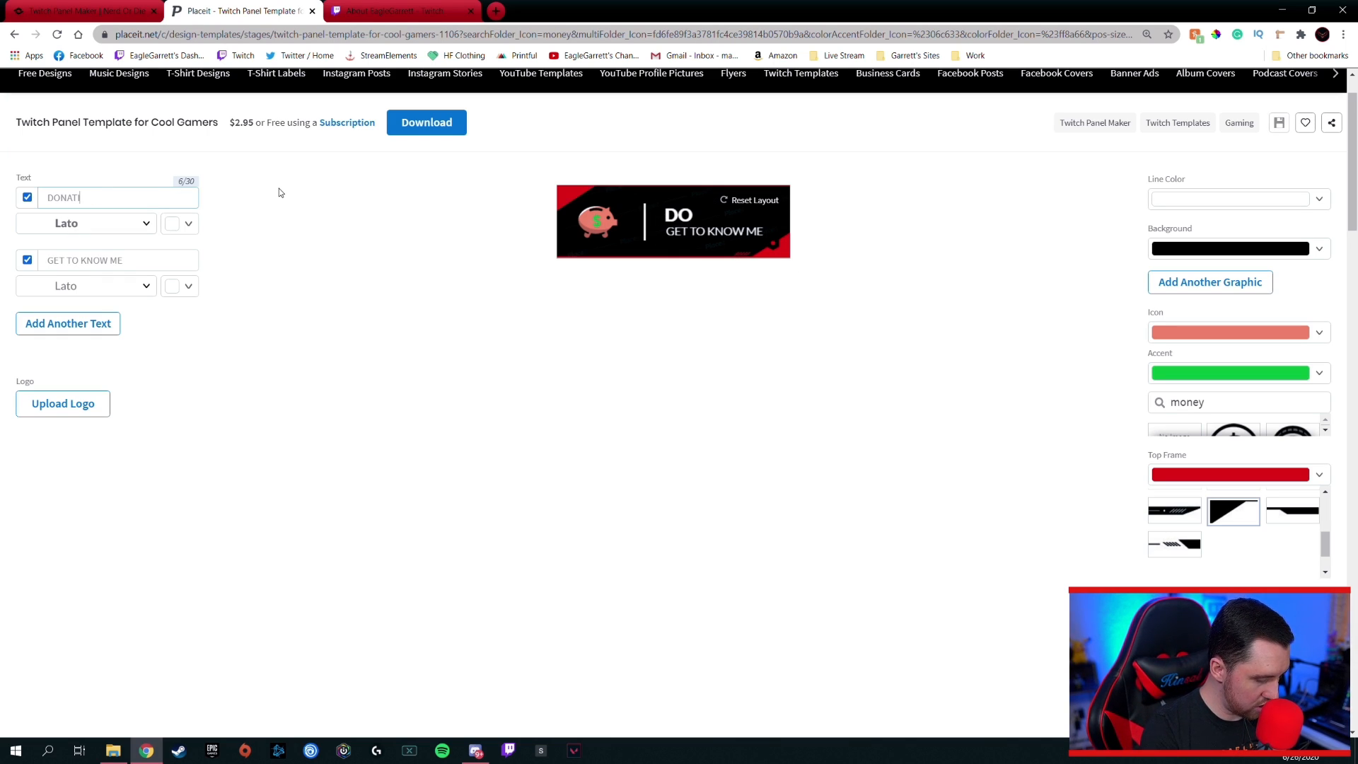
text(IONS)
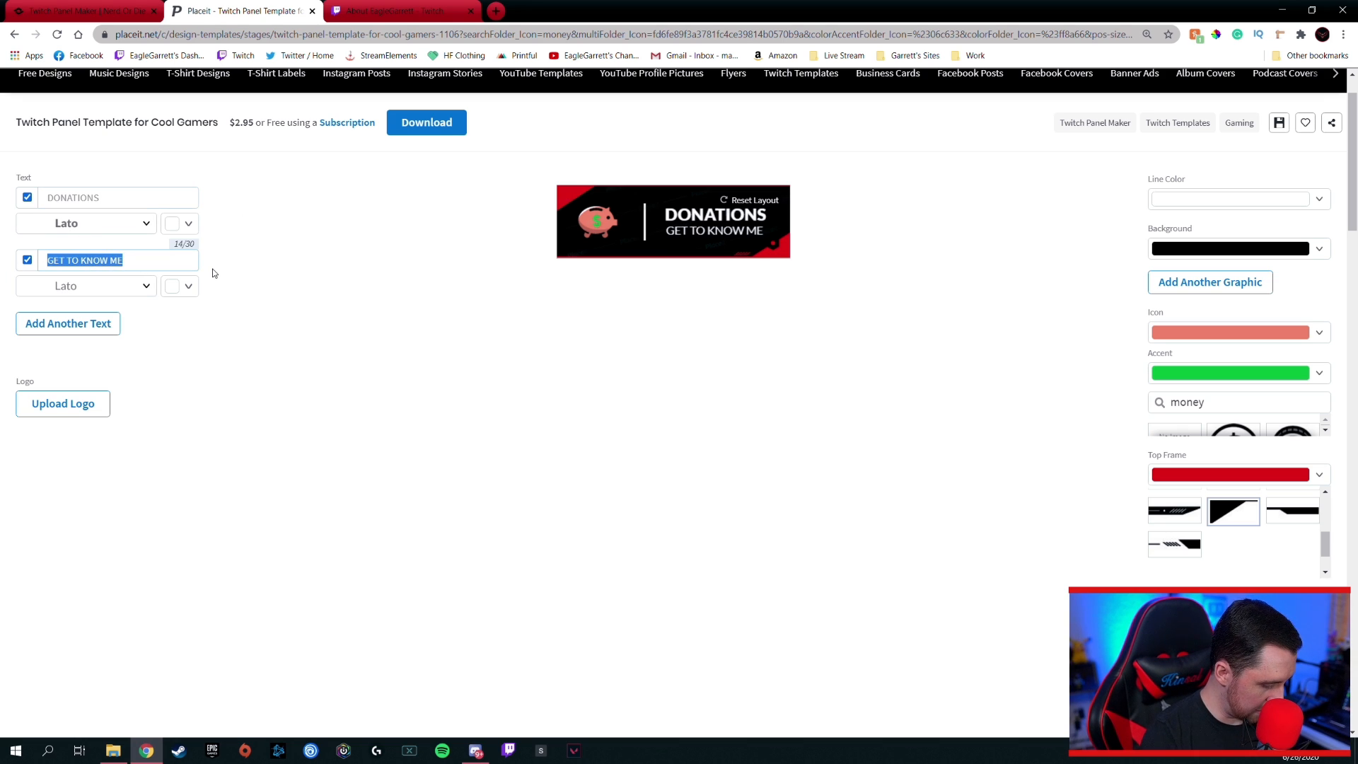
text(SUPPORT THE)
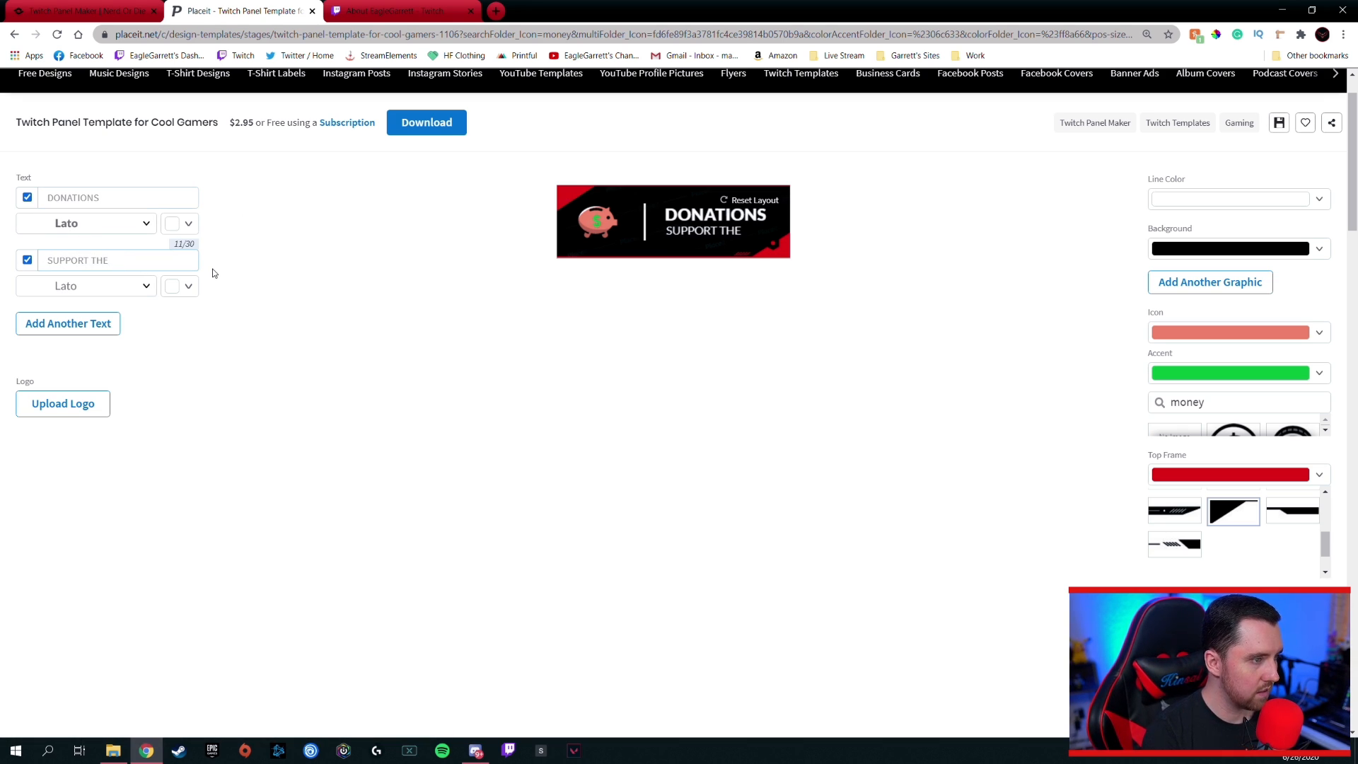
text(STREAM)
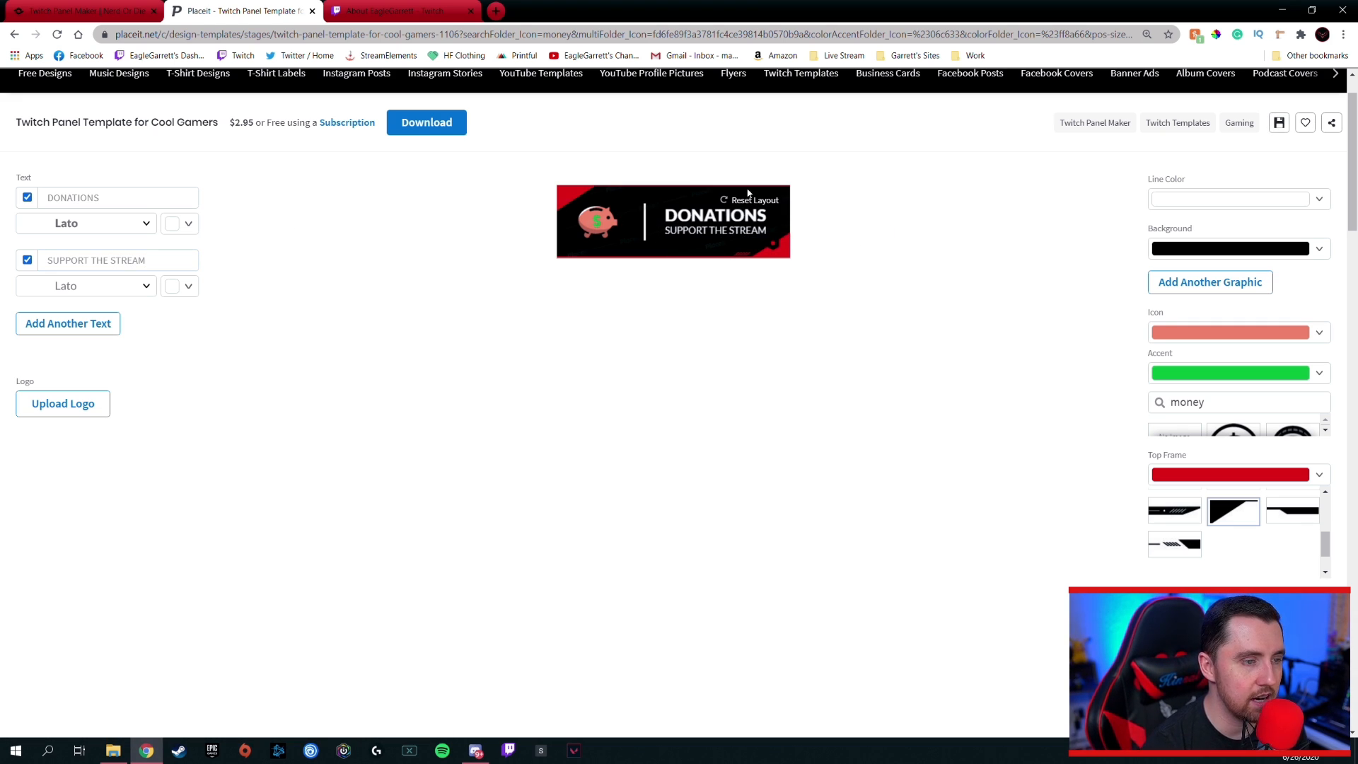
mouse_move(683, 264)
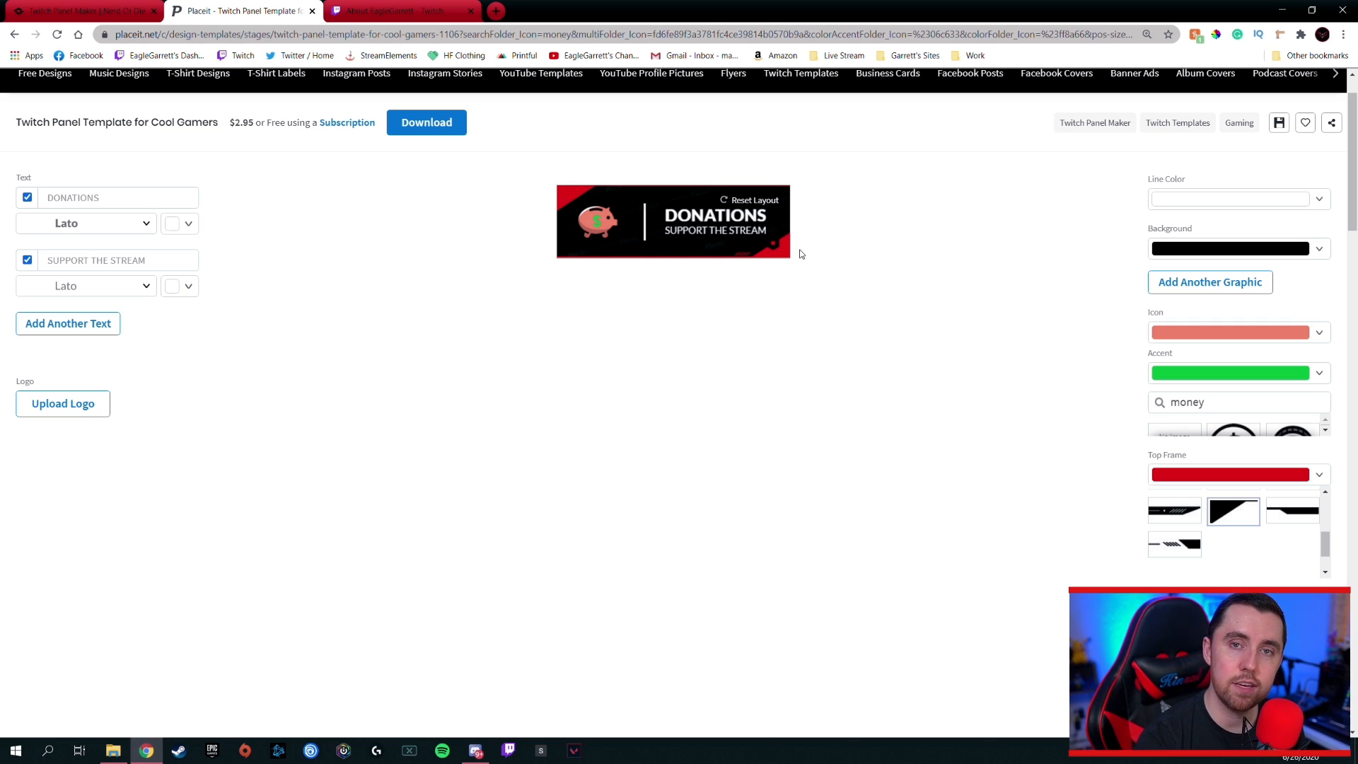
mouse_move(1042, 286)
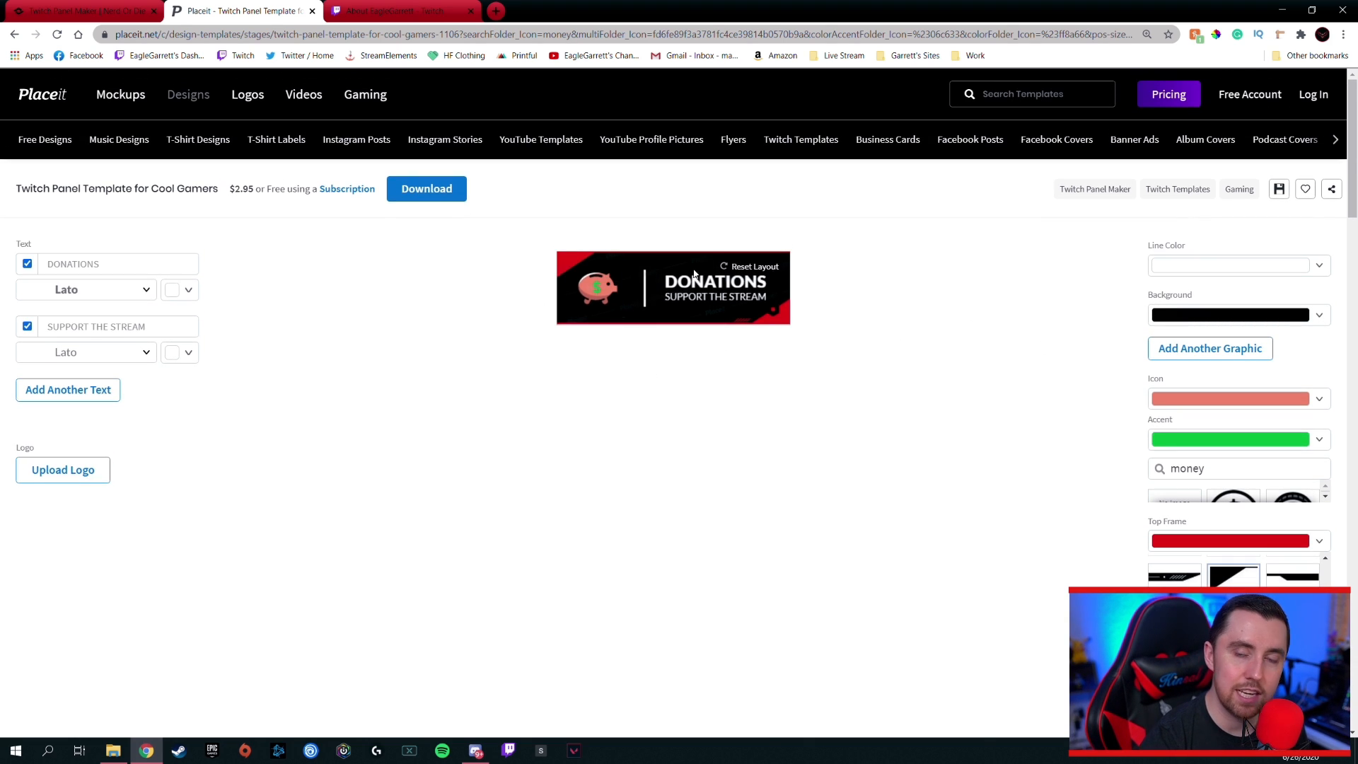
mouse_move(715, 348)
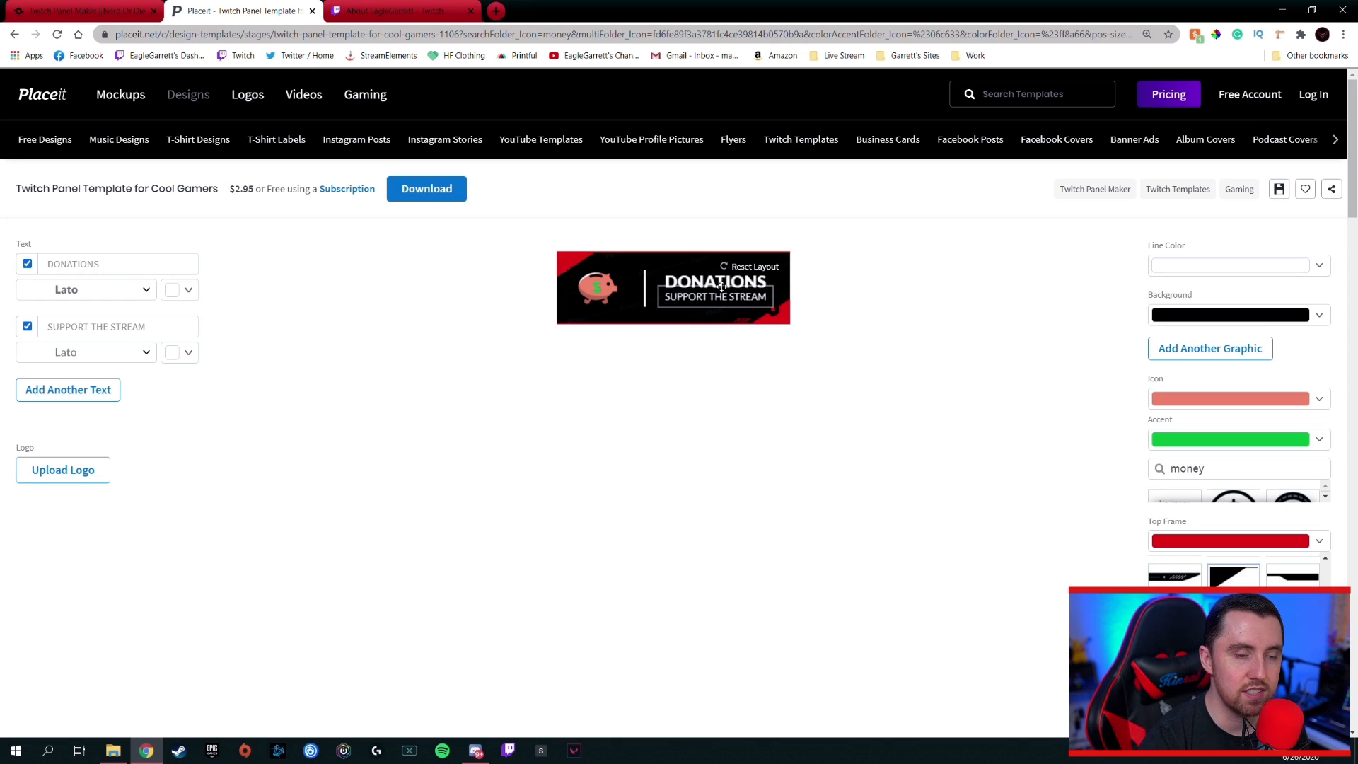
click(714, 283)
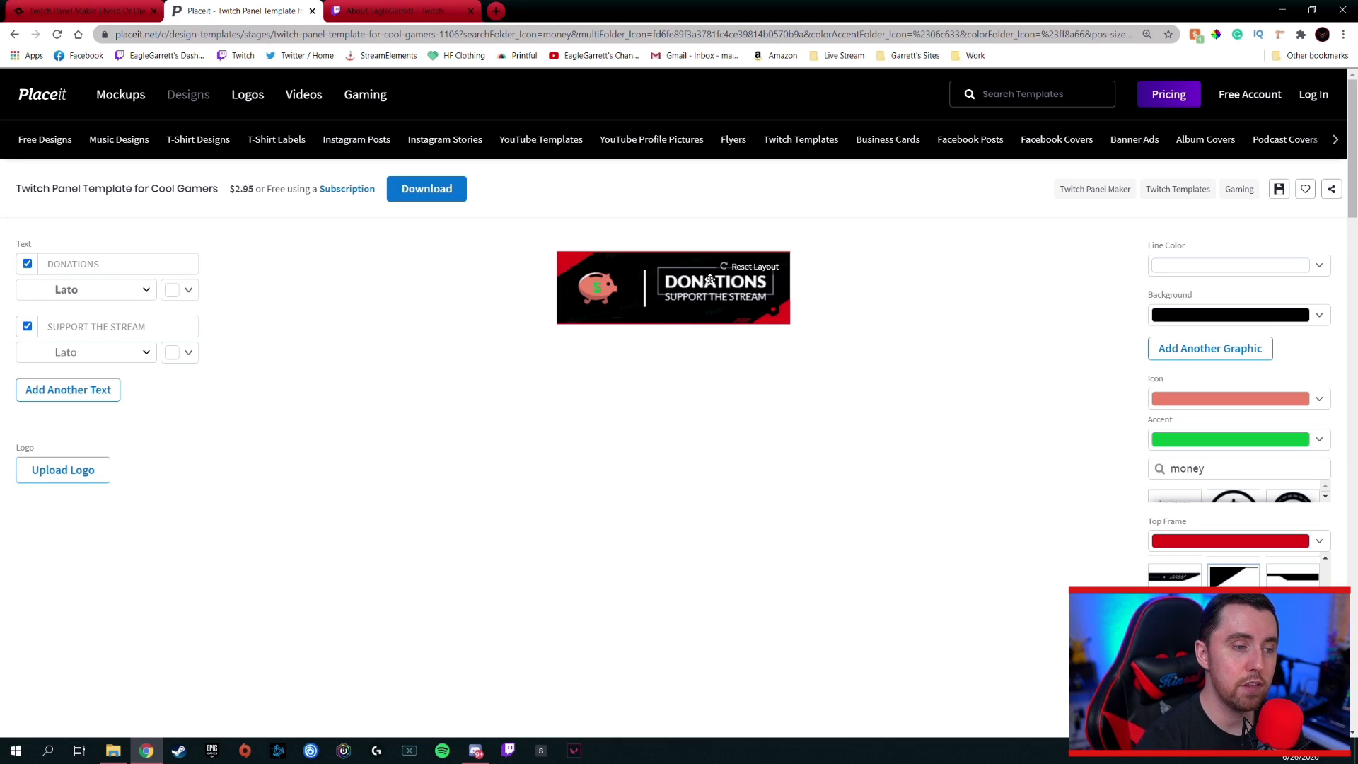
mouse_move(737, 321)
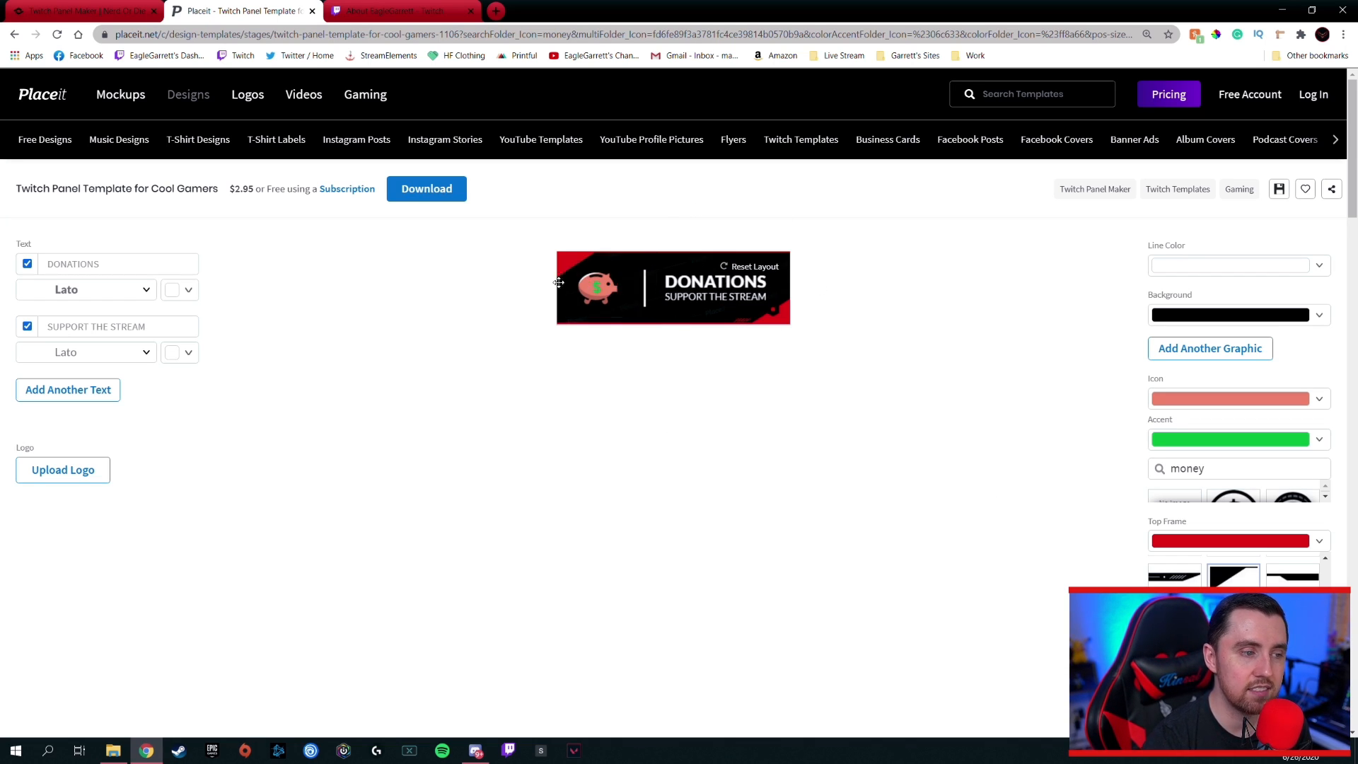
mouse_move(611, 325)
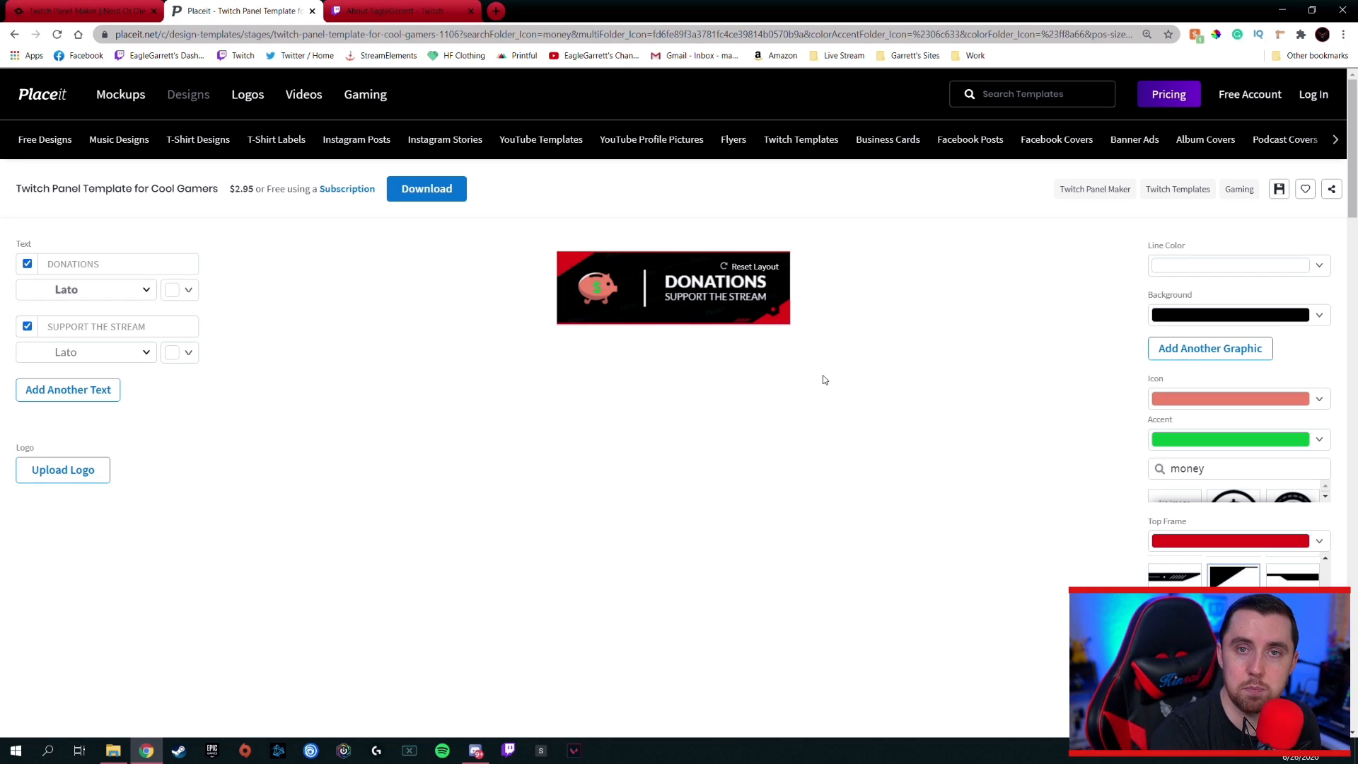
mouse_move(520, 388)
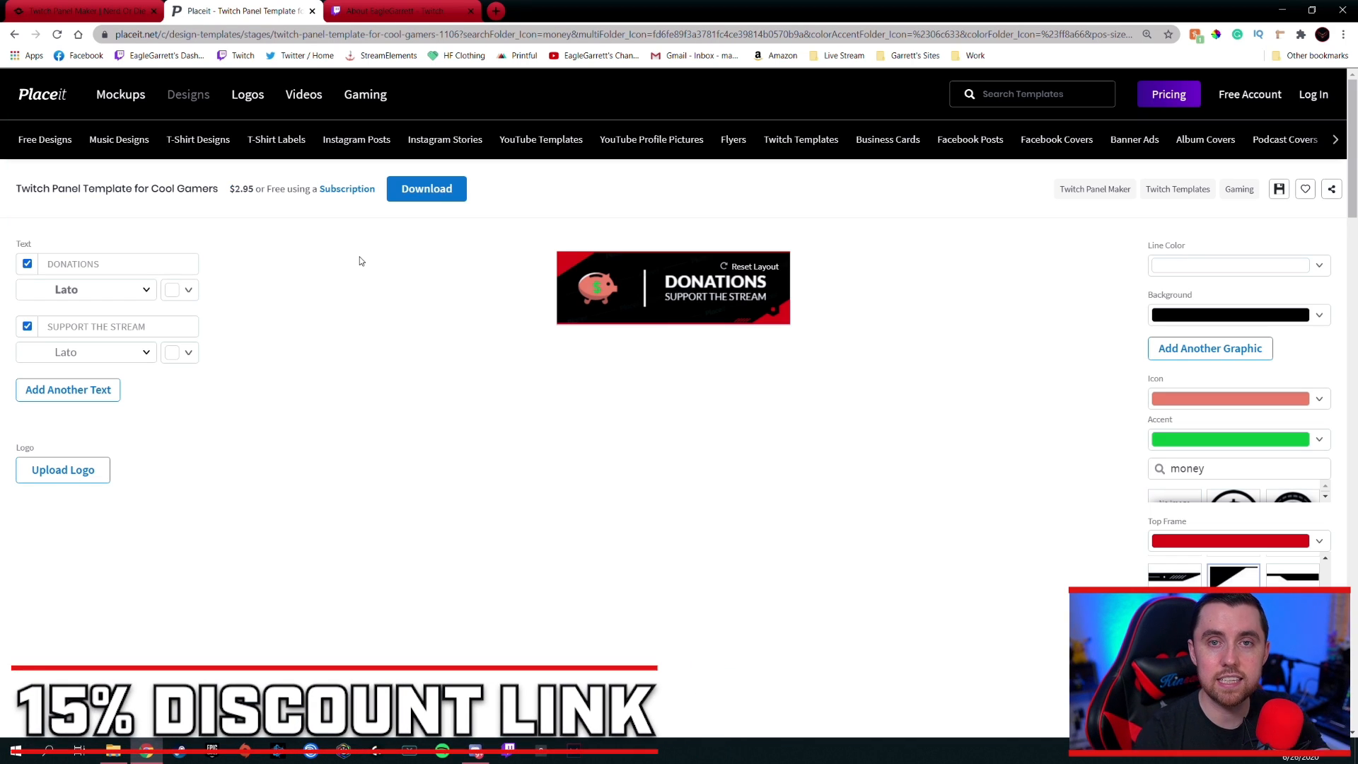
mouse_move(787, 159)
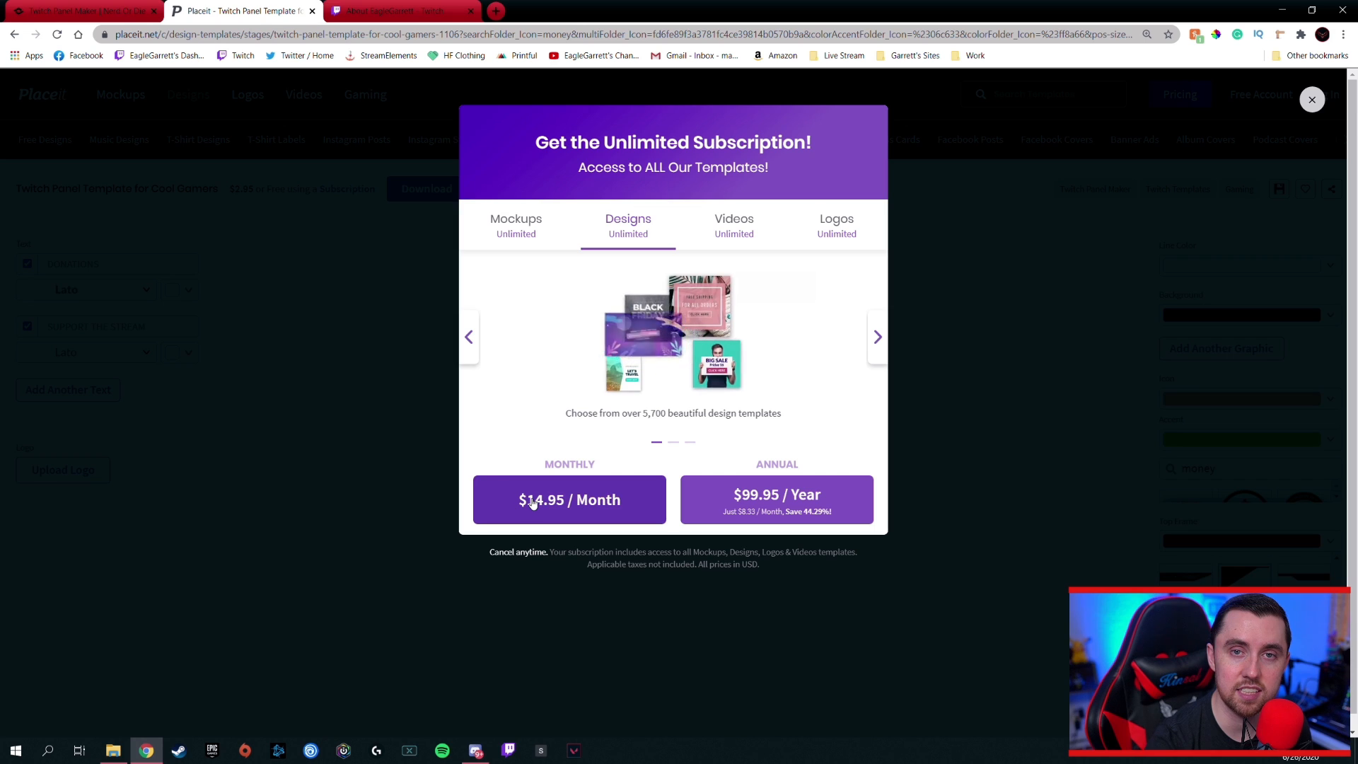
click(1311, 99)
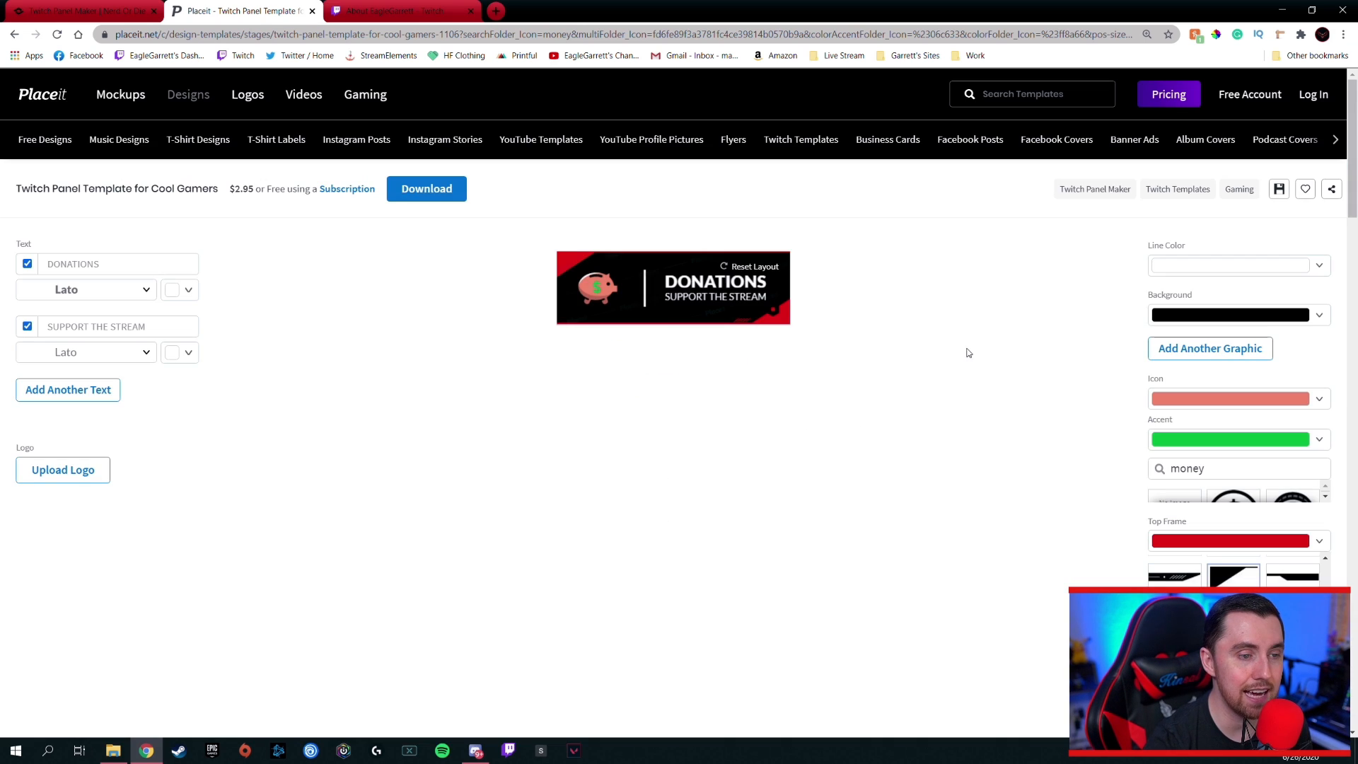
mouse_move(630, 373)
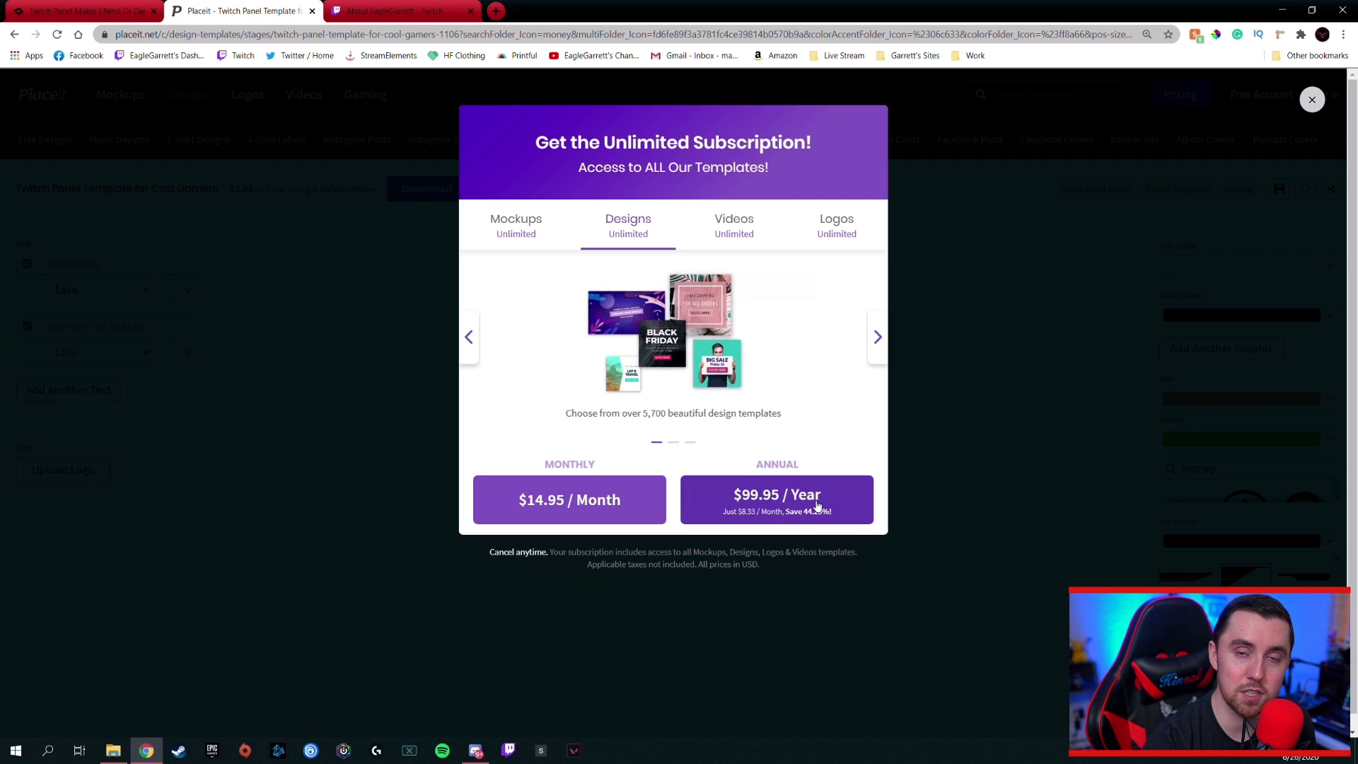
mouse_move(812, 396)
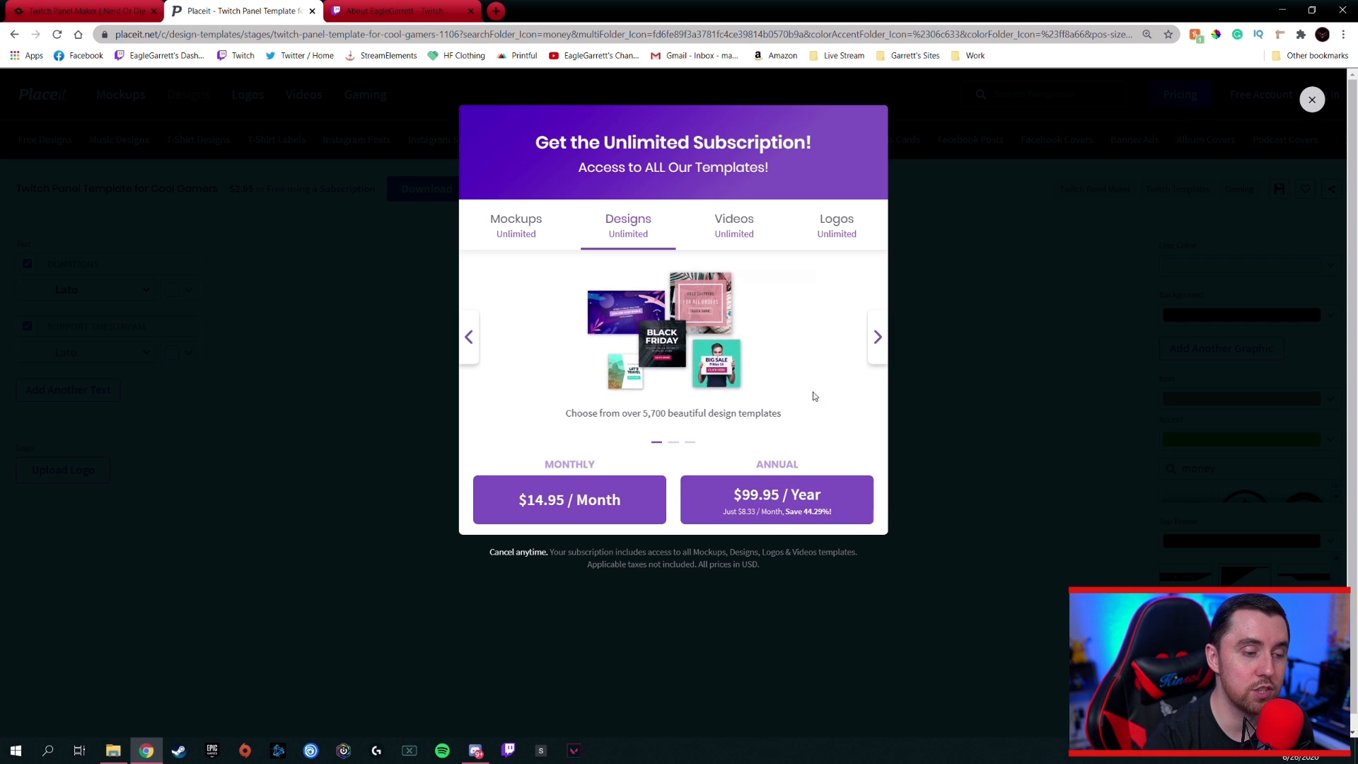
click(877, 336)
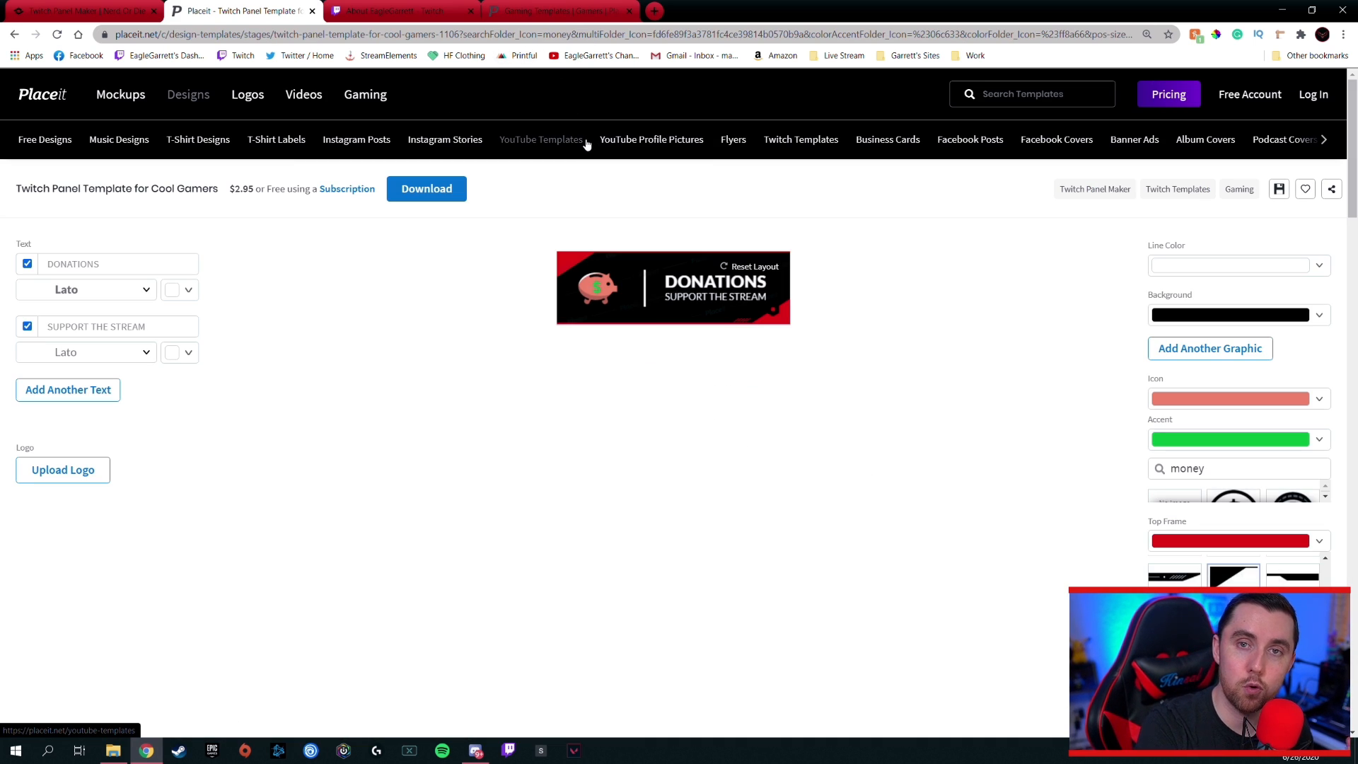
mouse_move(652, 140)
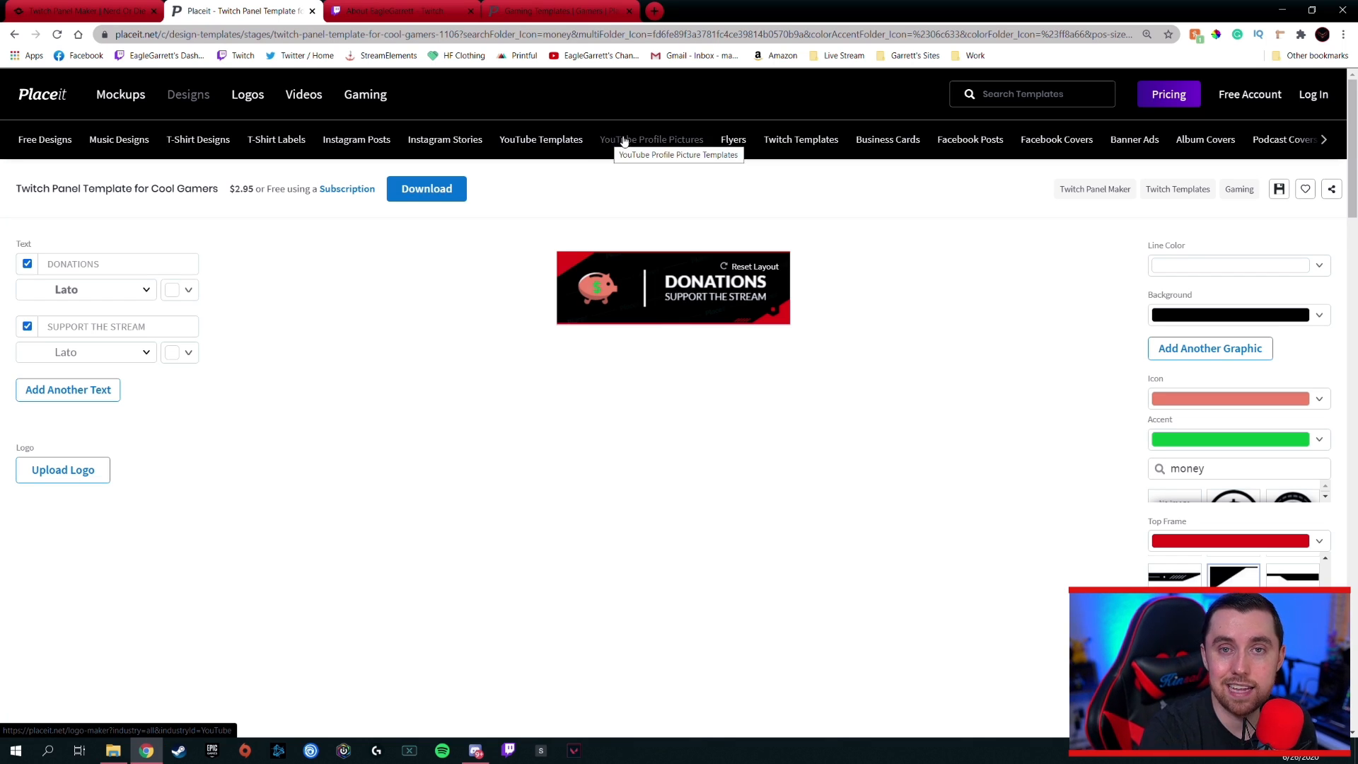
mouse_move(713, 201)
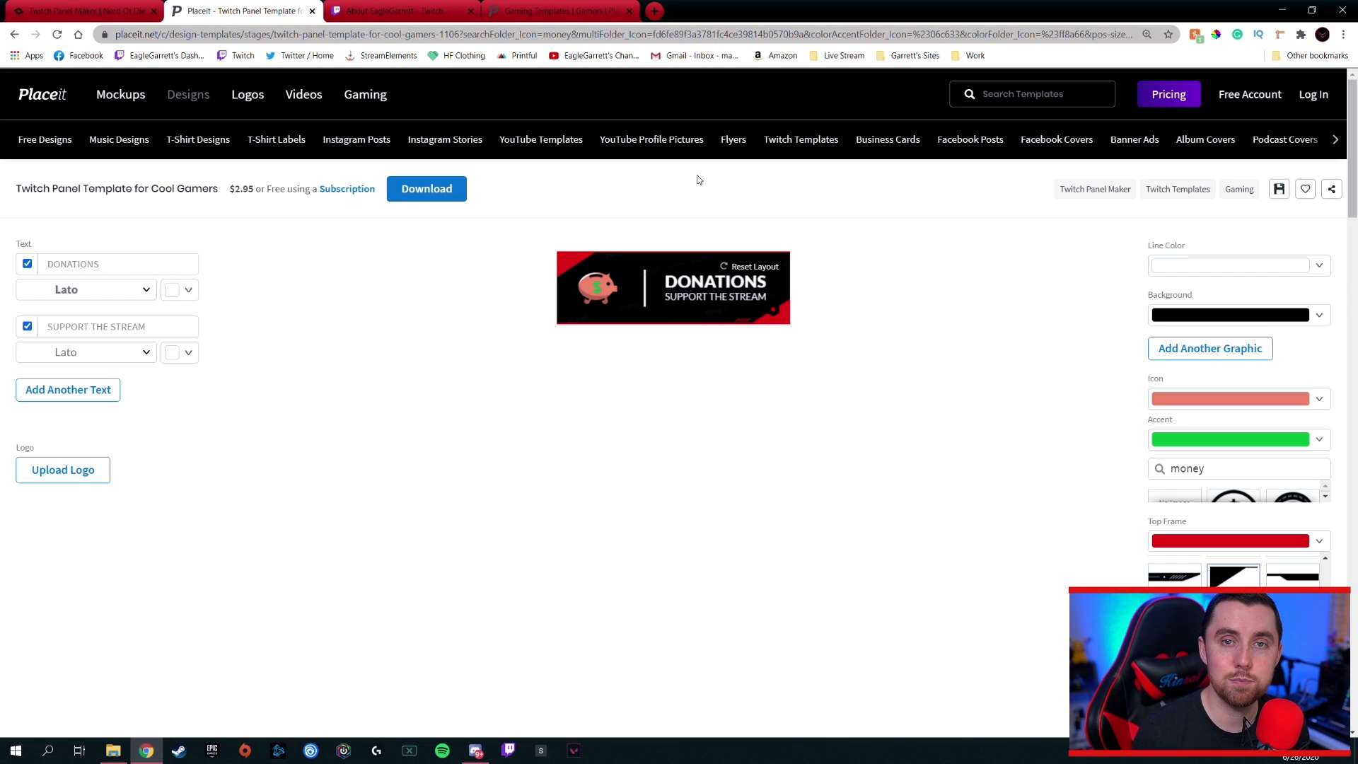
mouse_move(674, 219)
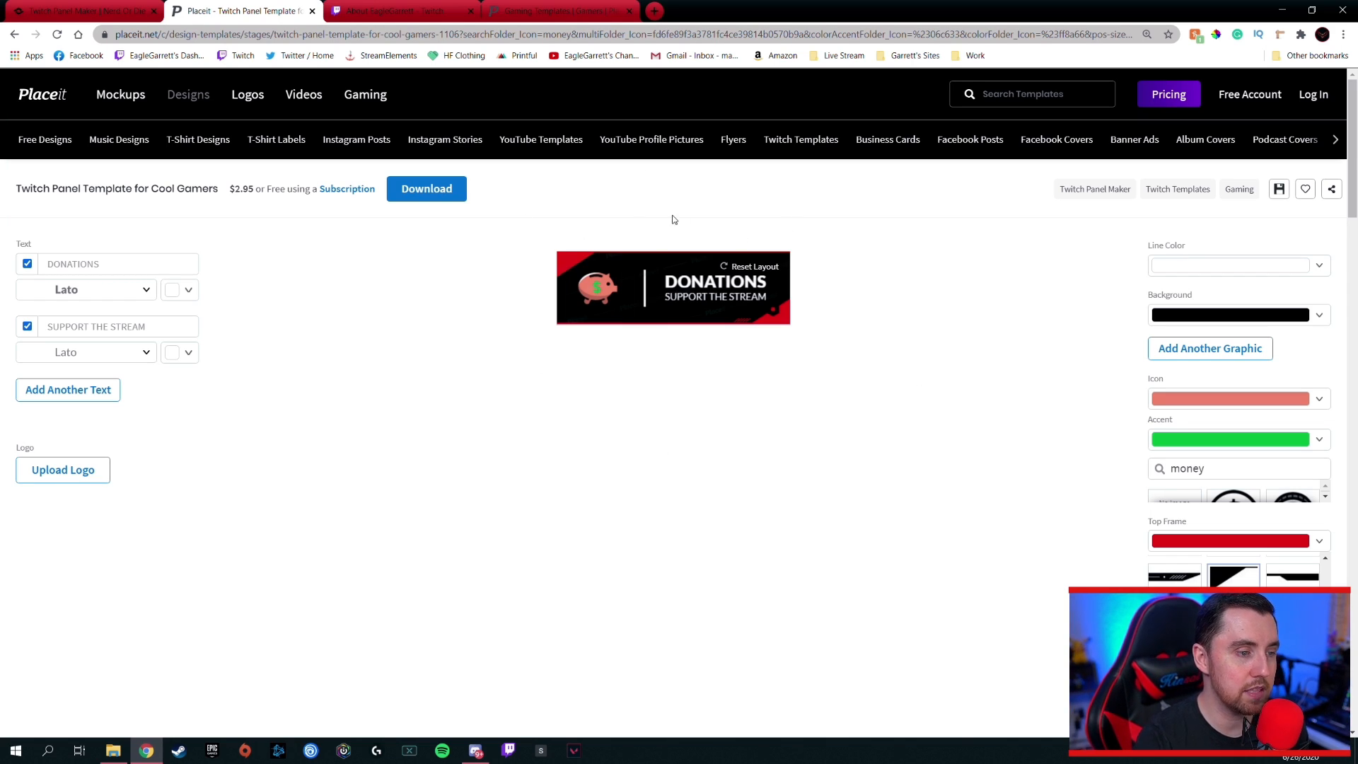
mouse_move(691, 215)
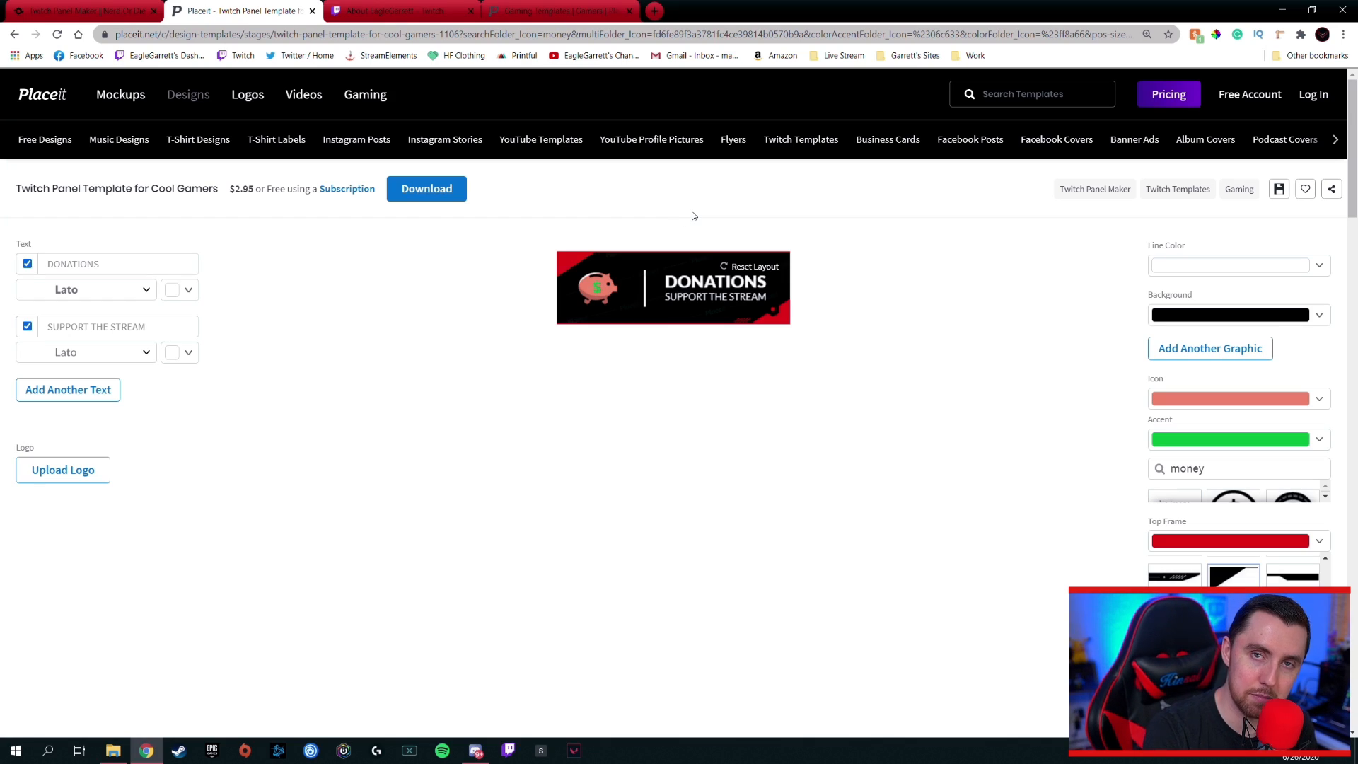